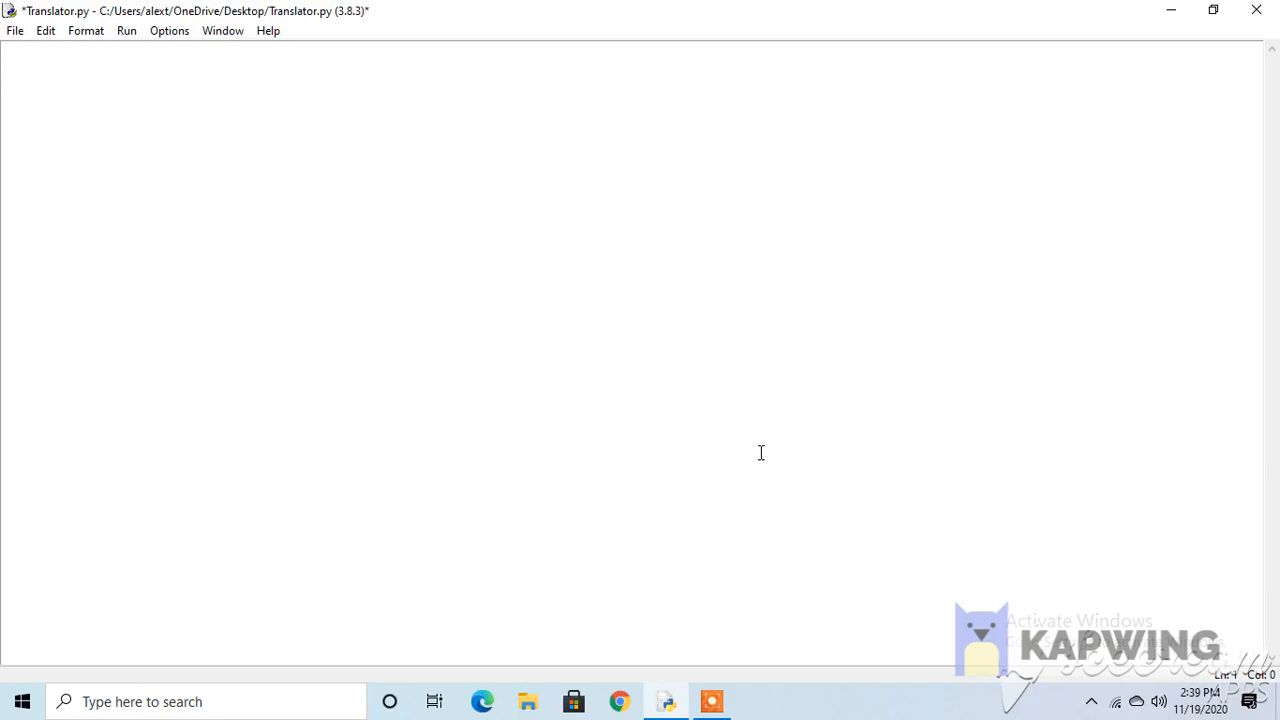
# Begin Translator.py with the line 'from translate import *'.
pyautogui.write('from translate')
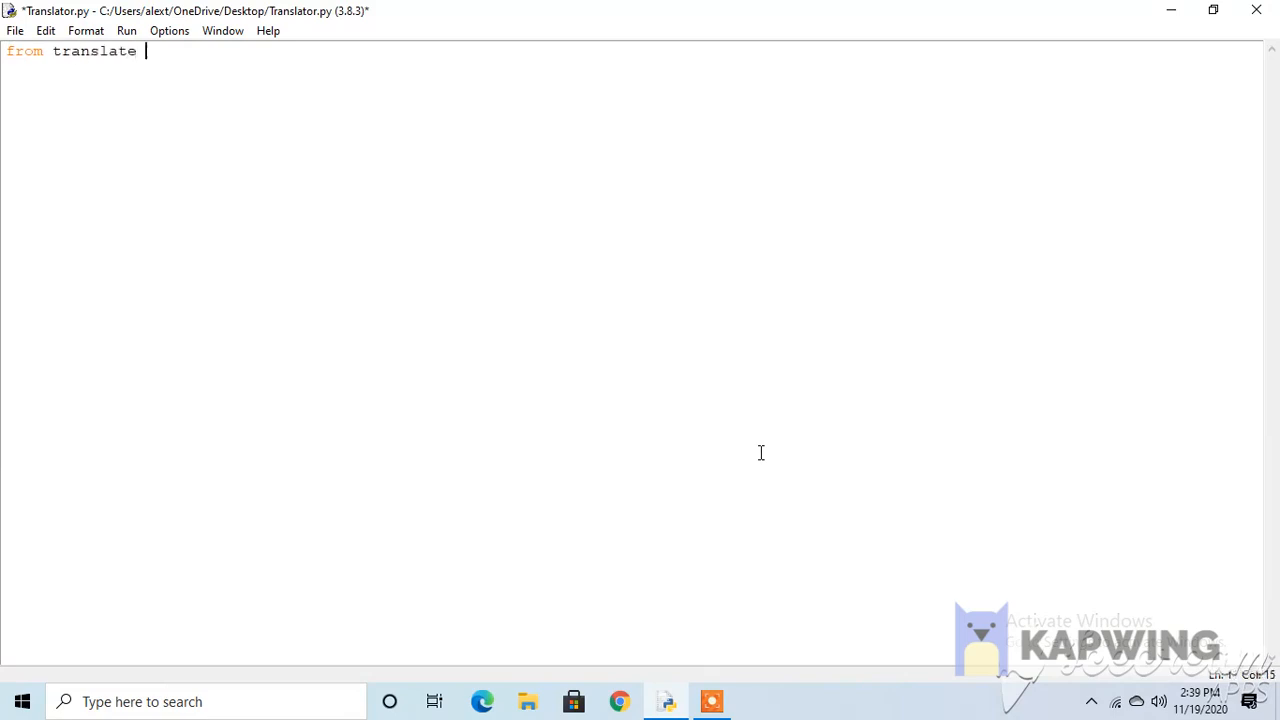
pyautogui.write('import *')
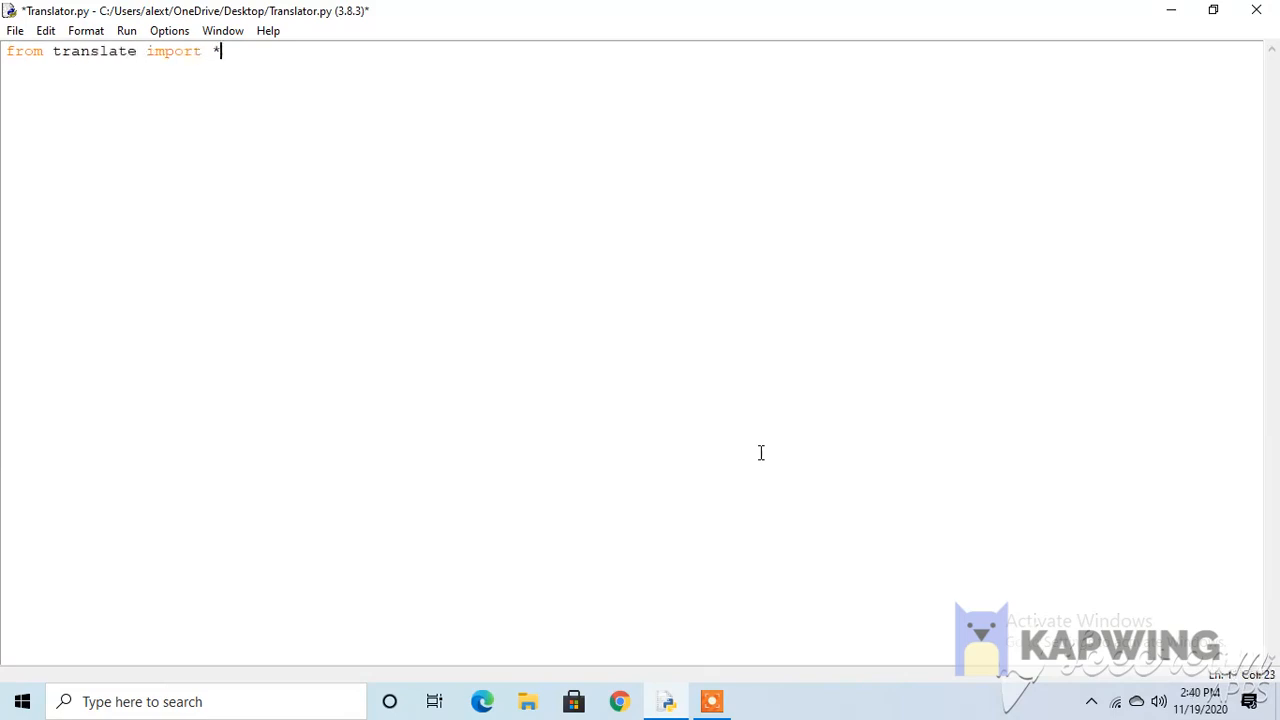
pyautogui.moveTo(712, 530)
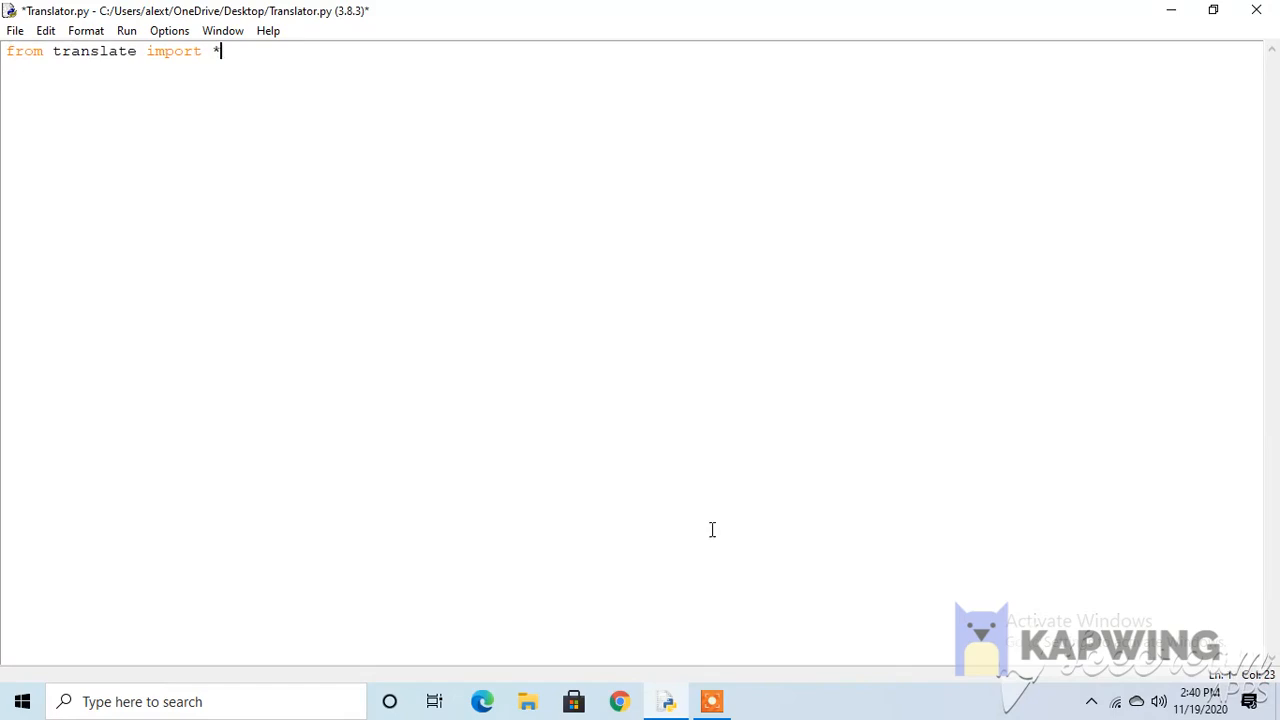
pyautogui.moveTo(683, 606)
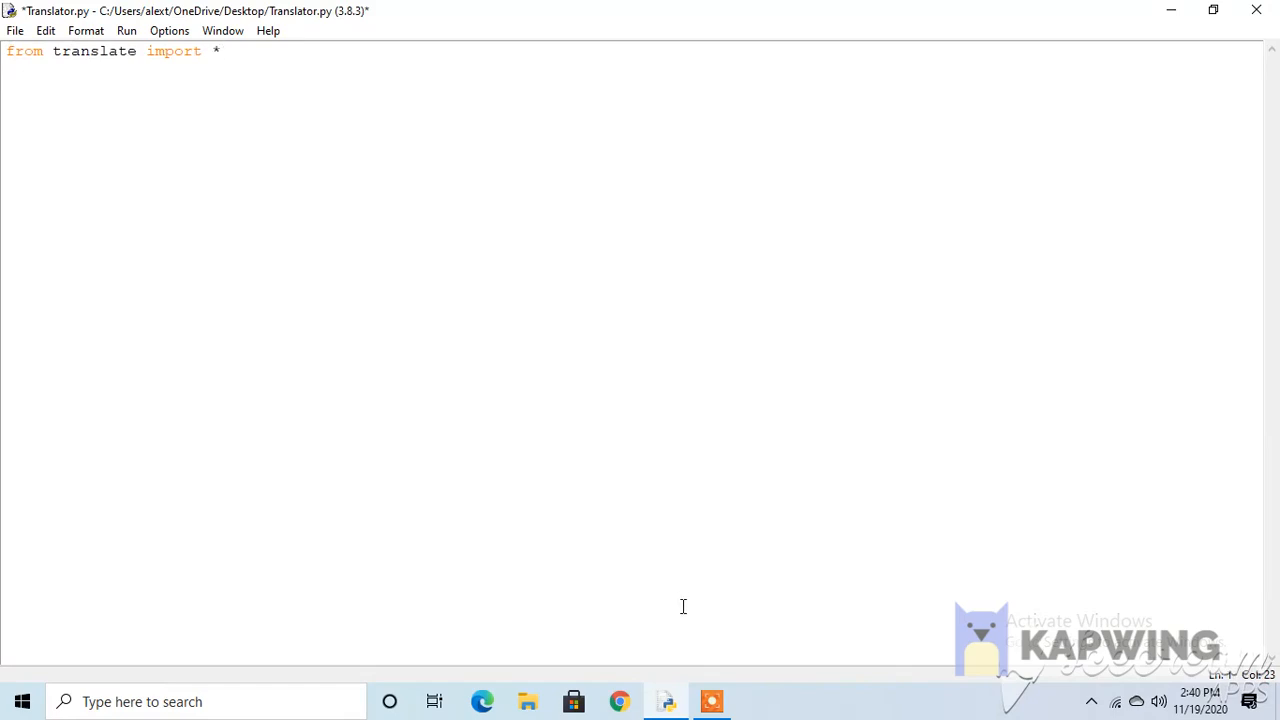
# Launch cmd via the Run dialog and run 'pip install translate'.
pyautogui.press('Win+r')
pyautogui.write('cmd')
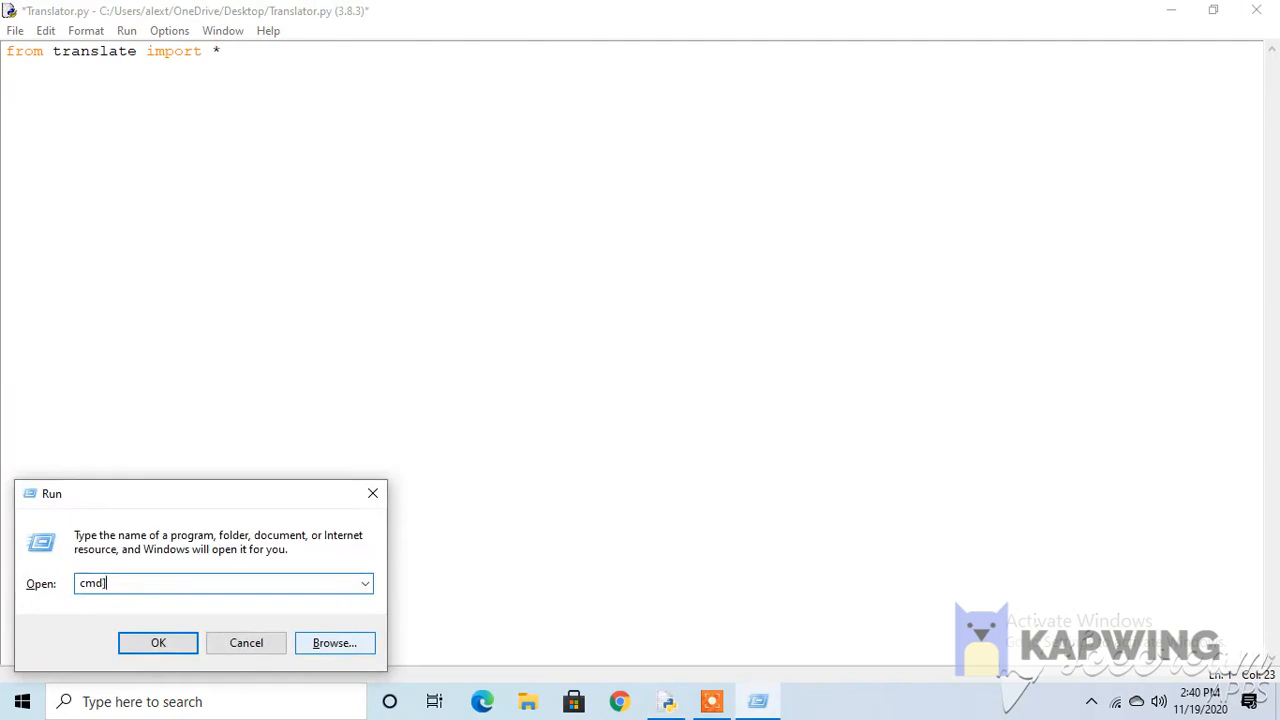
pyautogui.click(157, 642)
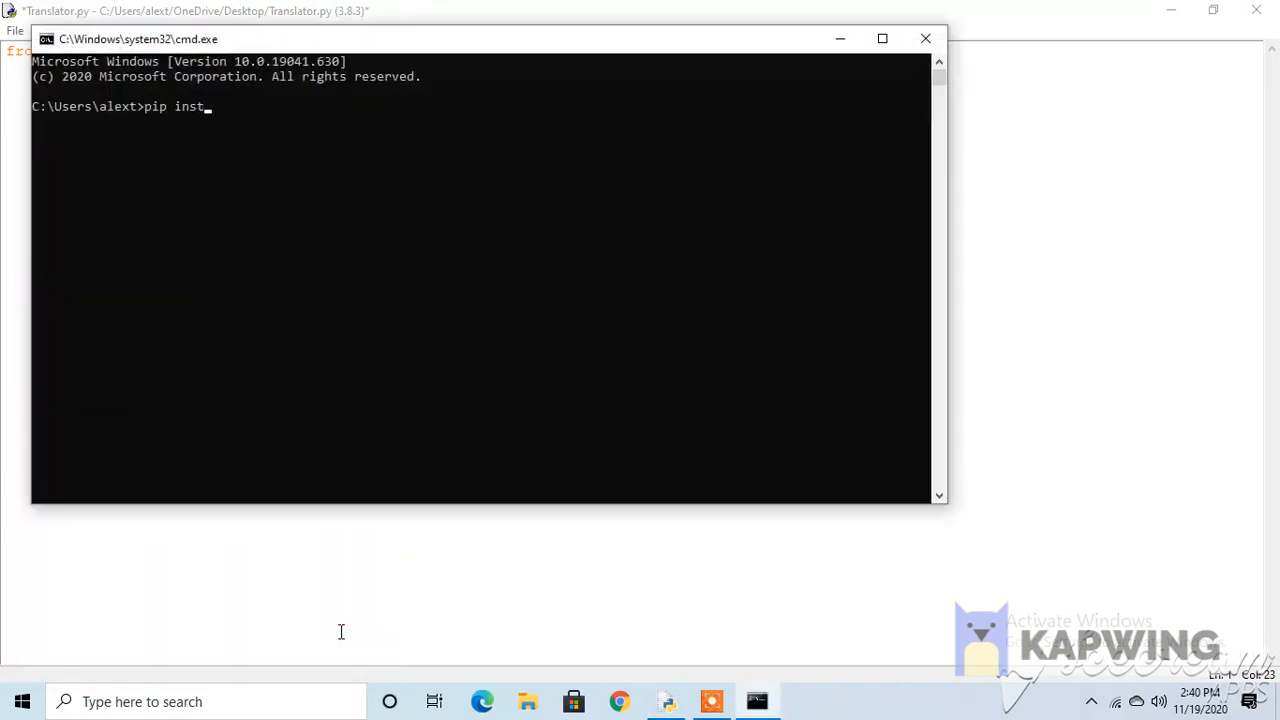
pyautogui.write('all translate')
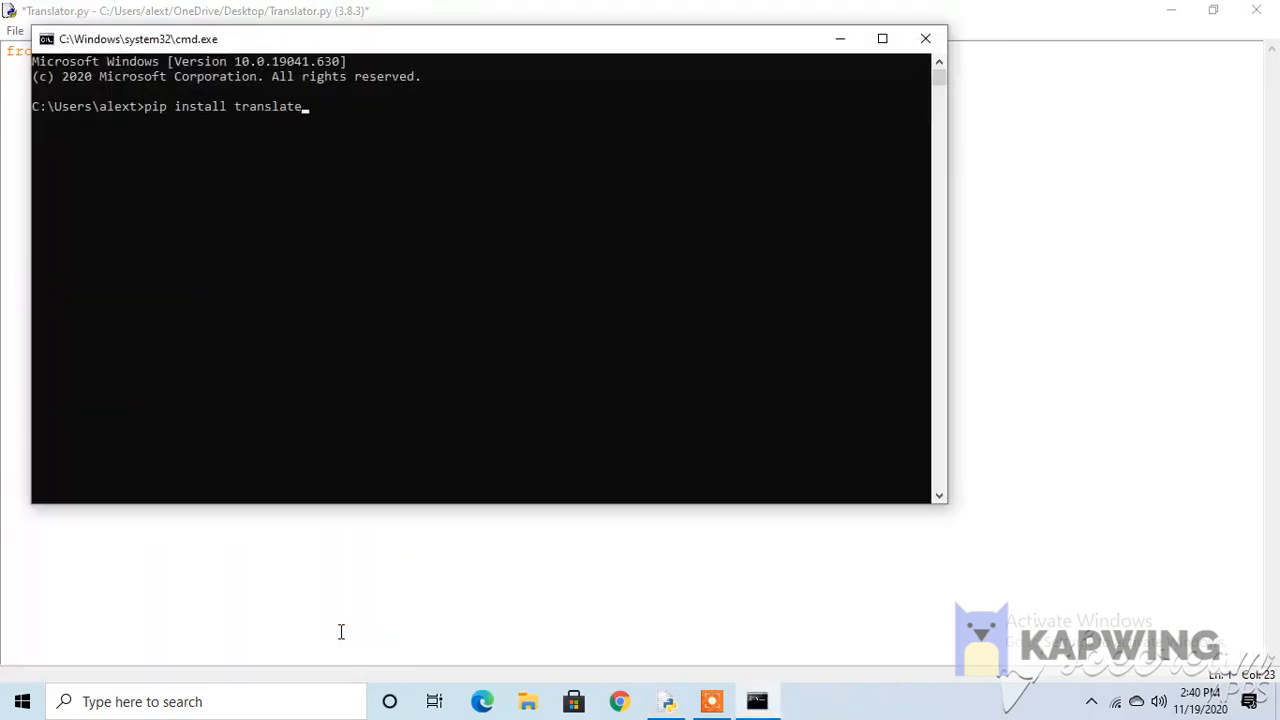
pyautogui.press('Return')
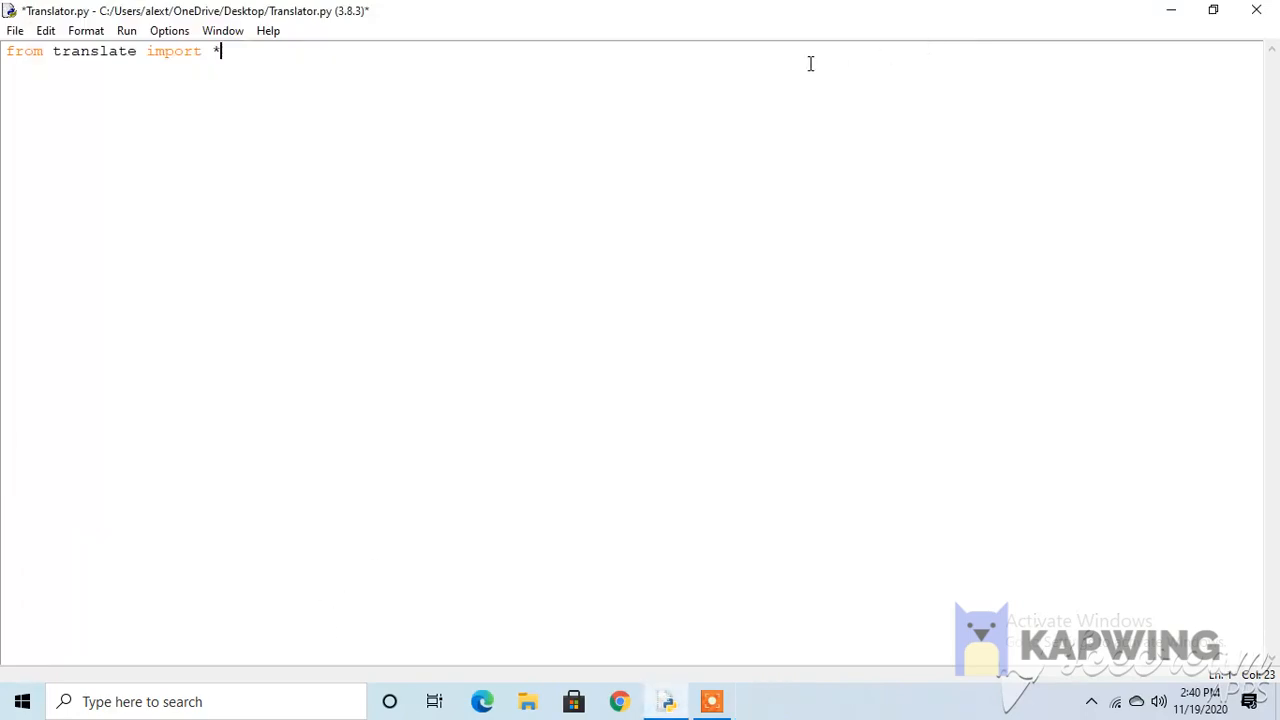
# Add print("Welcome to Translator 1.0") on the line below the import.
pyautogui.press('Return')
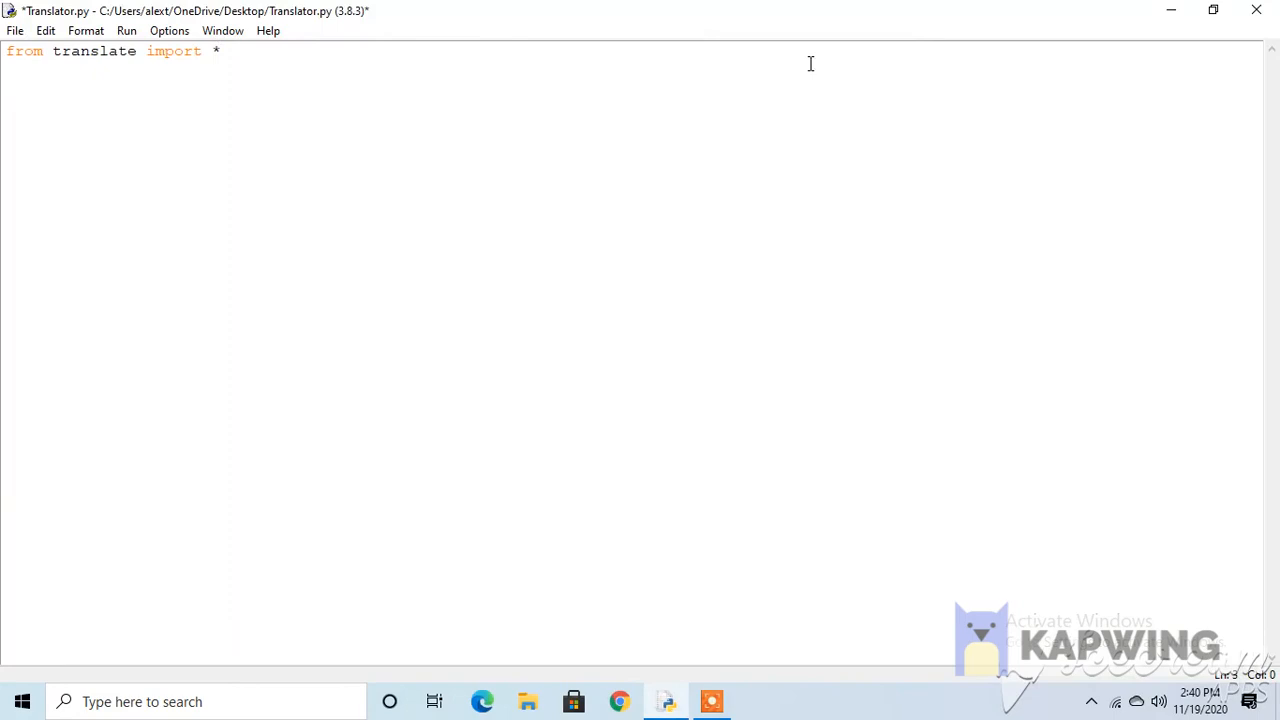
pyautogui.write('print')
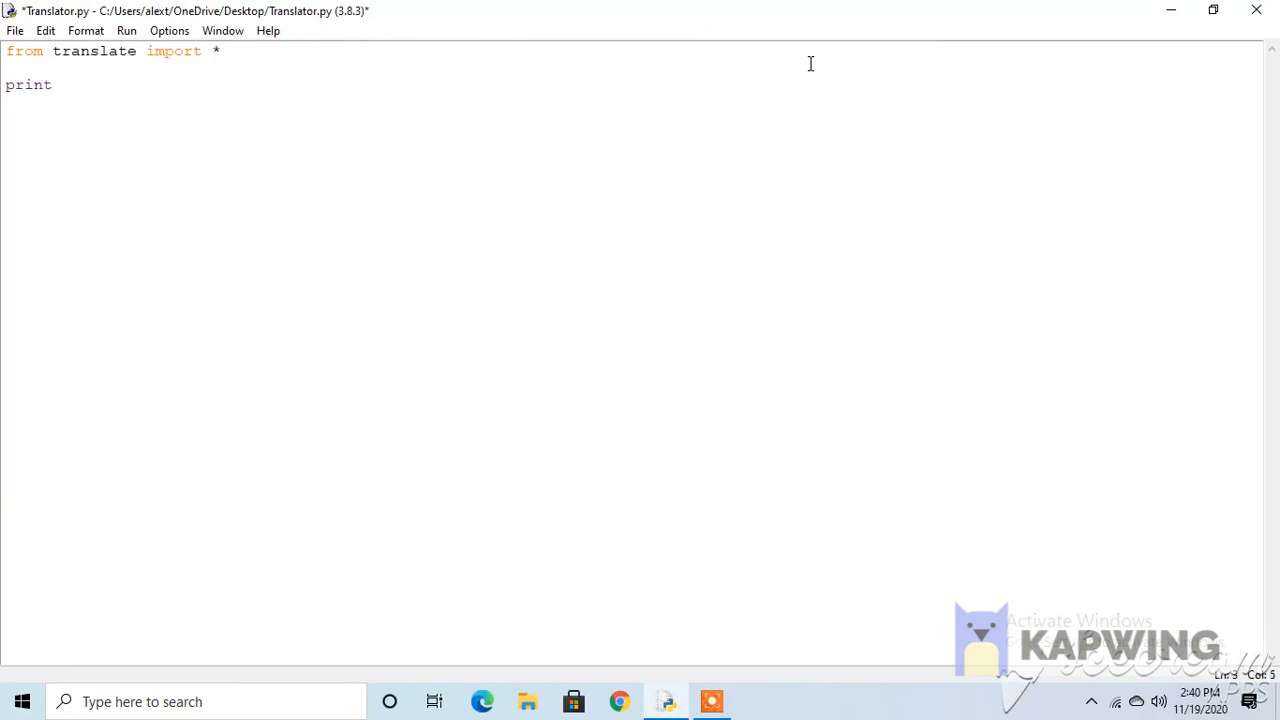
pyautogui.write('("")')
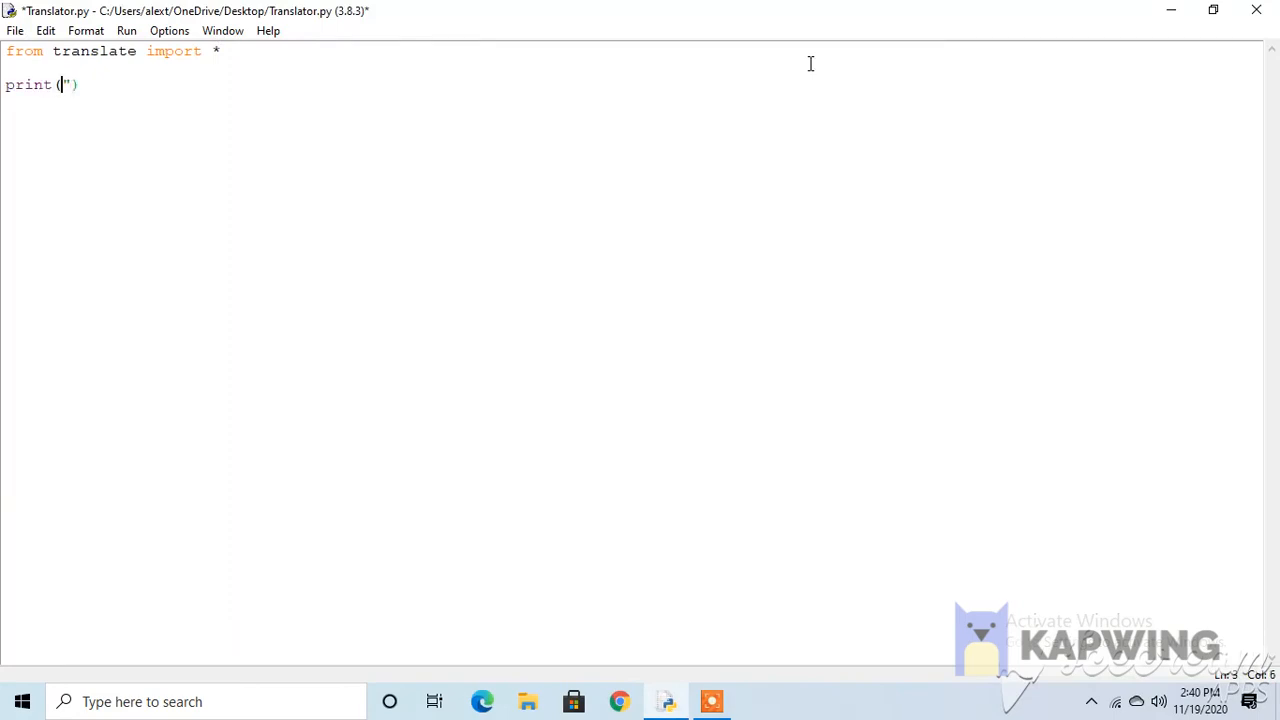
pyautogui.write('We')
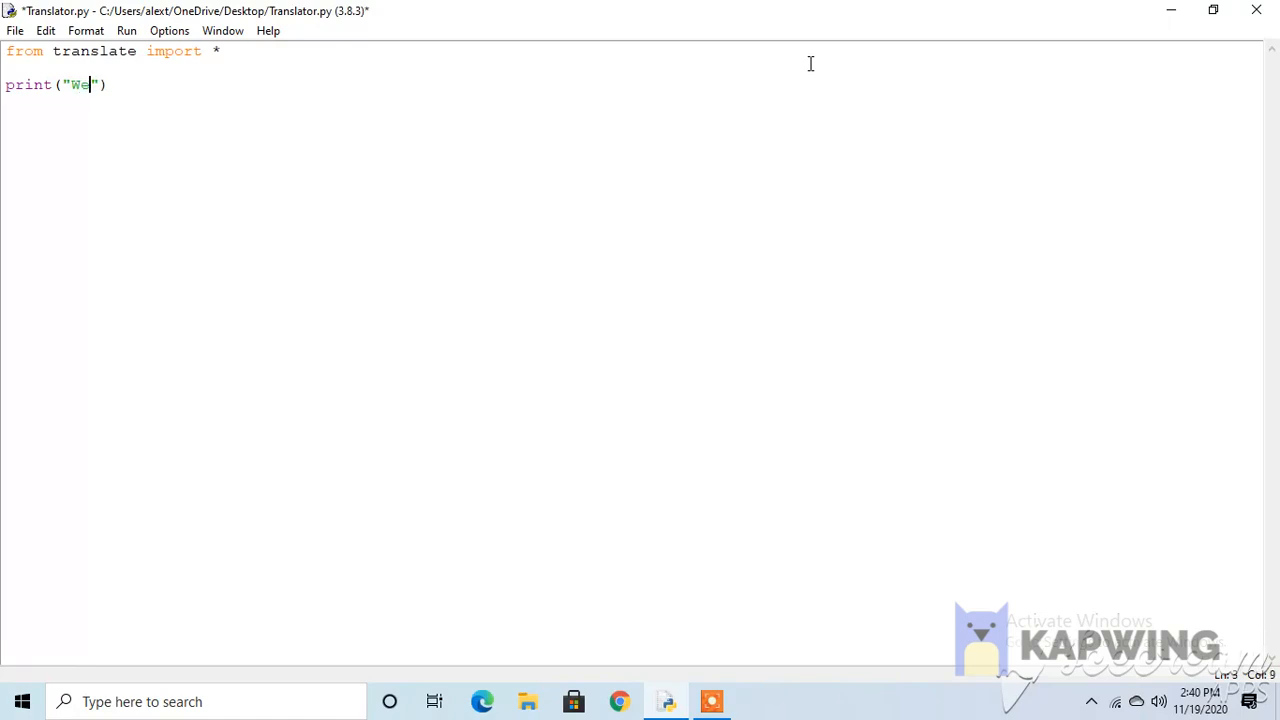
pyautogui.write('lcome to')
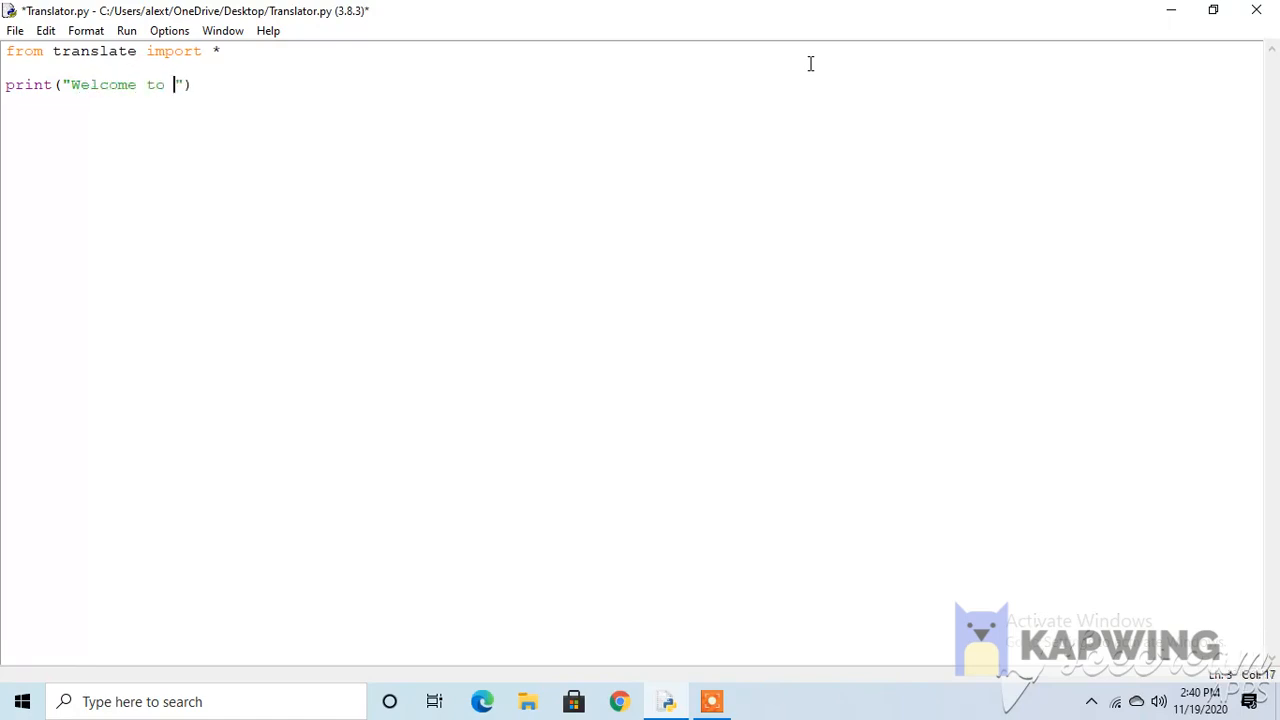
pyautogui.write('Translator')
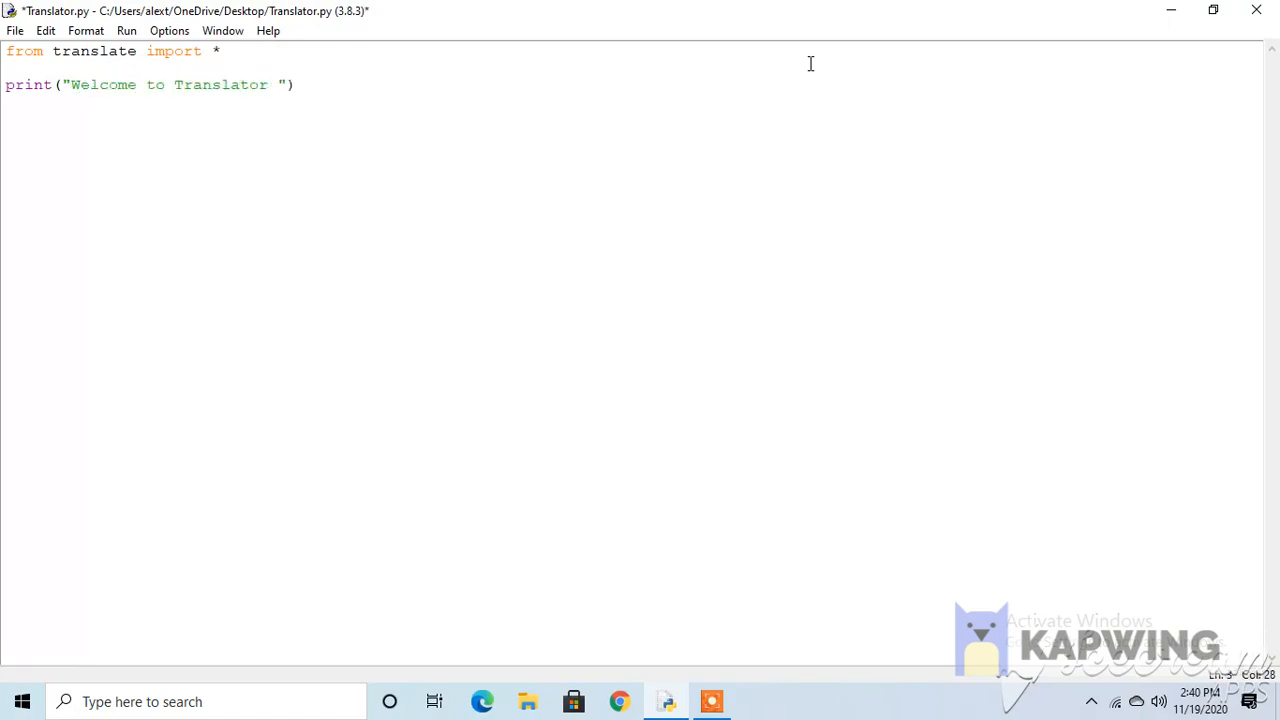
pyautogui.write('1.0')
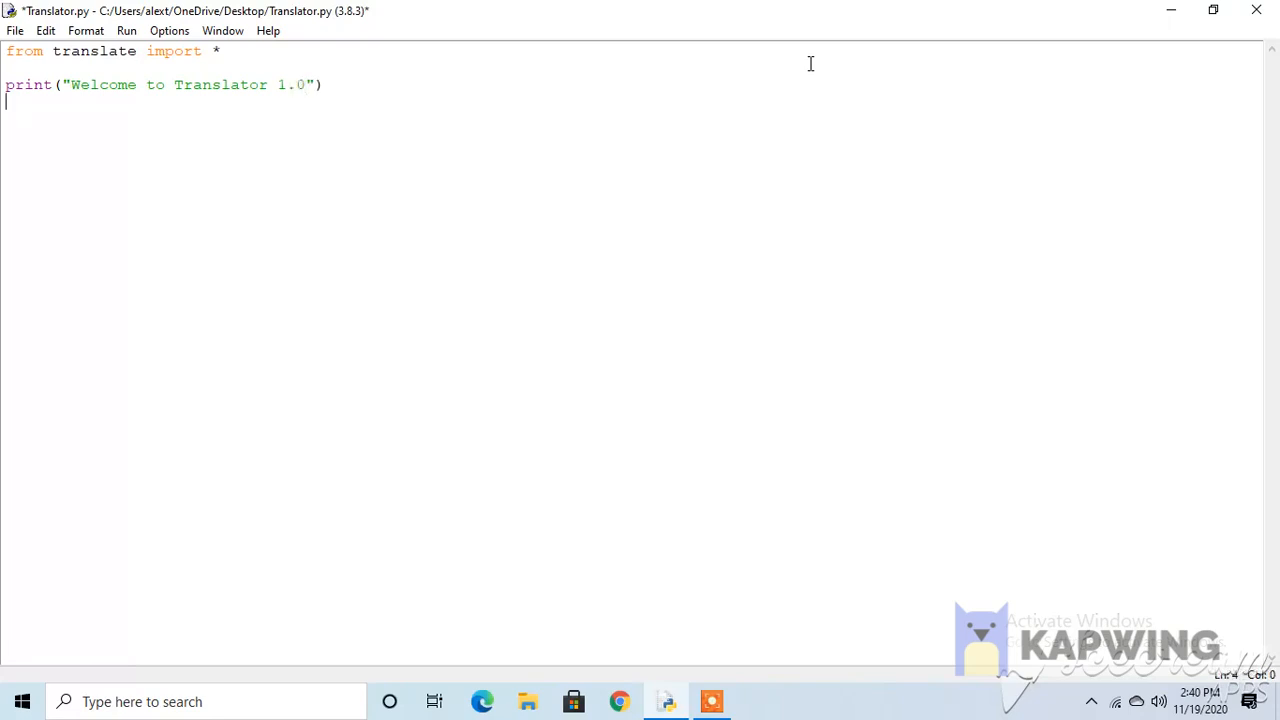
# Write 'while Translating:' and set Translating = True on the line above it.
pyautogui.write('whi')
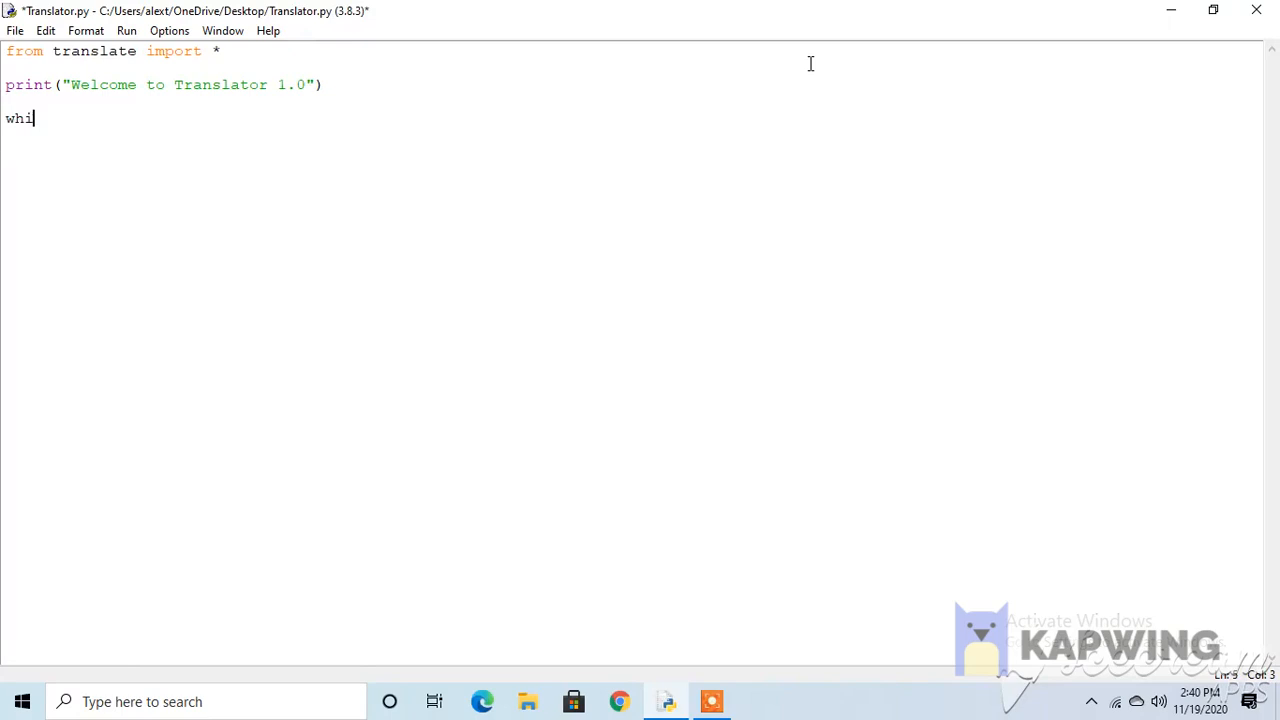
pyautogui.write('le')
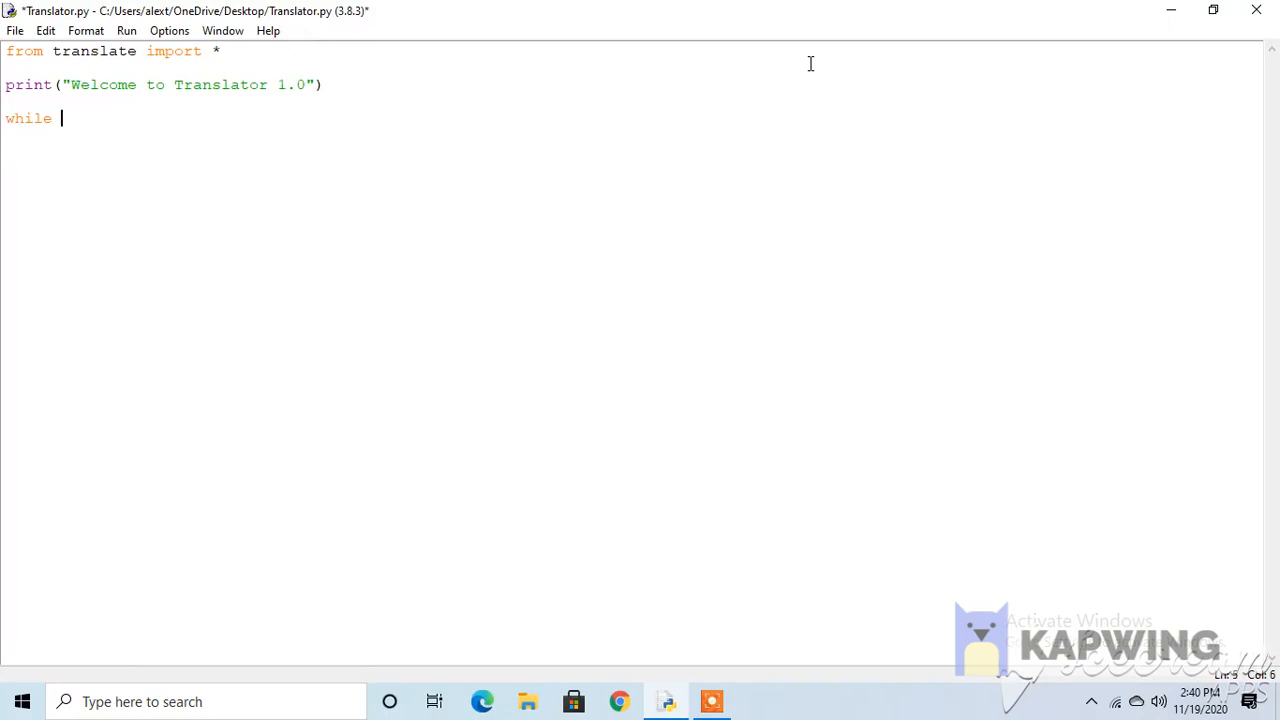
pyautogui.write('Tran')
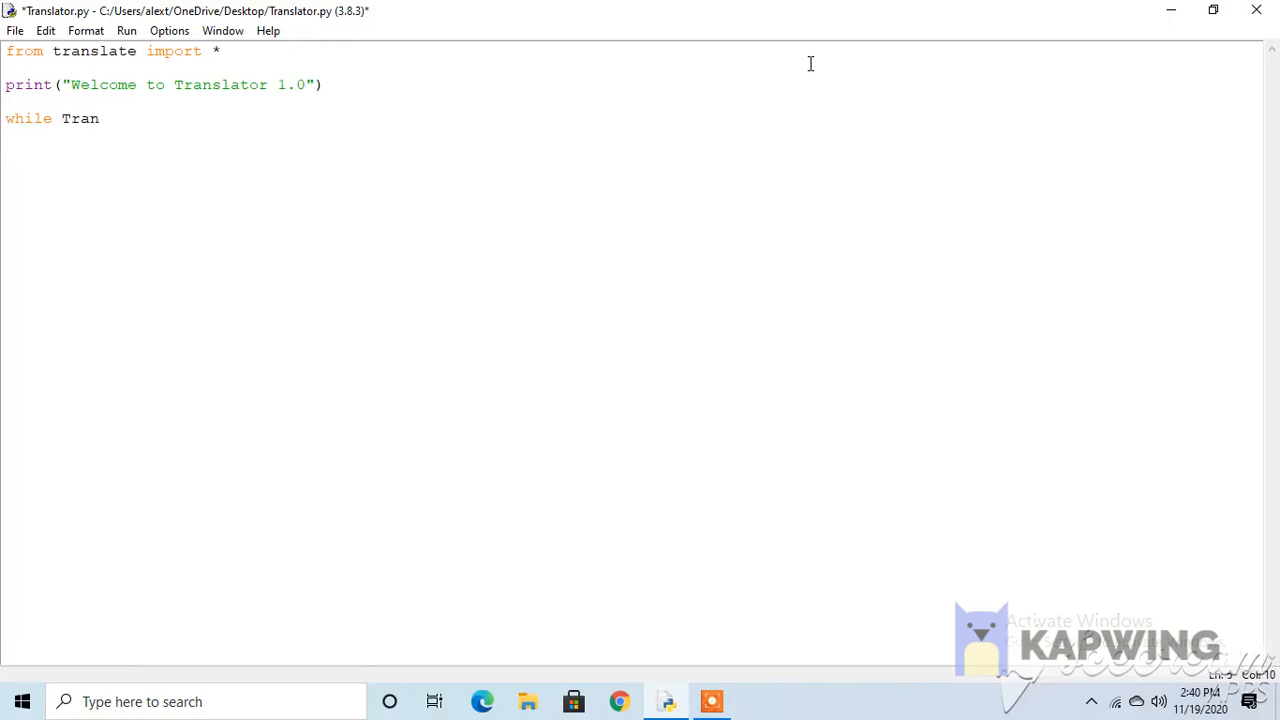
pyautogui.write('slating:')
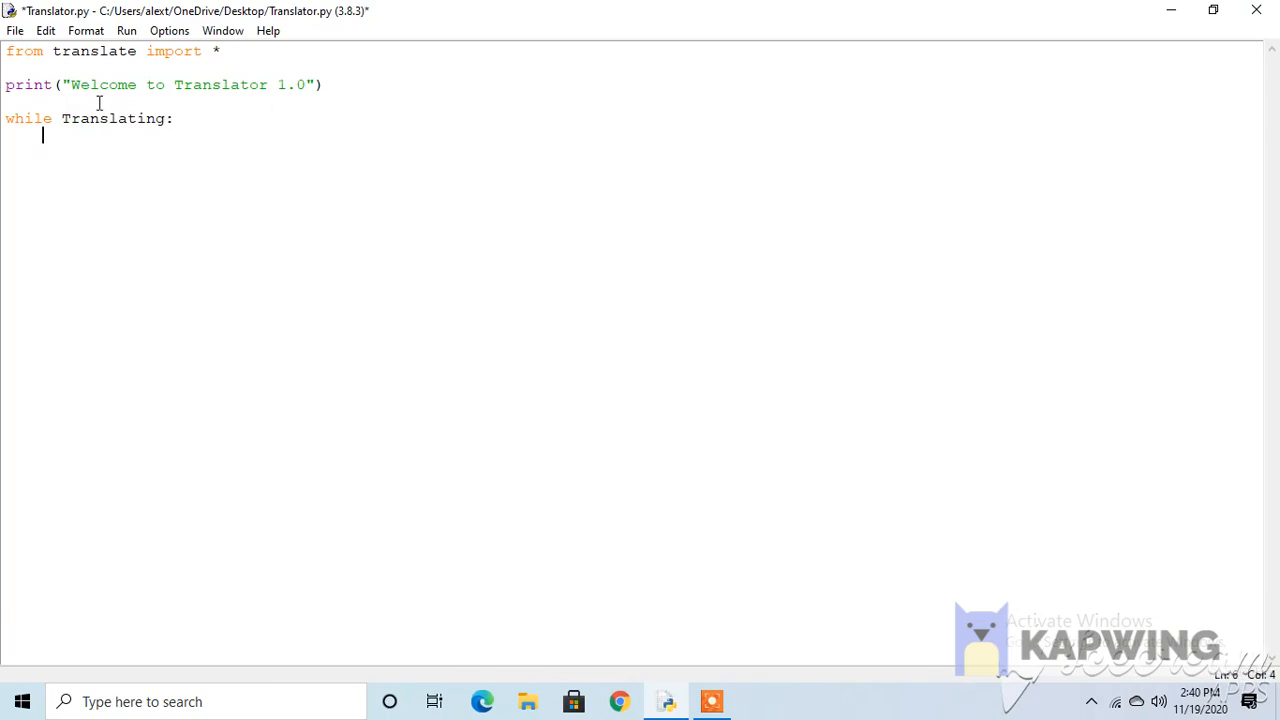
pyautogui.write('Tran')
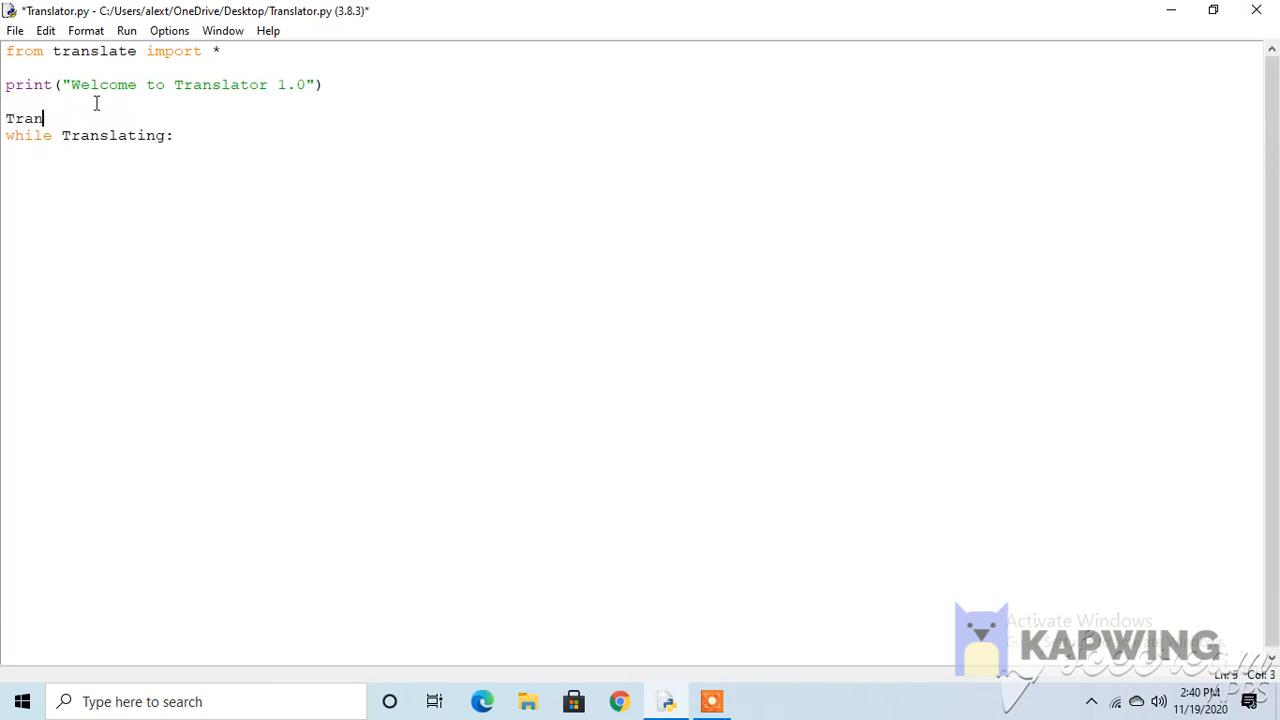
pyautogui.write('slating =')
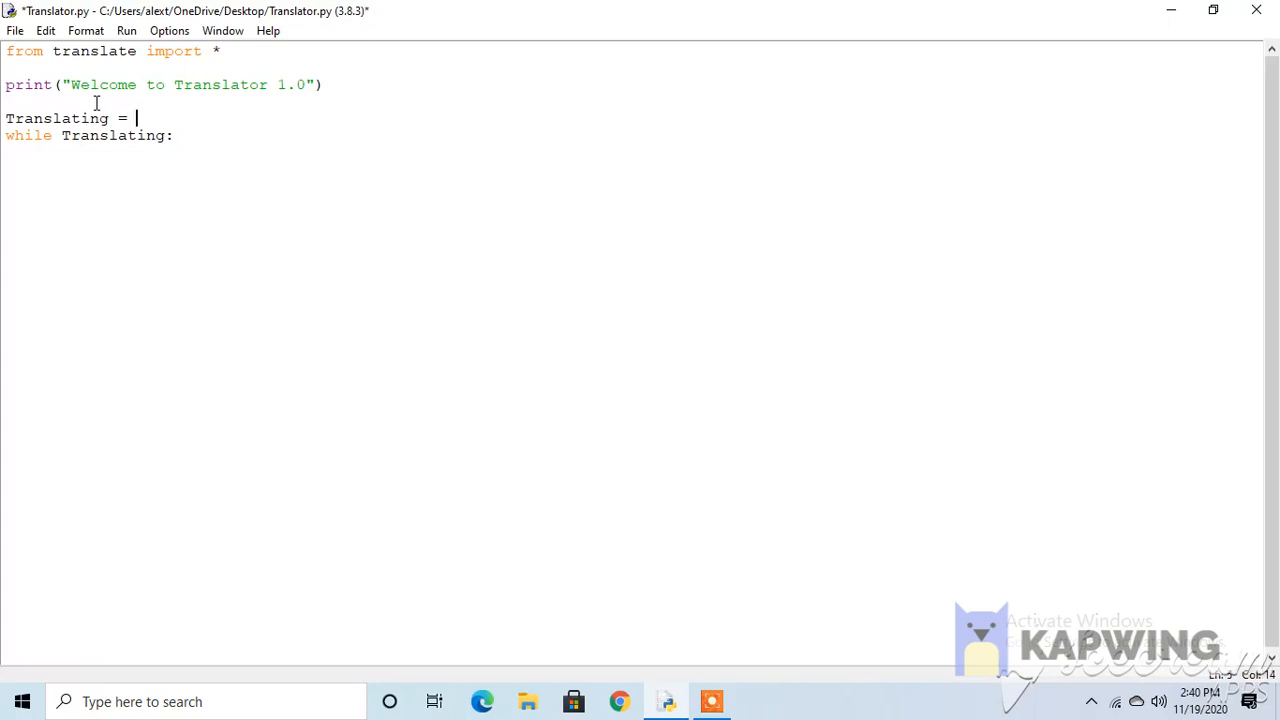
pyautogui.write('True')
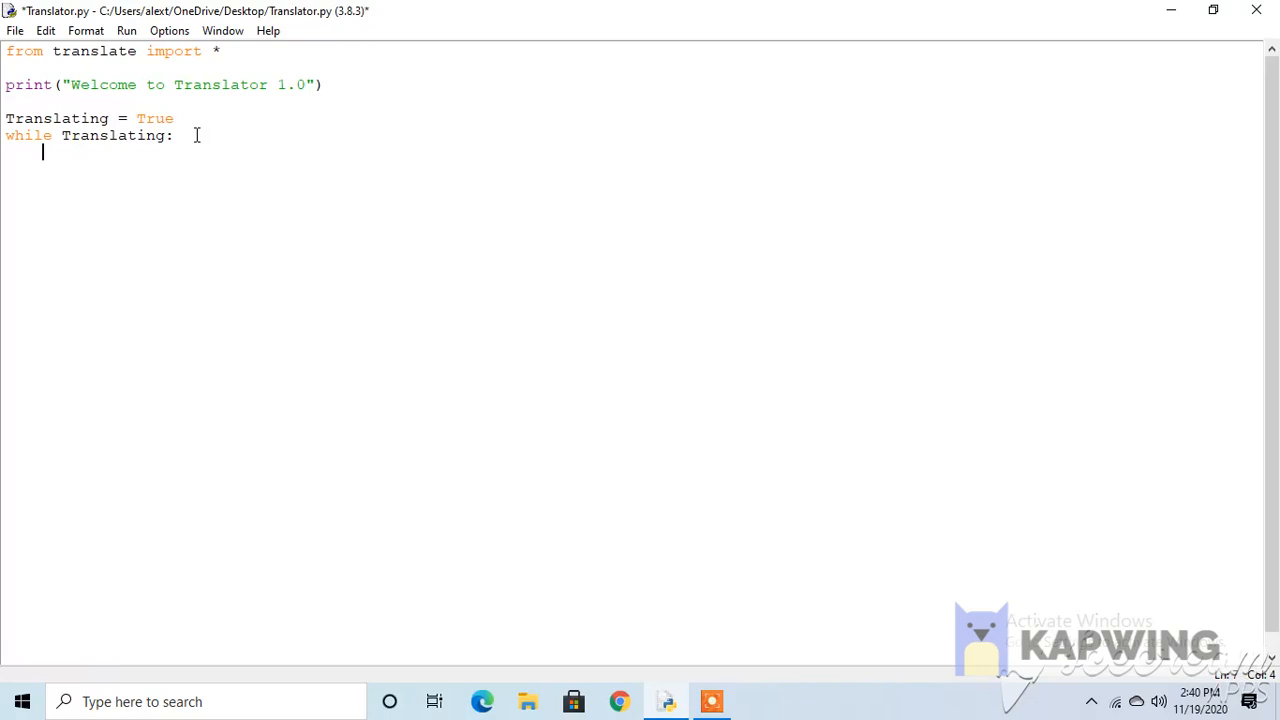
# Inside the loop read lang = input("Type a language").
pyautogui.write('lang =')
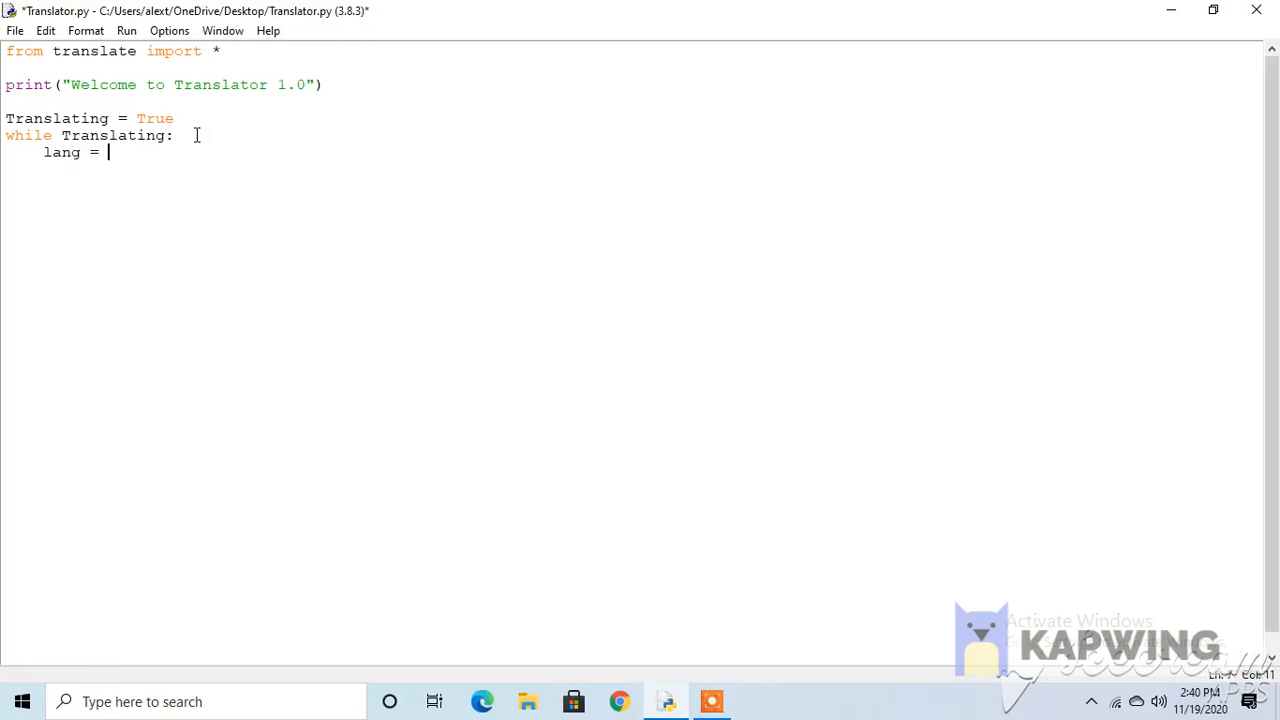
pyautogui.write('input')
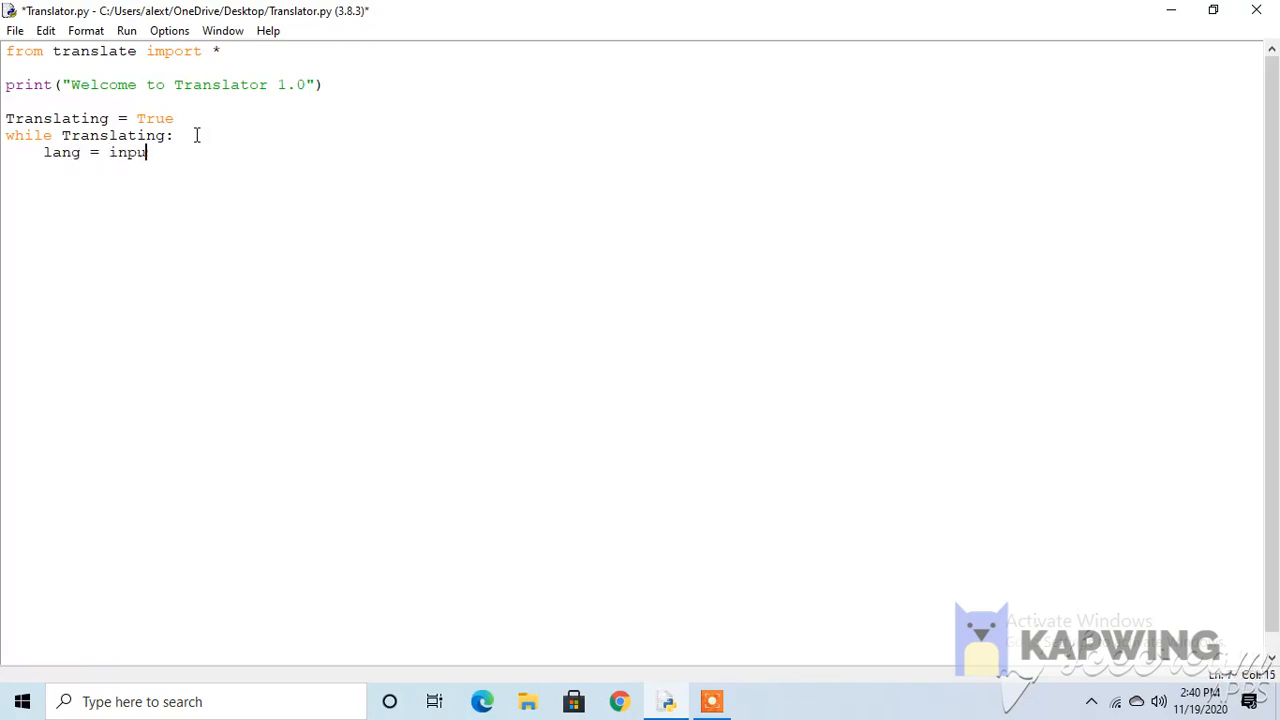
pyautogui.write('("")')
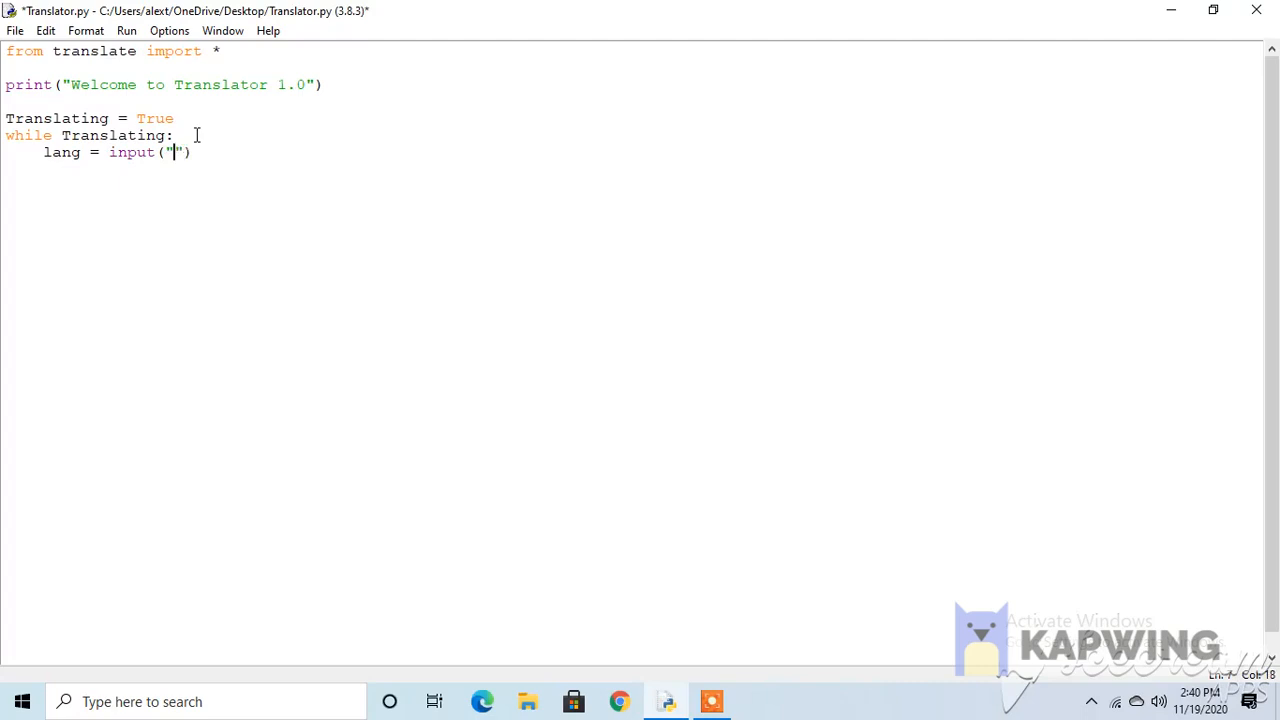
pyautogui.write('Type a lan')
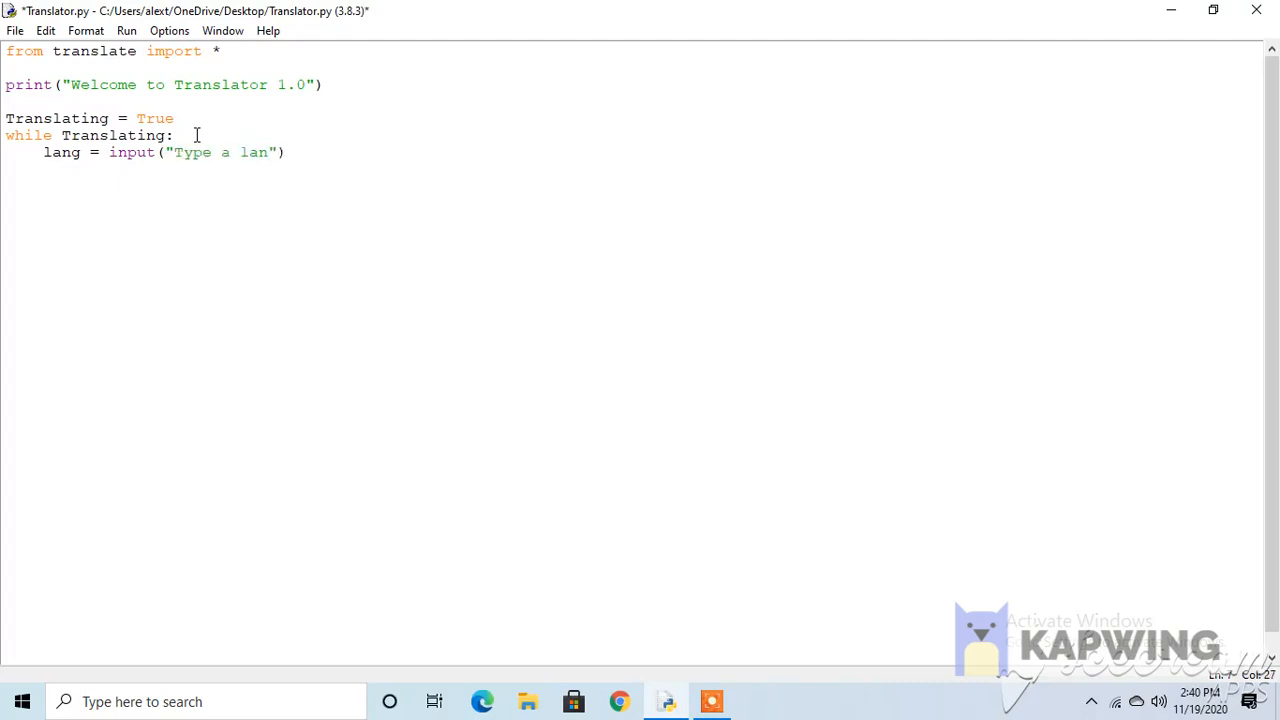
pyautogui.write('guage')
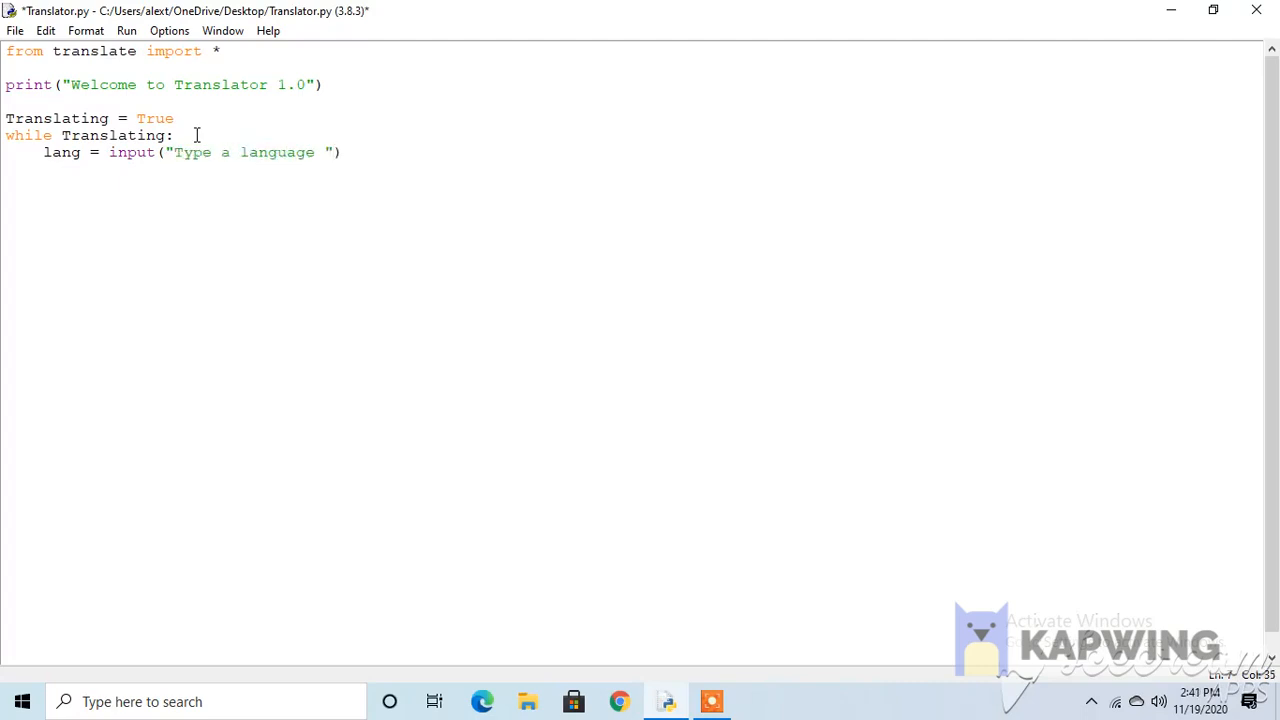
# Read word = input("Type a word/sentence in English to be translated to" + str(lang)).
pyautogui.write('word')
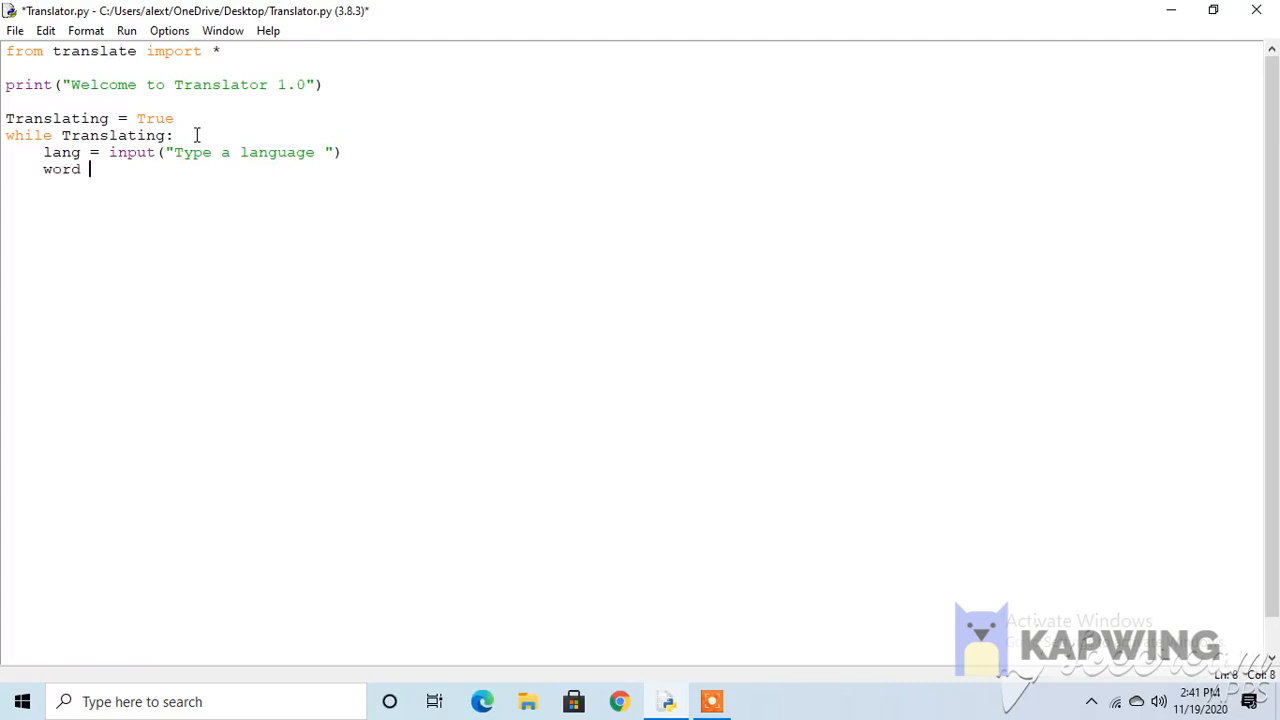
pyautogui.write('= input()')
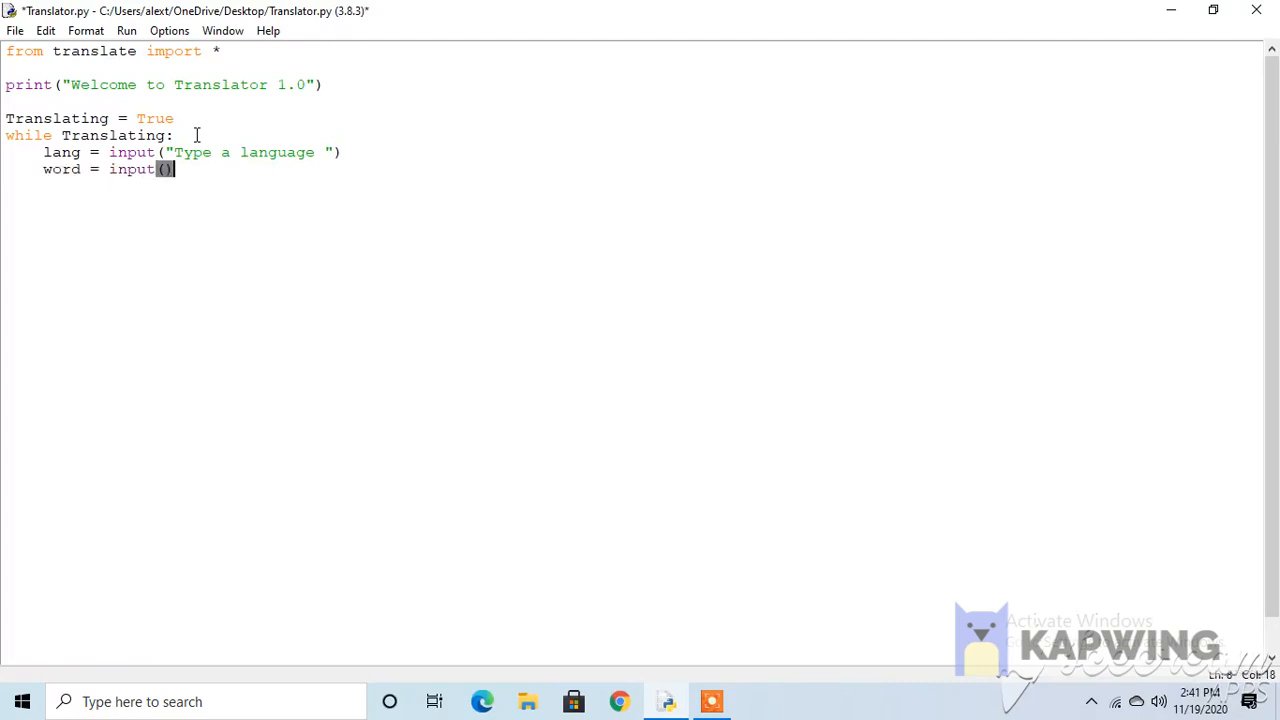
pyautogui.write('"Ty')
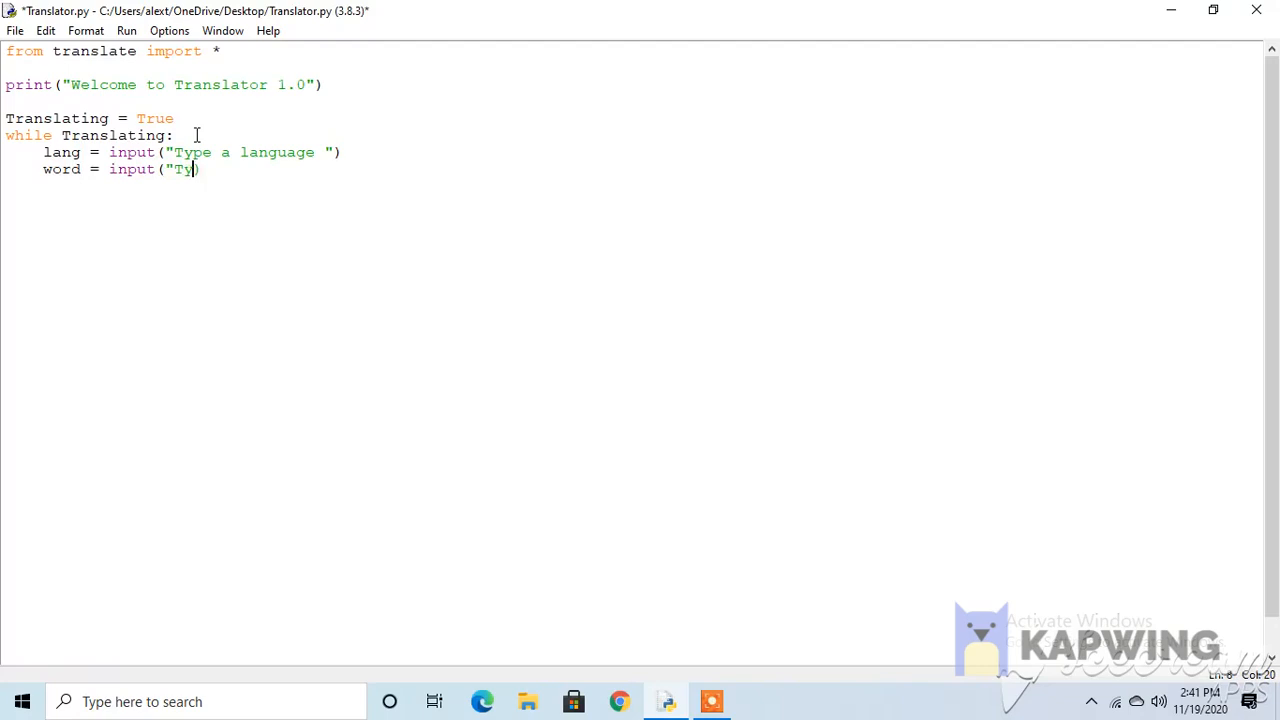
pyautogui.write('pe a word.')
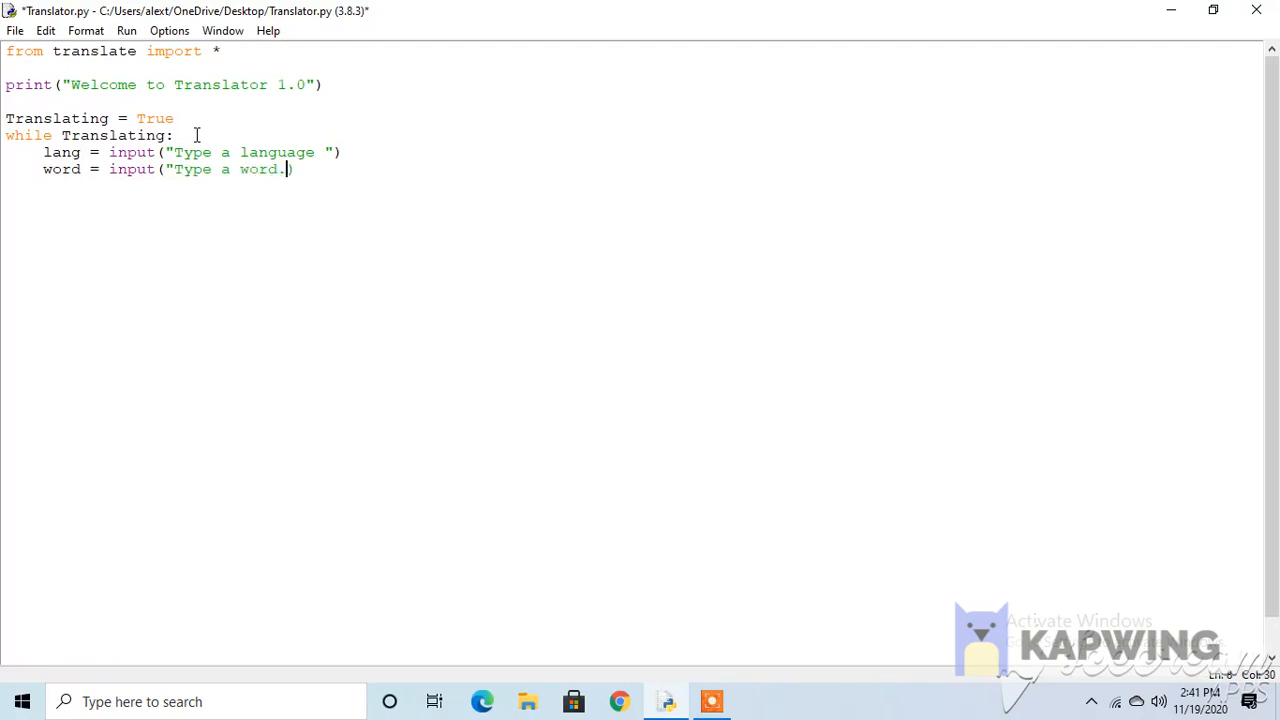
pyautogui.write('/sentence')
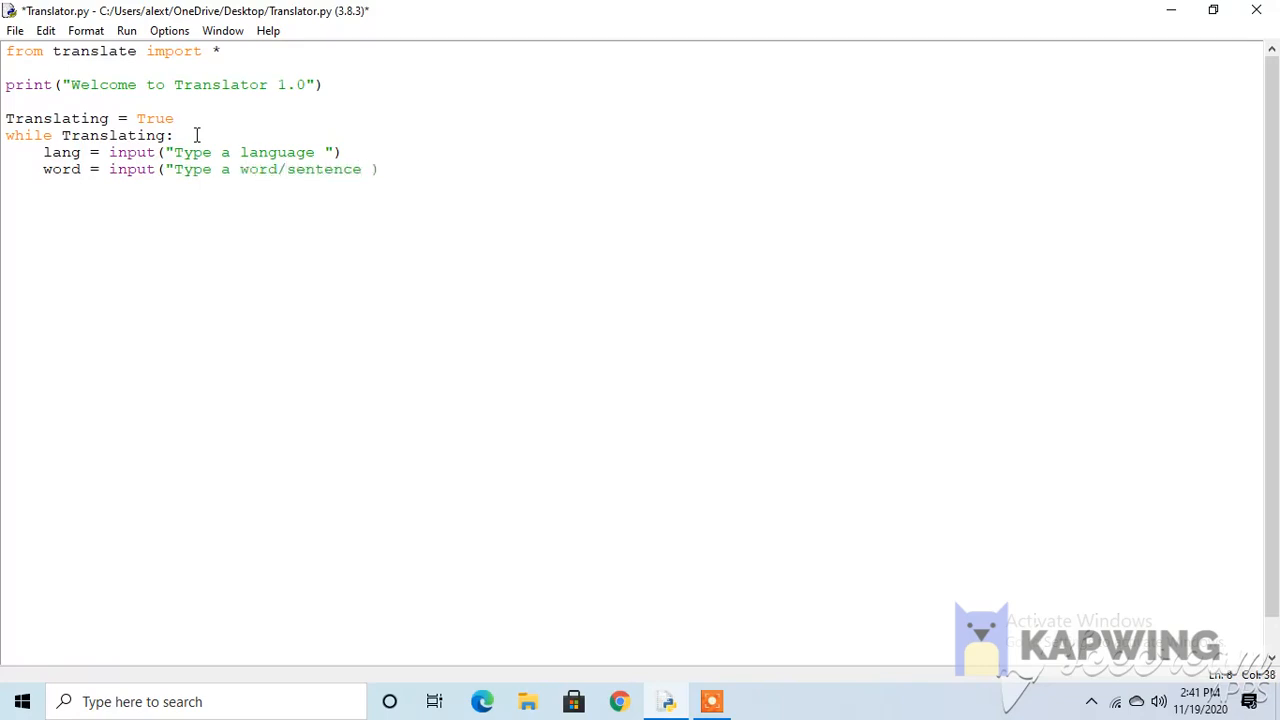
pyautogui.write('in English to be trans')
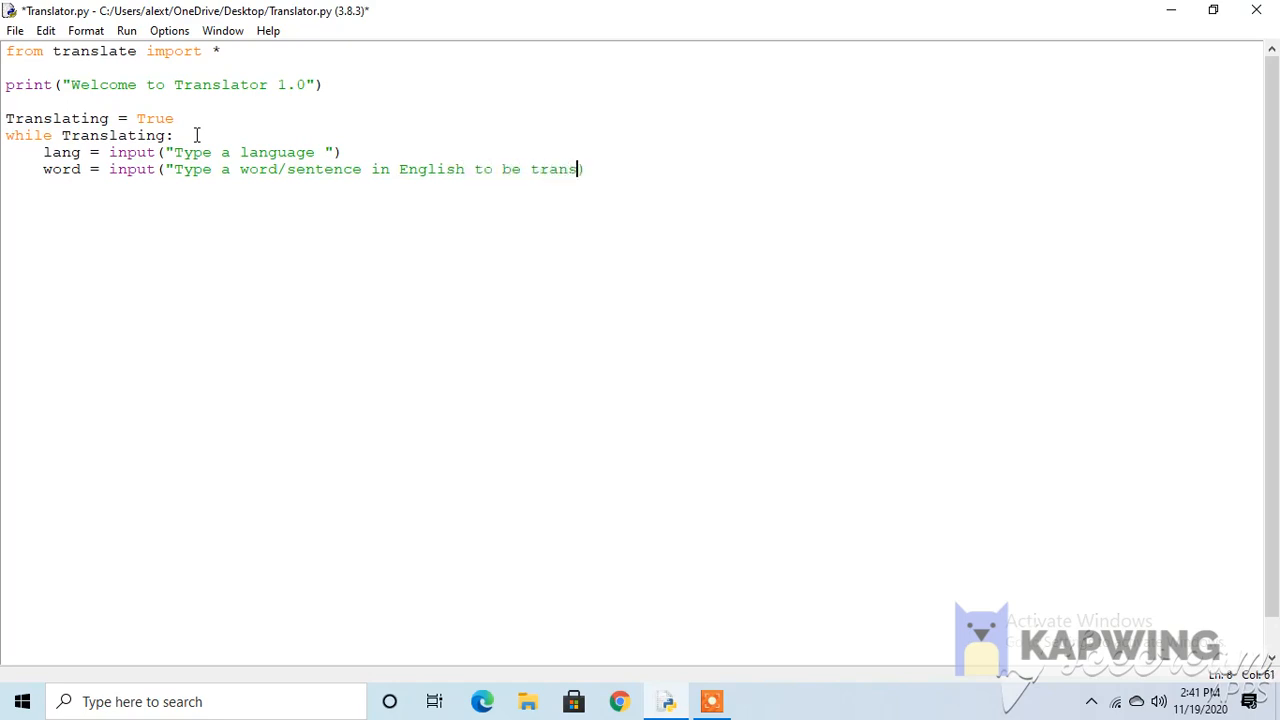
pyautogui.write('lated to')
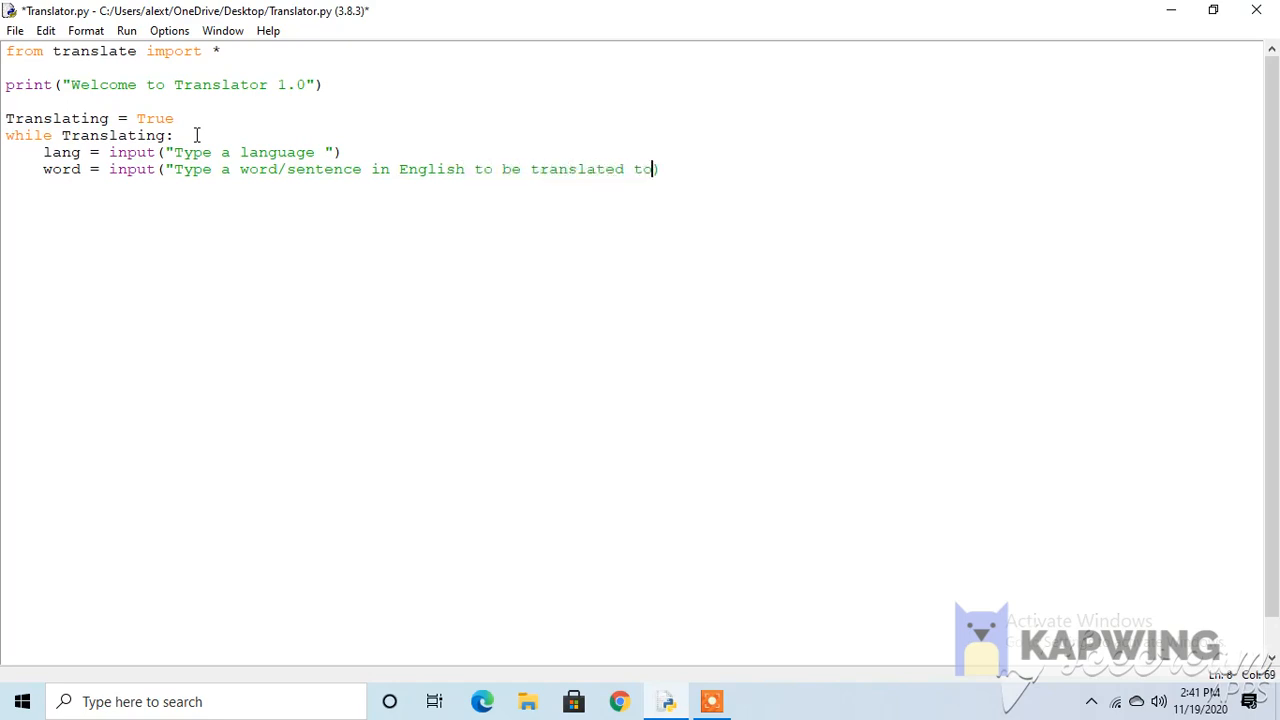
pyautogui.write('"')
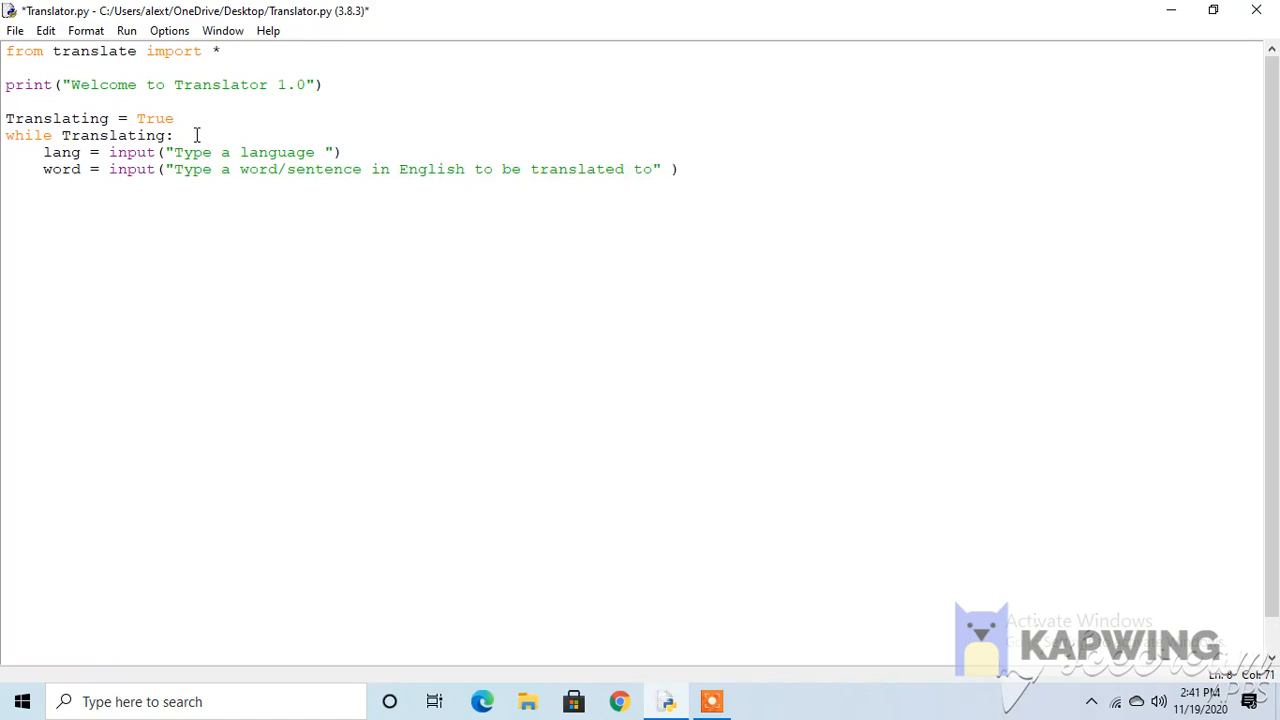
pyautogui.write('str')
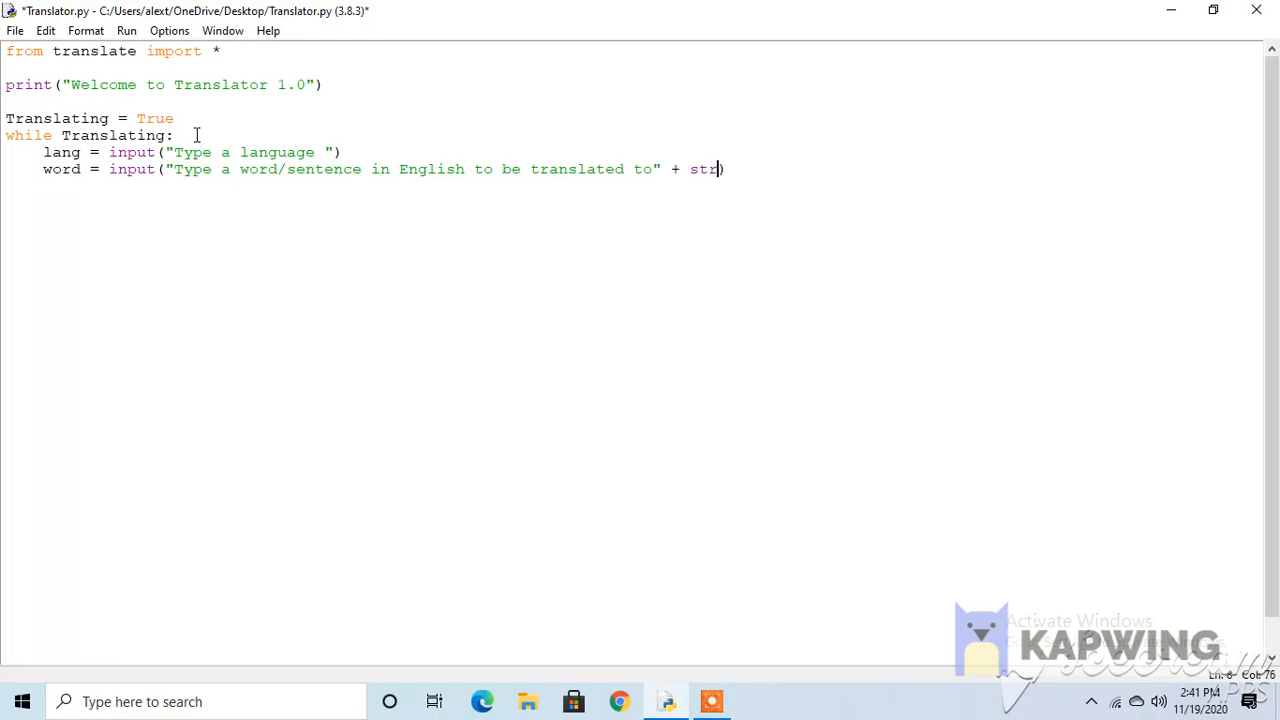
pyautogui.write('(')
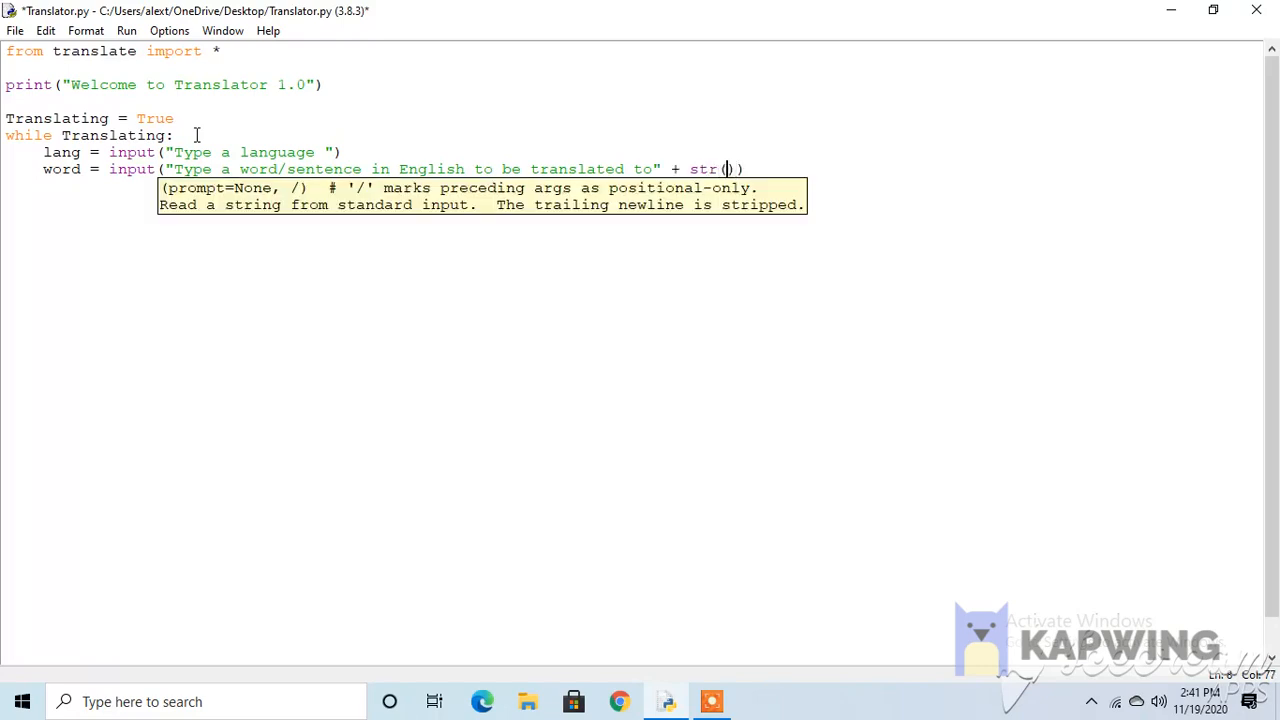
pyautogui.write('lang')
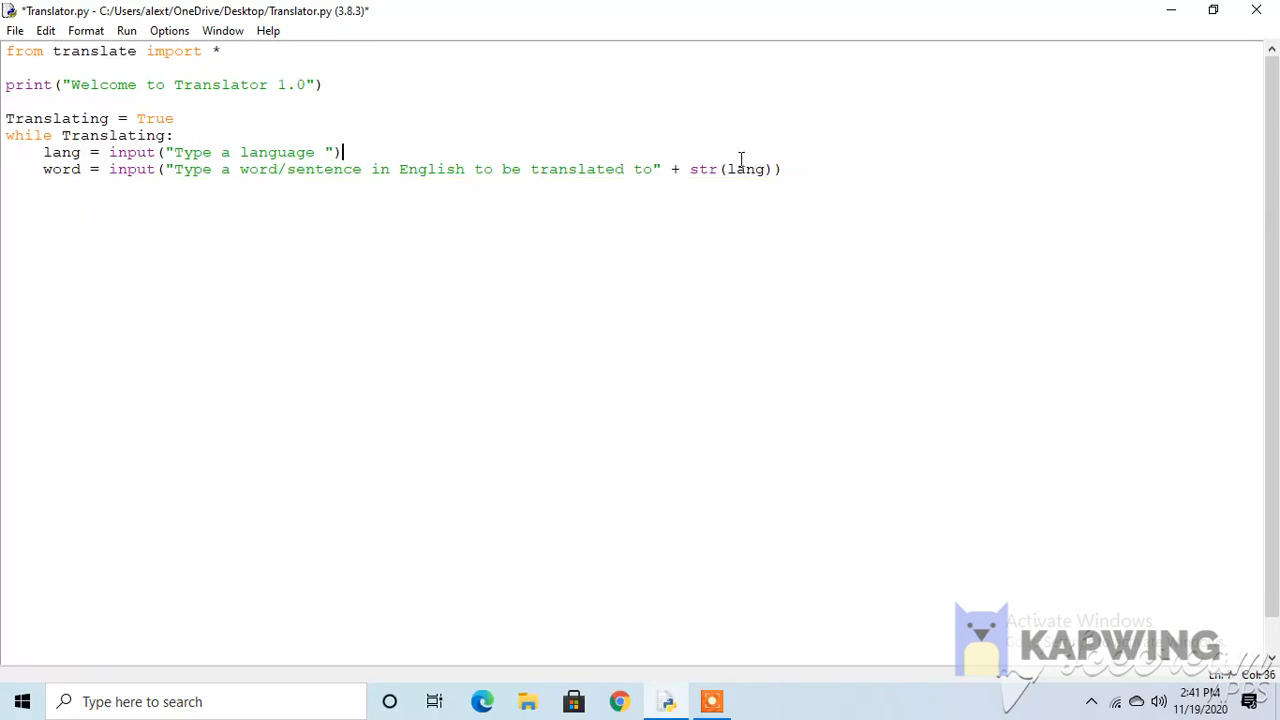
pyautogui.moveTo(277, 181)
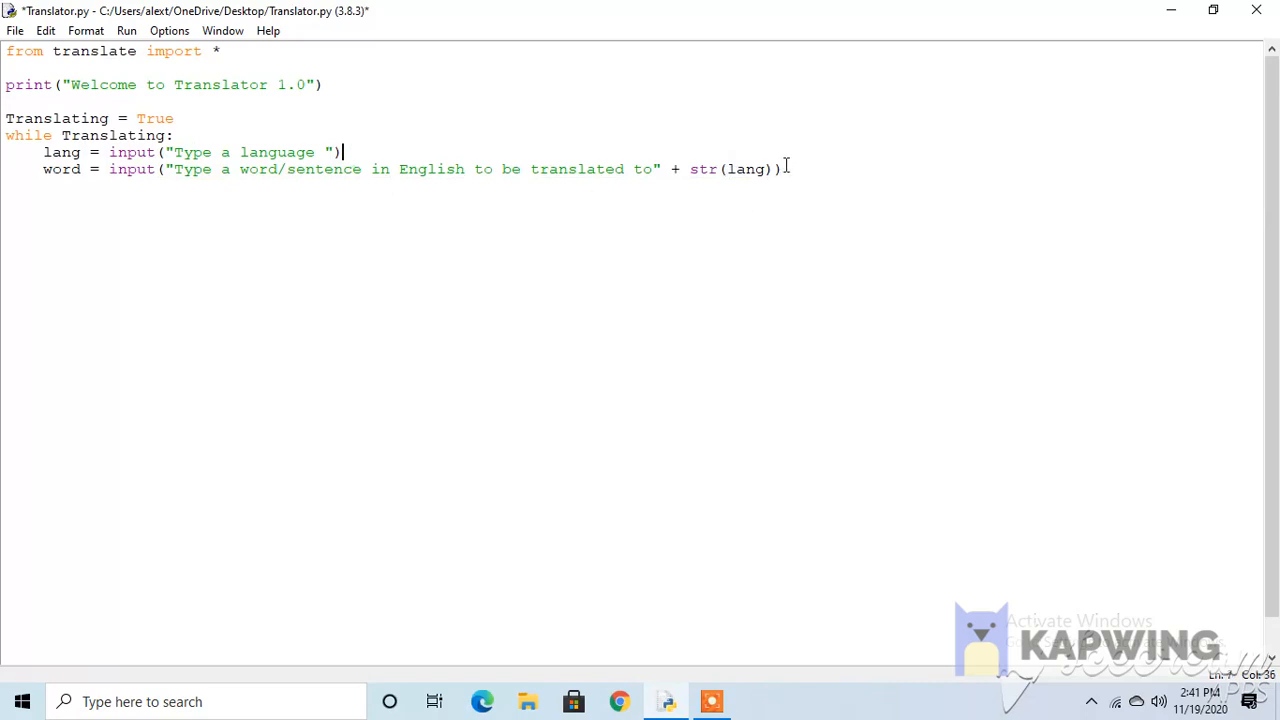
pyautogui.click(785, 169)
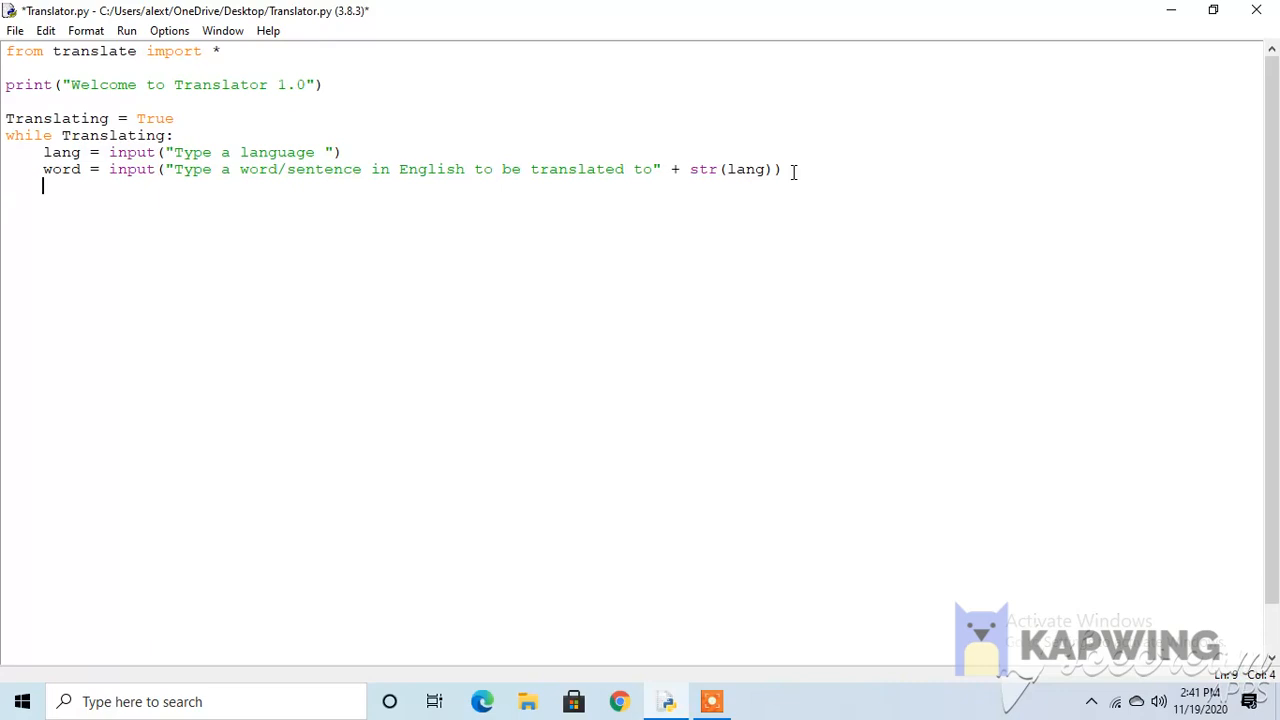
# Create translator = Translator(to_lang=lang) for the chosen language.
pyautogui.write('T')
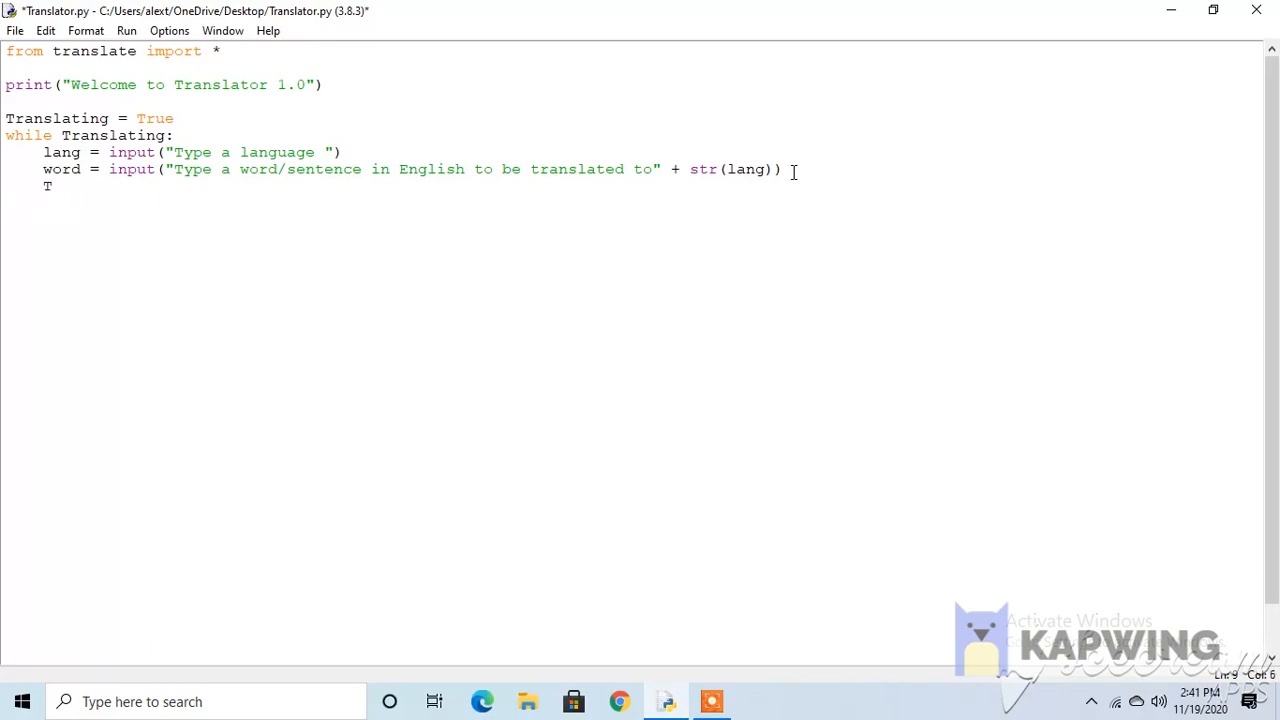
pyautogui.write('ranslato')
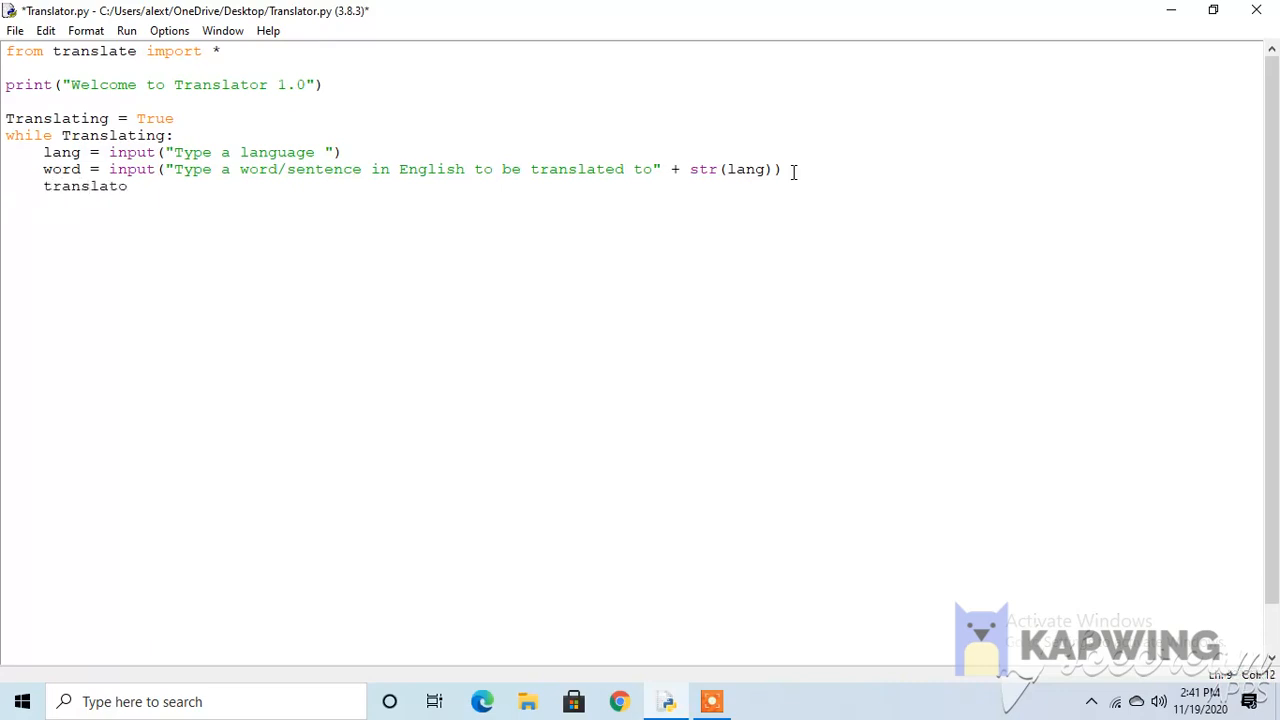
pyautogui.write('r = Tran')
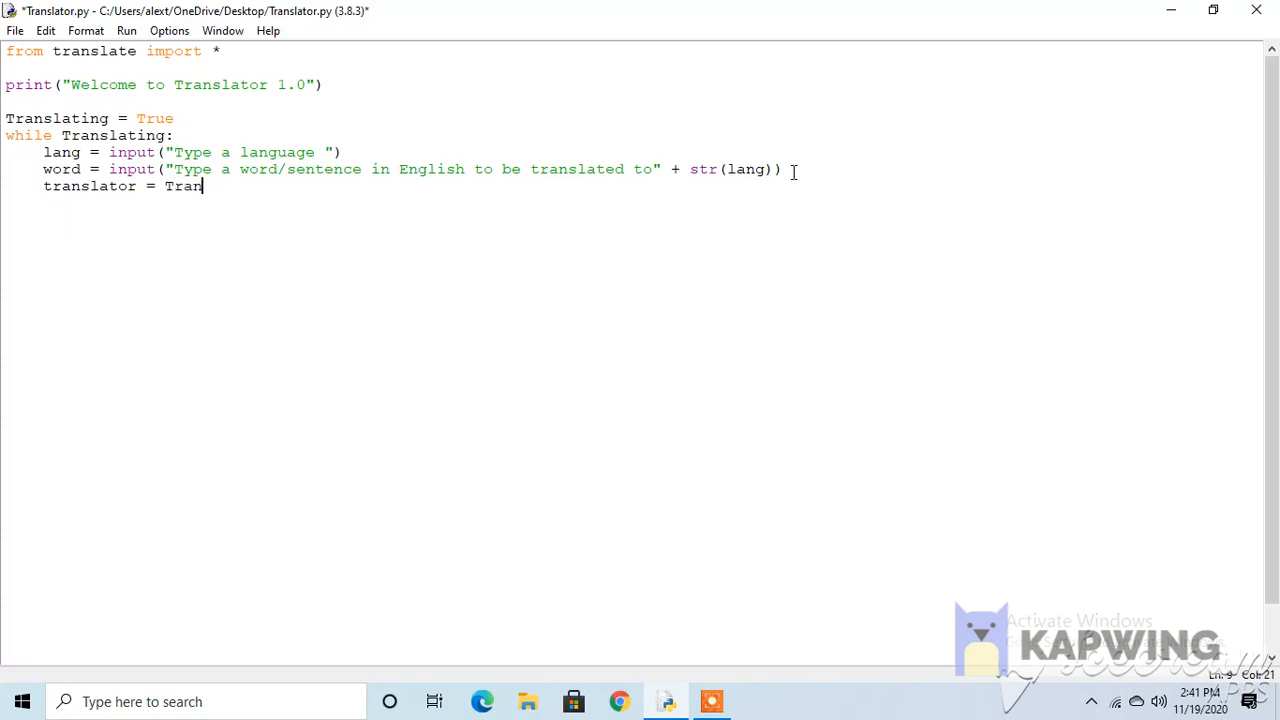
pyautogui.write('slator()')
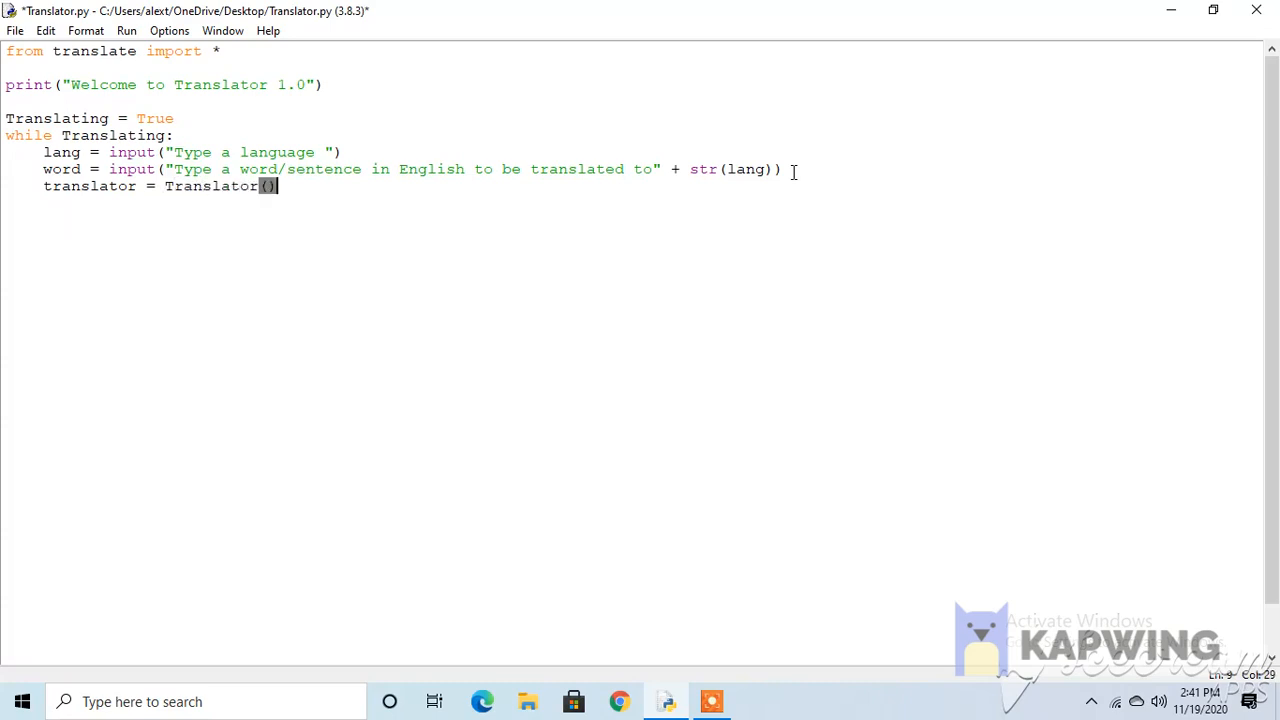
pyautogui.write('to_lang')
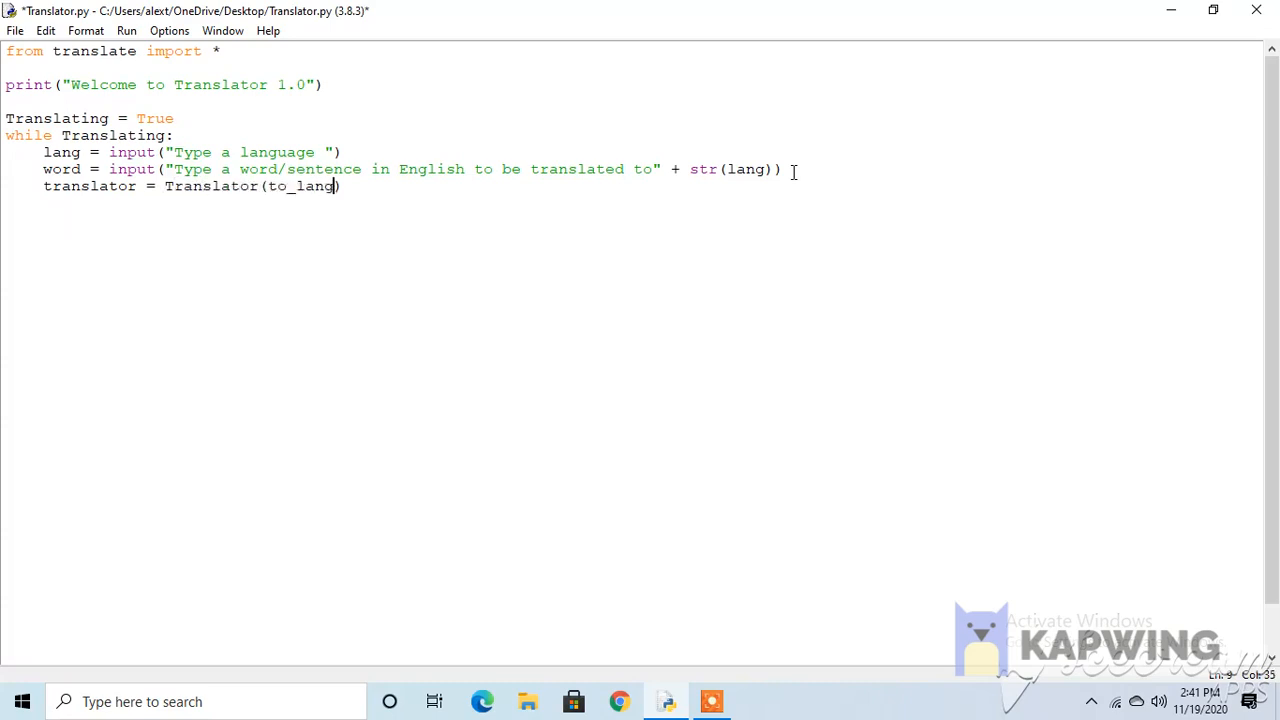
pyautogui.write('=lang')
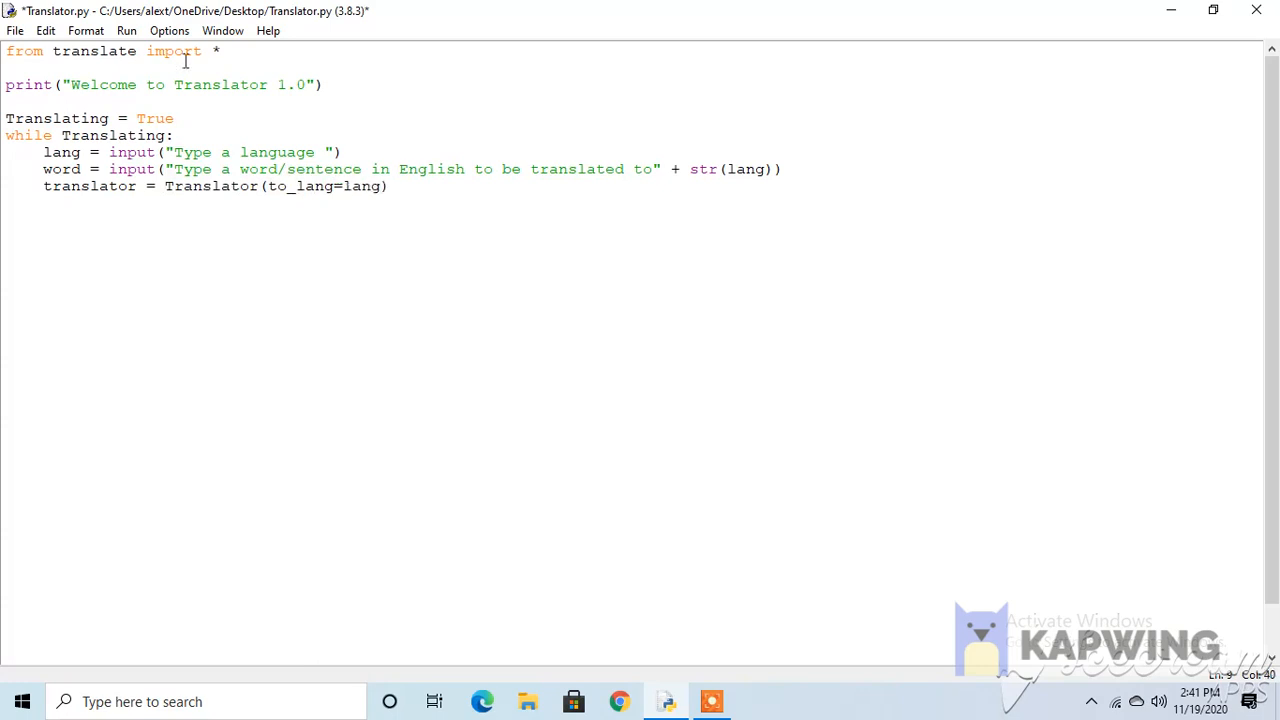
pyautogui.doubleClick(62, 152)
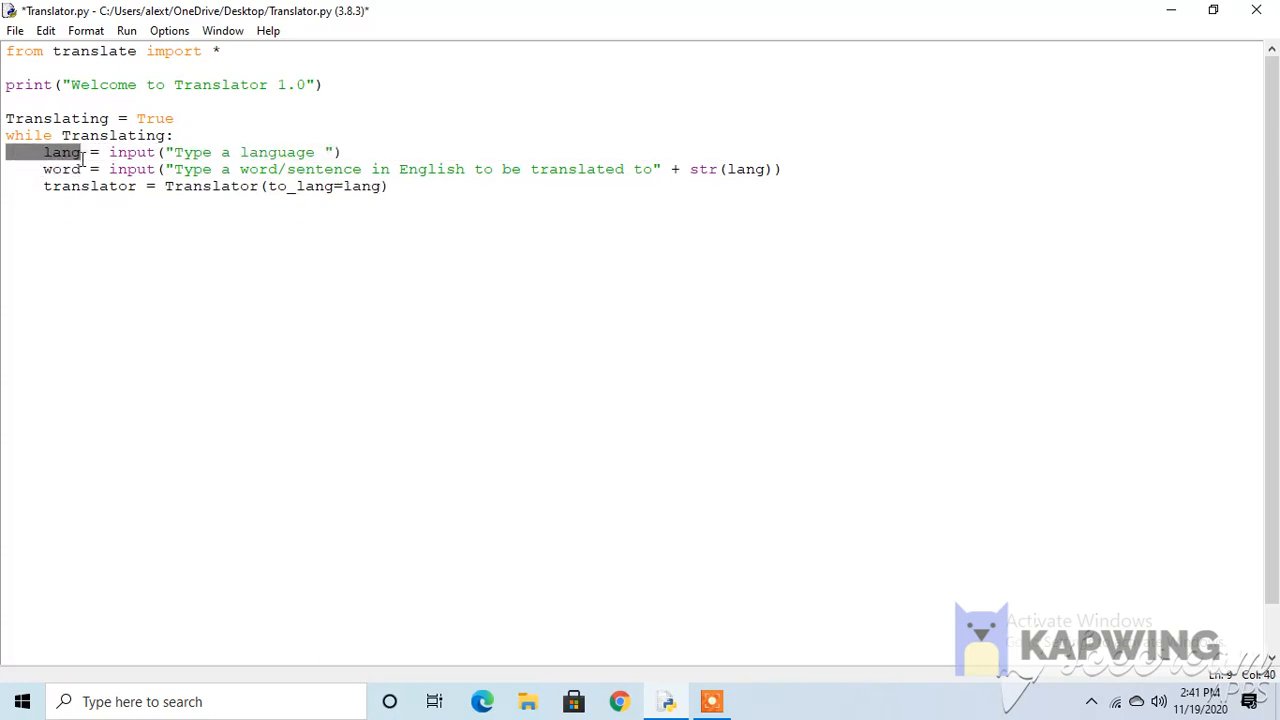
pyautogui.click(390, 186)
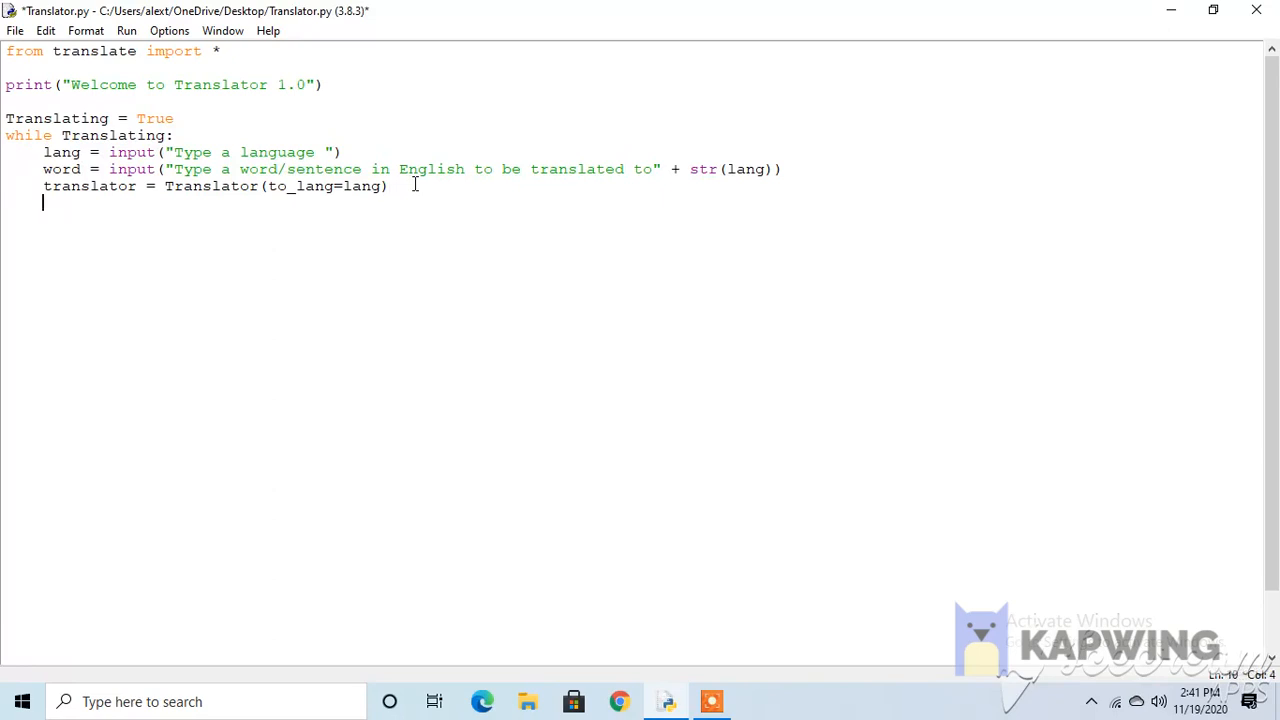
# Add translate = translator.translate(word) and run the module with F5.
pyautogui.write('translate = transl')
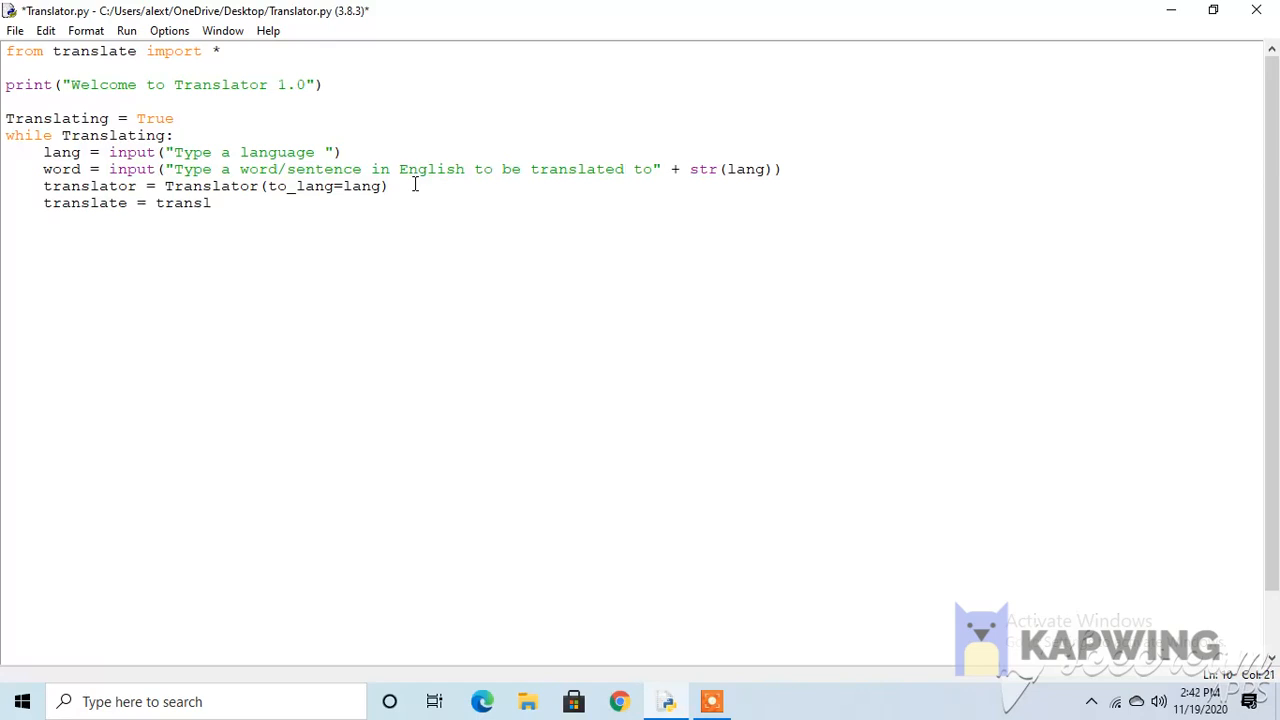
pyautogui.write('ator')
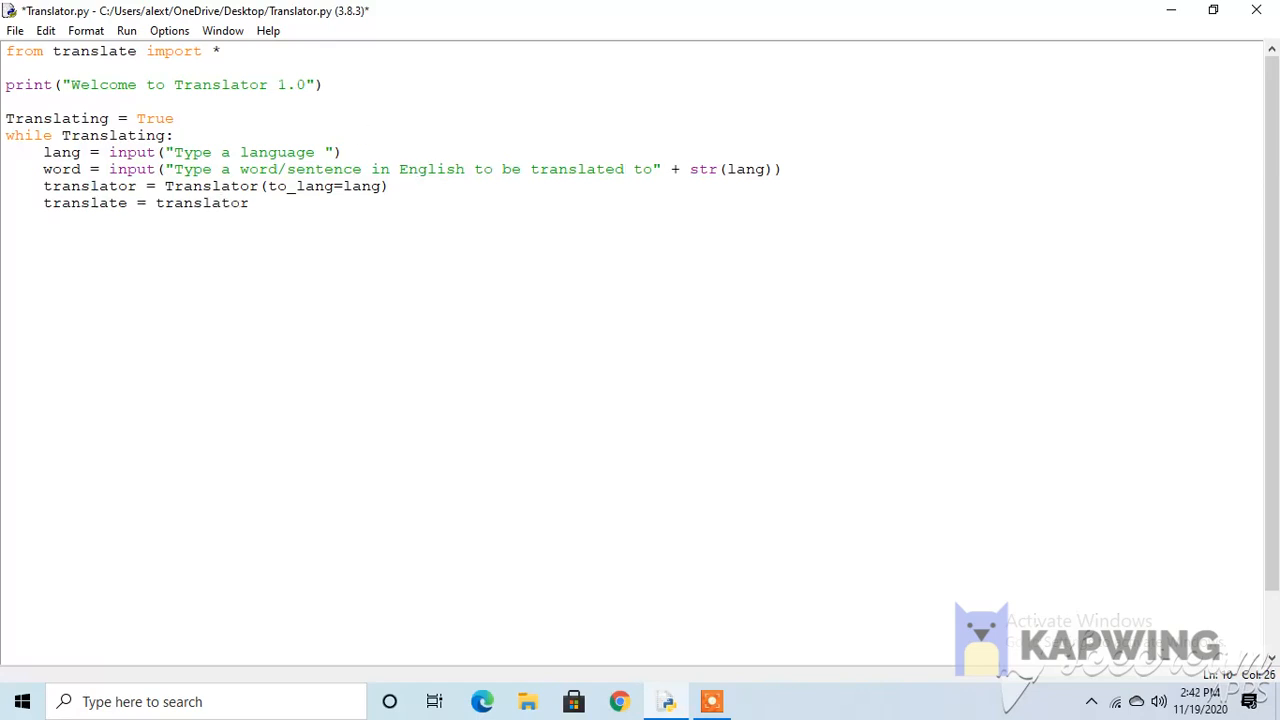
pyautogui.click(251, 203)
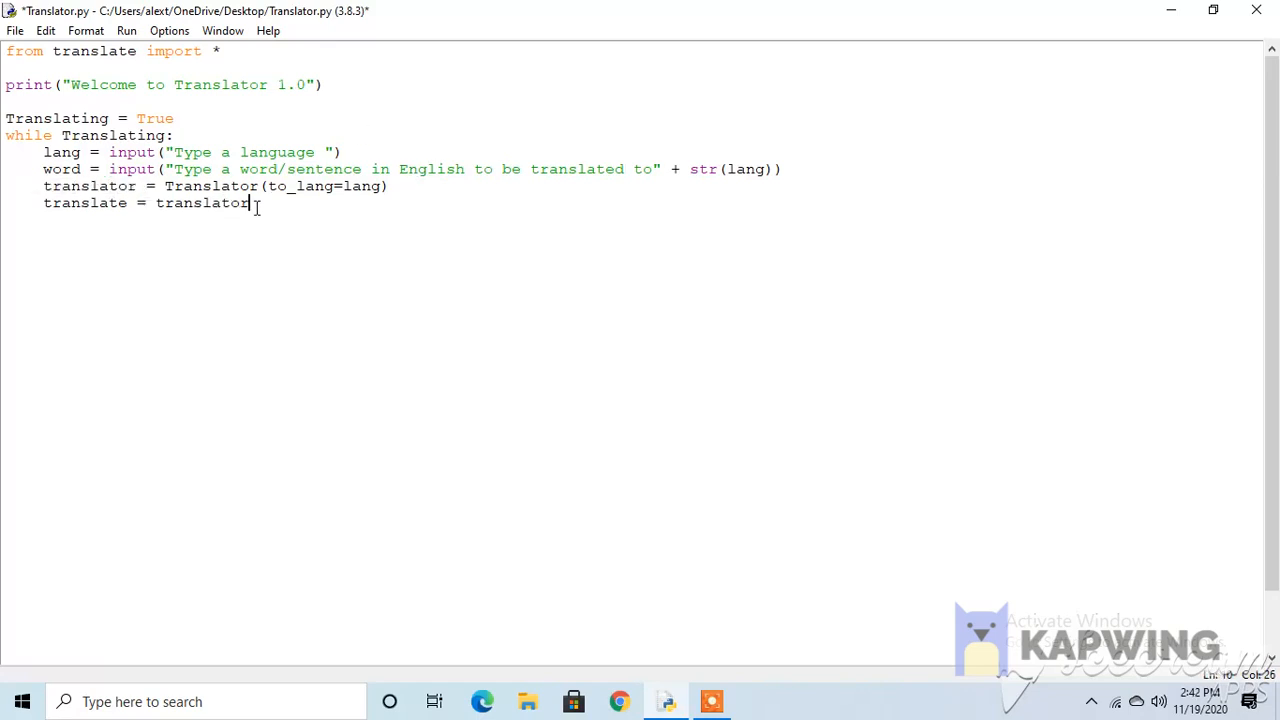
pyautogui.write('.translate')
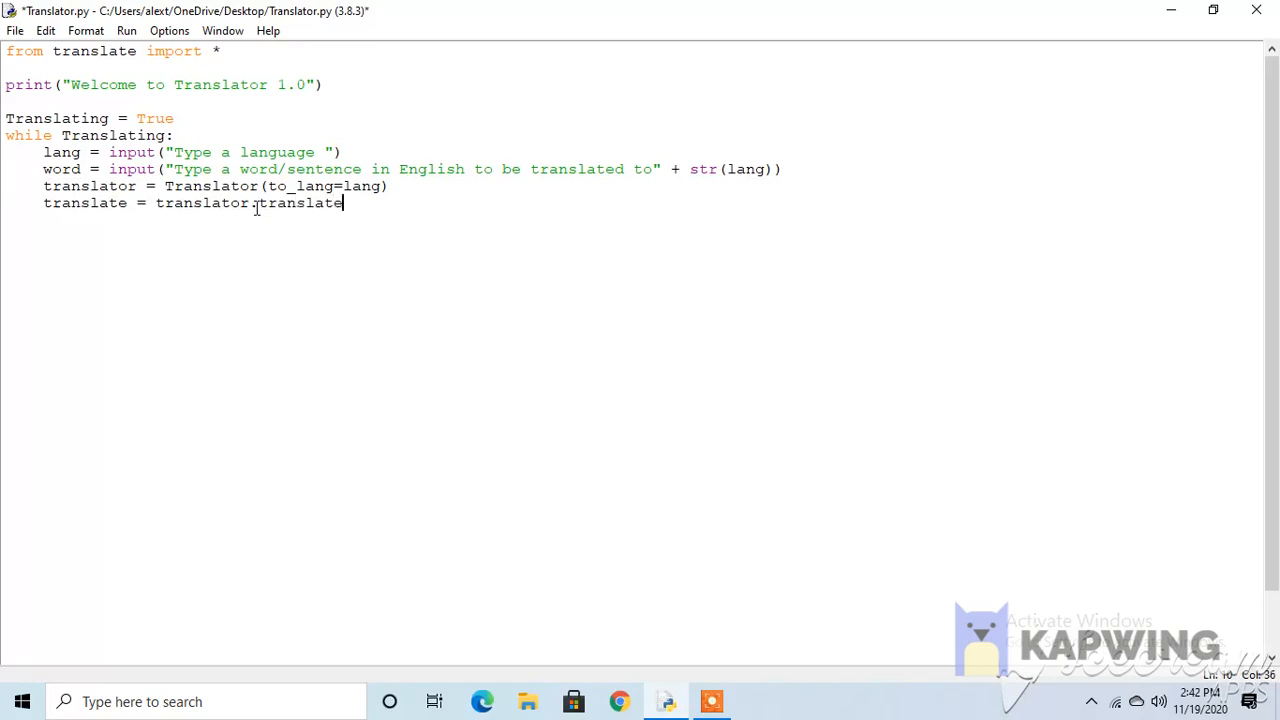
pyautogui.write('(word)')
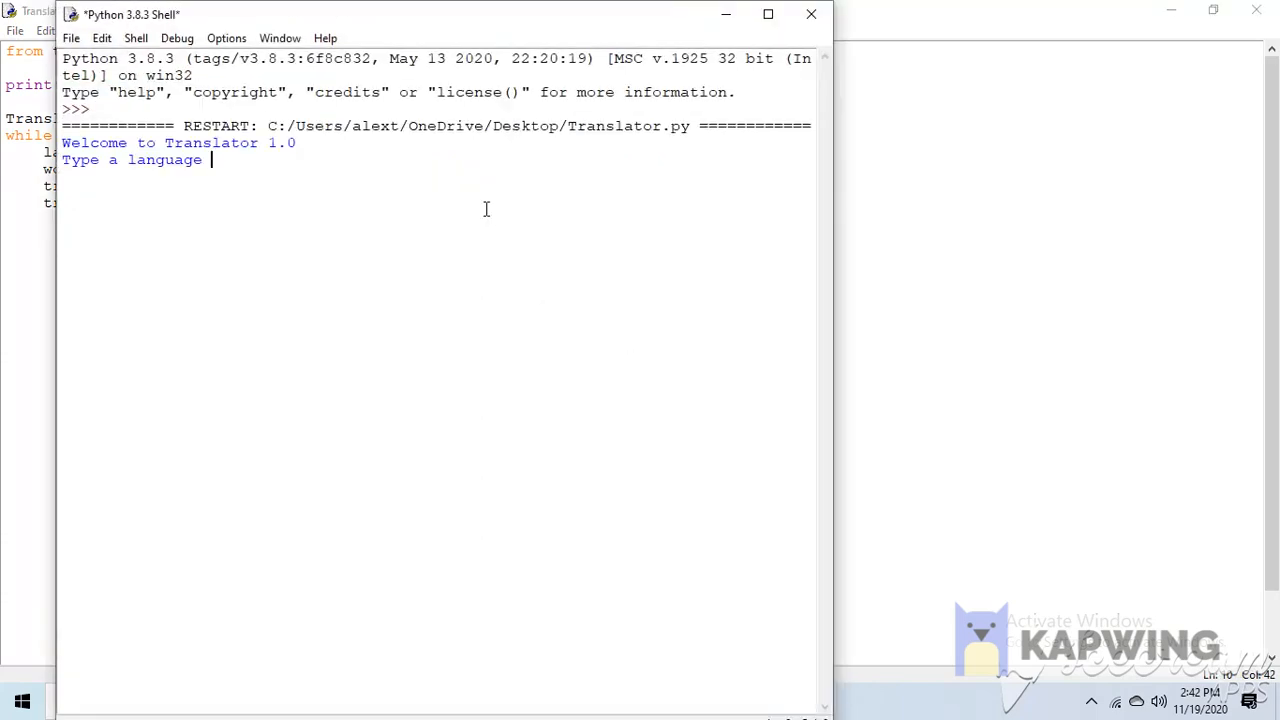
# Enter French as the target language in the running shell.
pyautogui.write('Fren')
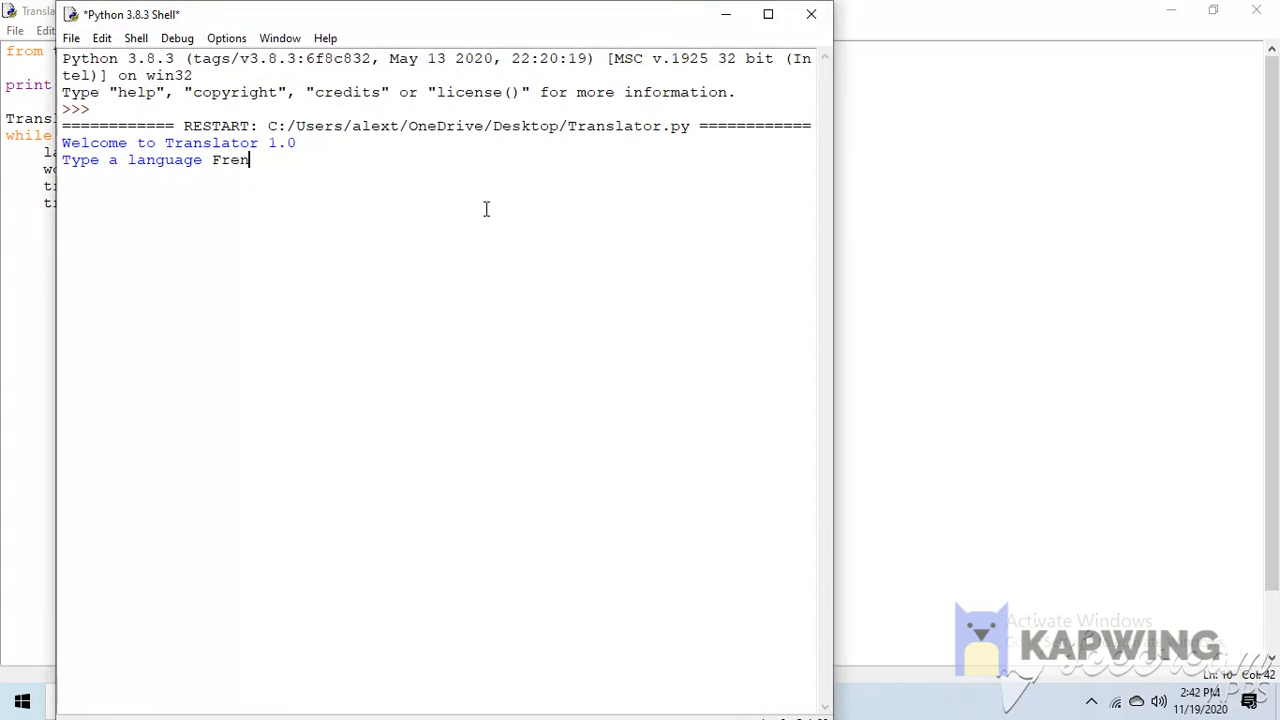
pyautogui.write('ch')
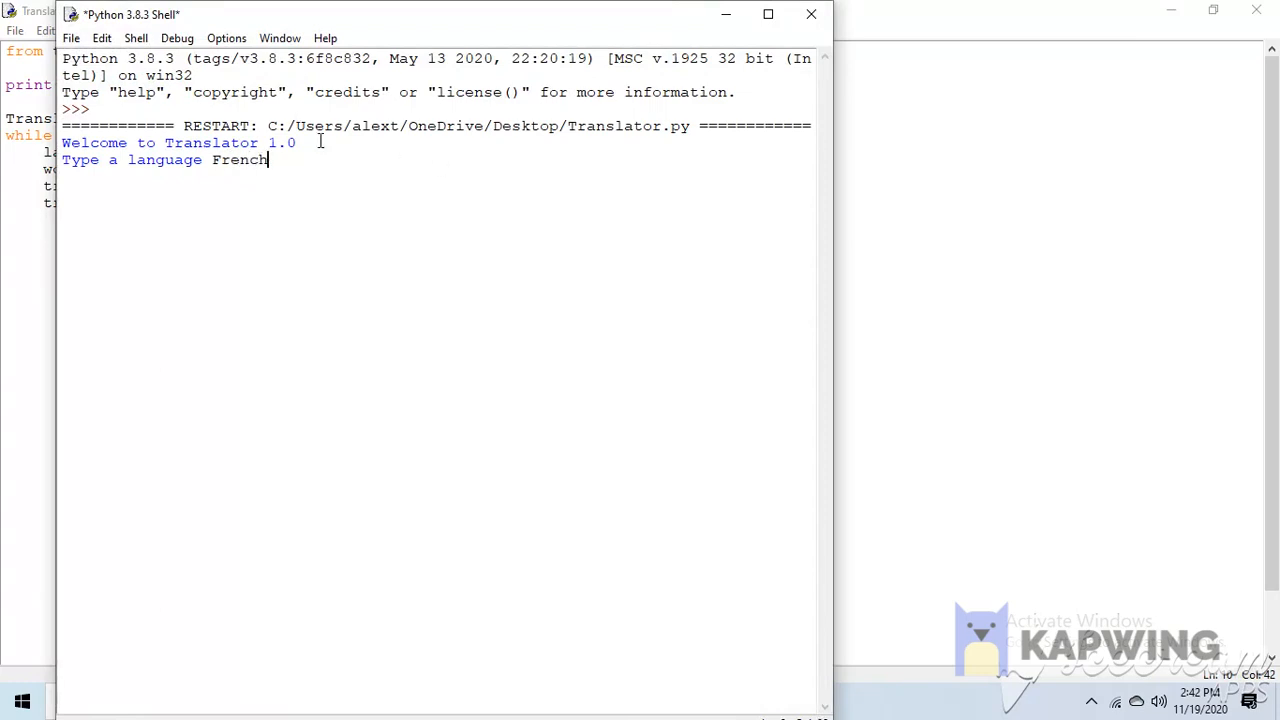
pyautogui.press('Return')
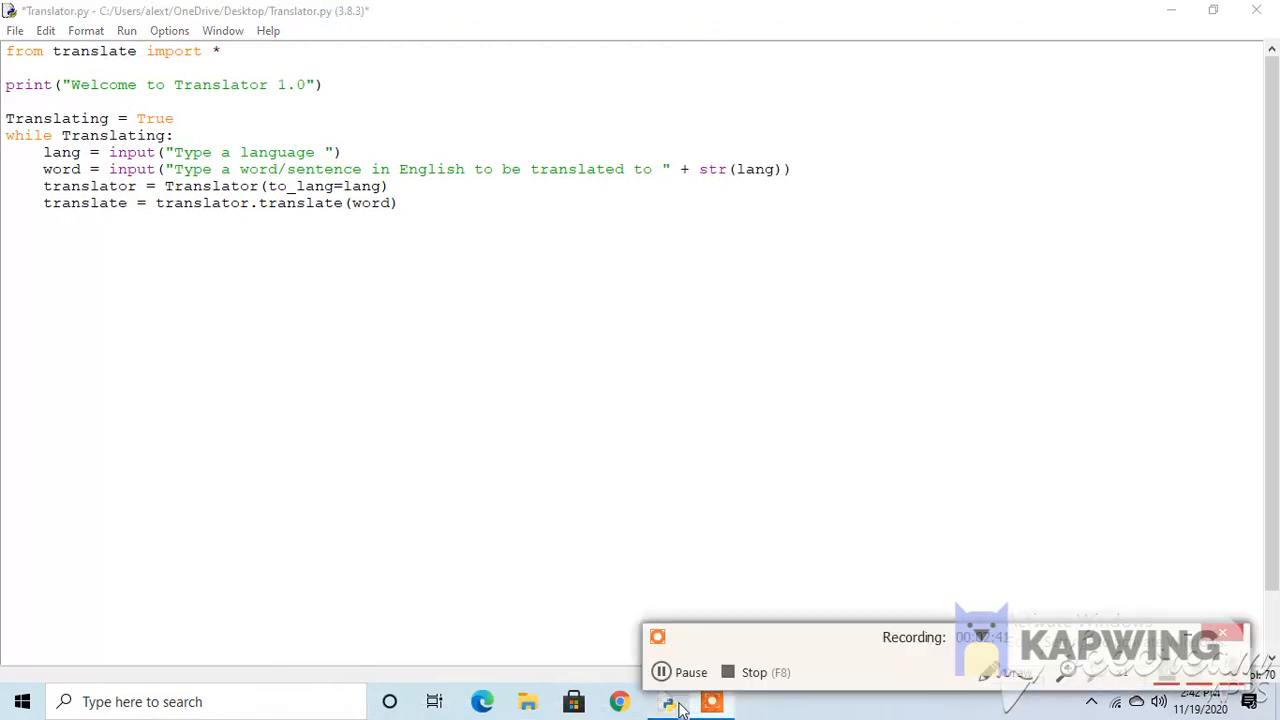
pyautogui.moveTo(665, 701)
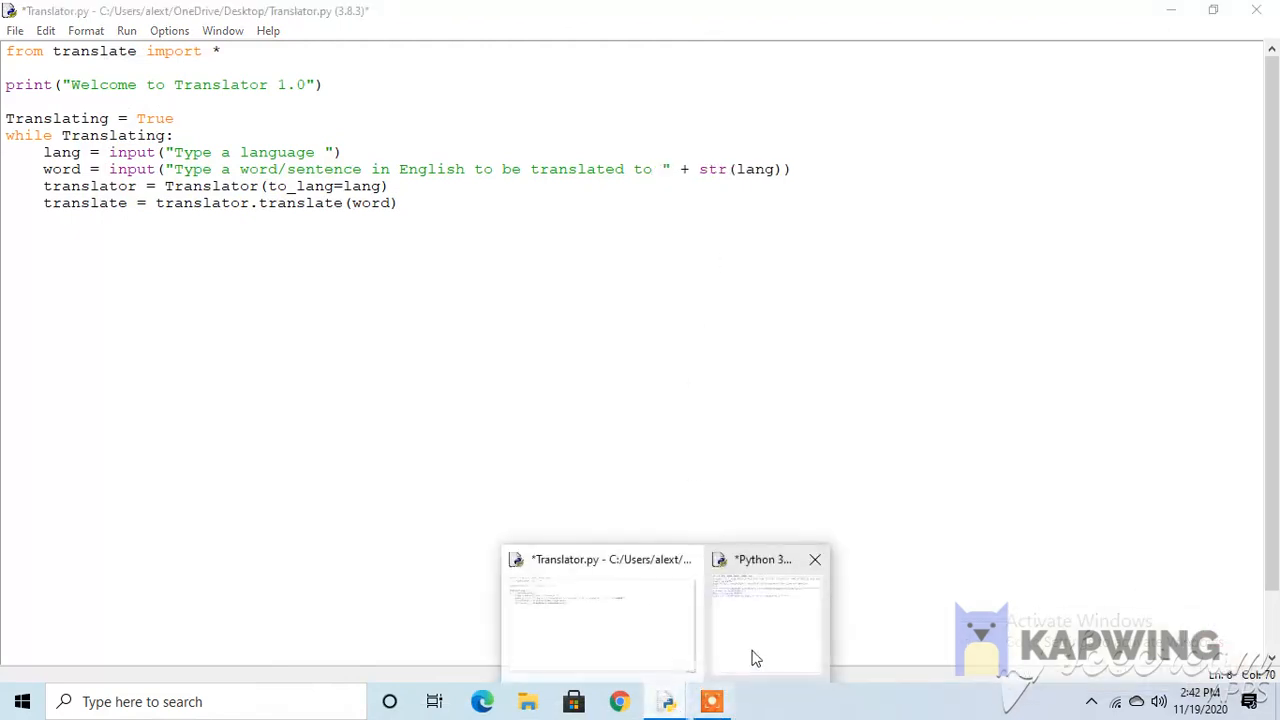
# Enter 'Hello world' in the shell, then kill the still-running program.
pyautogui.click(764, 615)
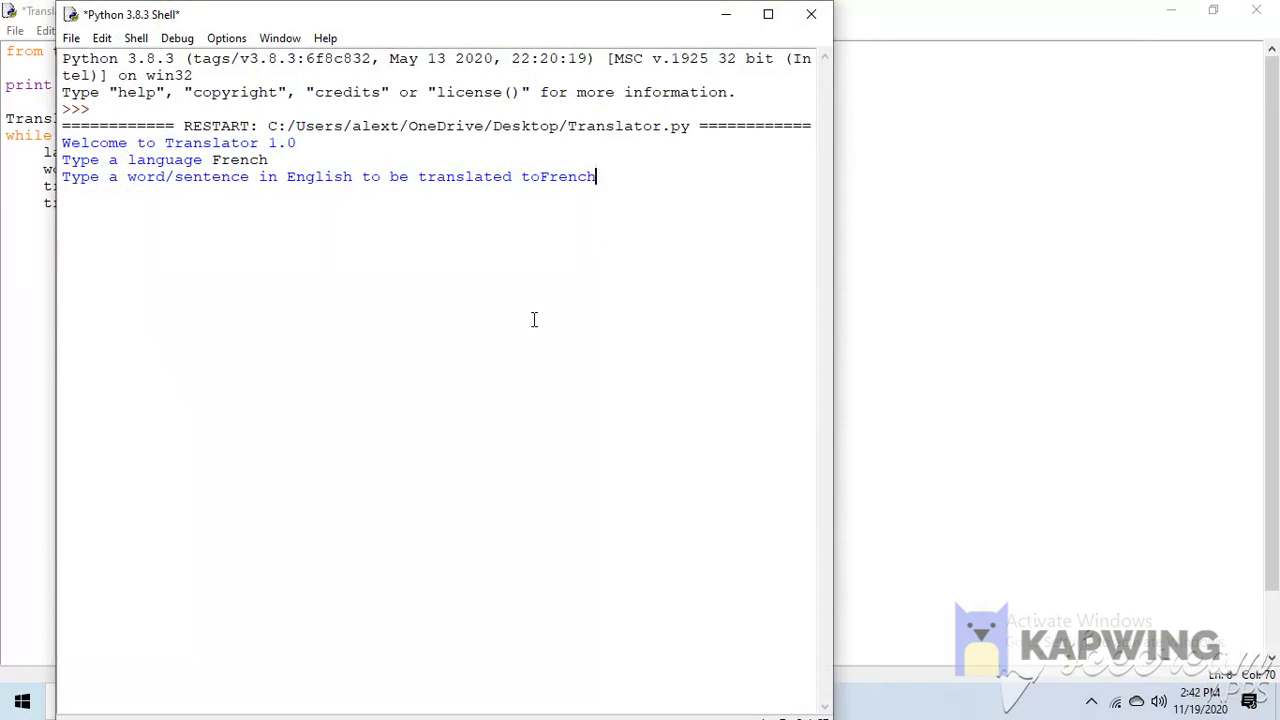
pyautogui.write('Hello world')
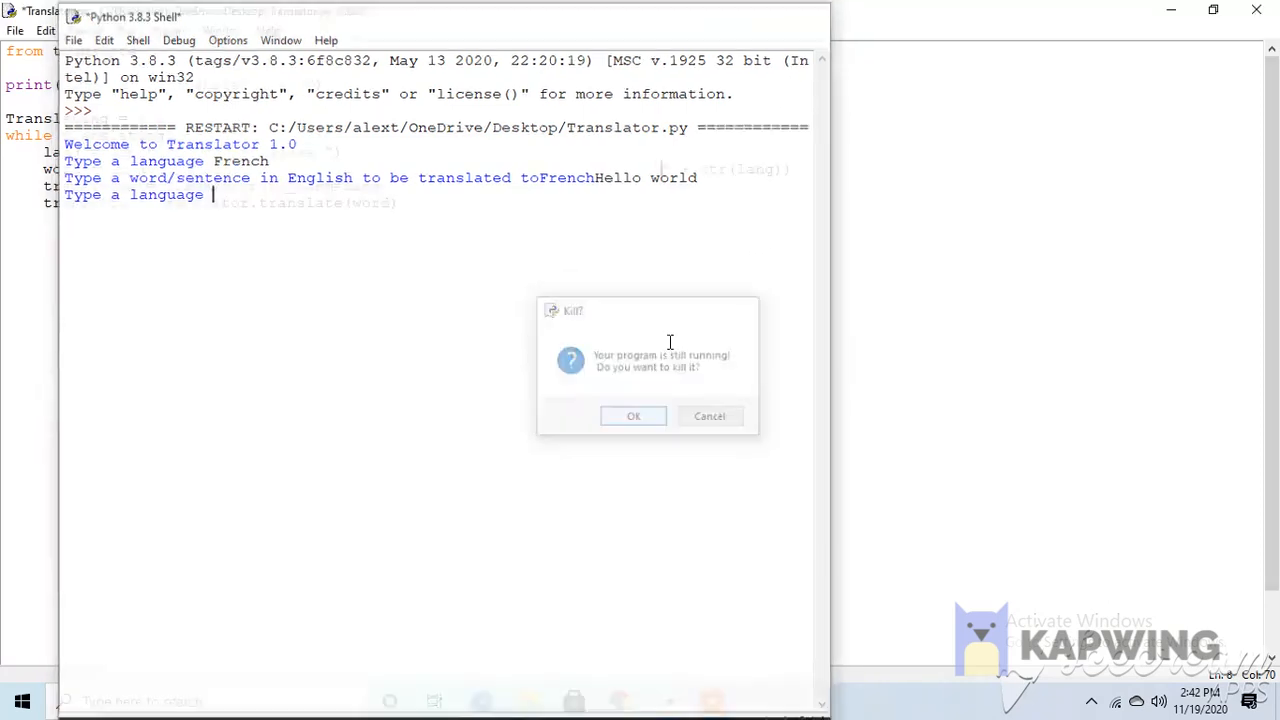
pyautogui.click(633, 416)
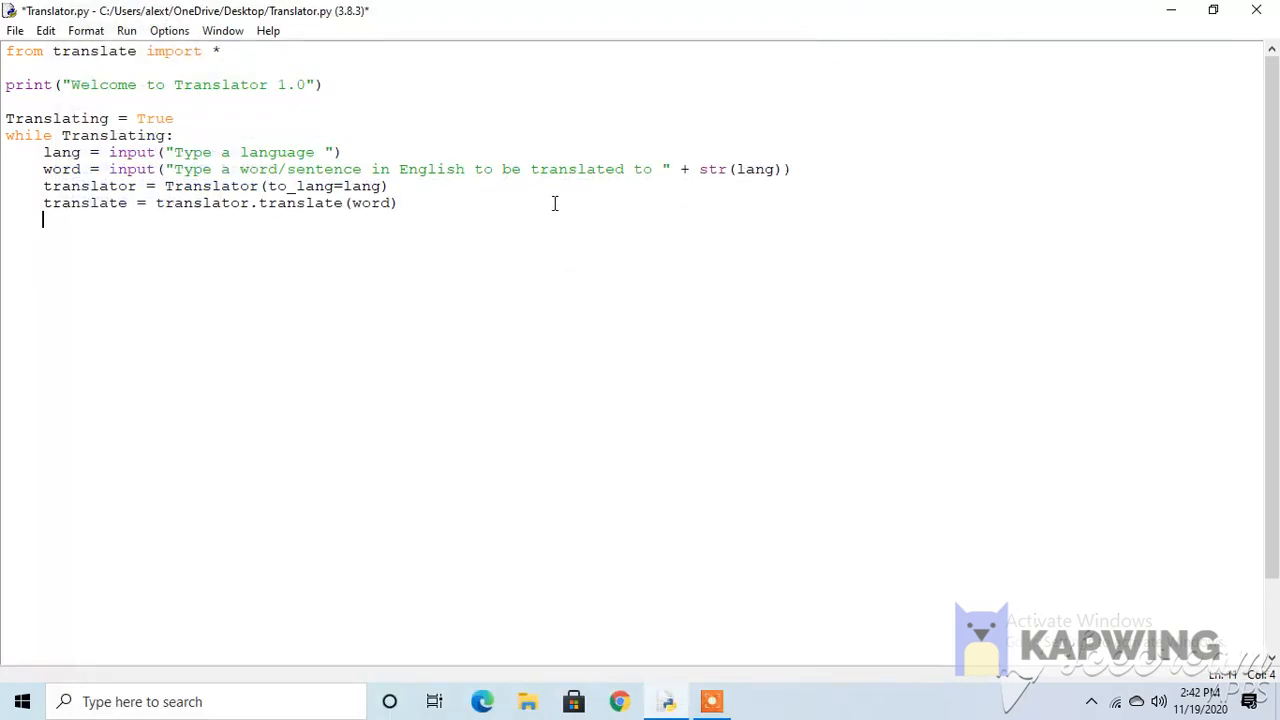
# End the loop with print(translate) instead of translation, save and run the module.
pyautogui.write('print()')
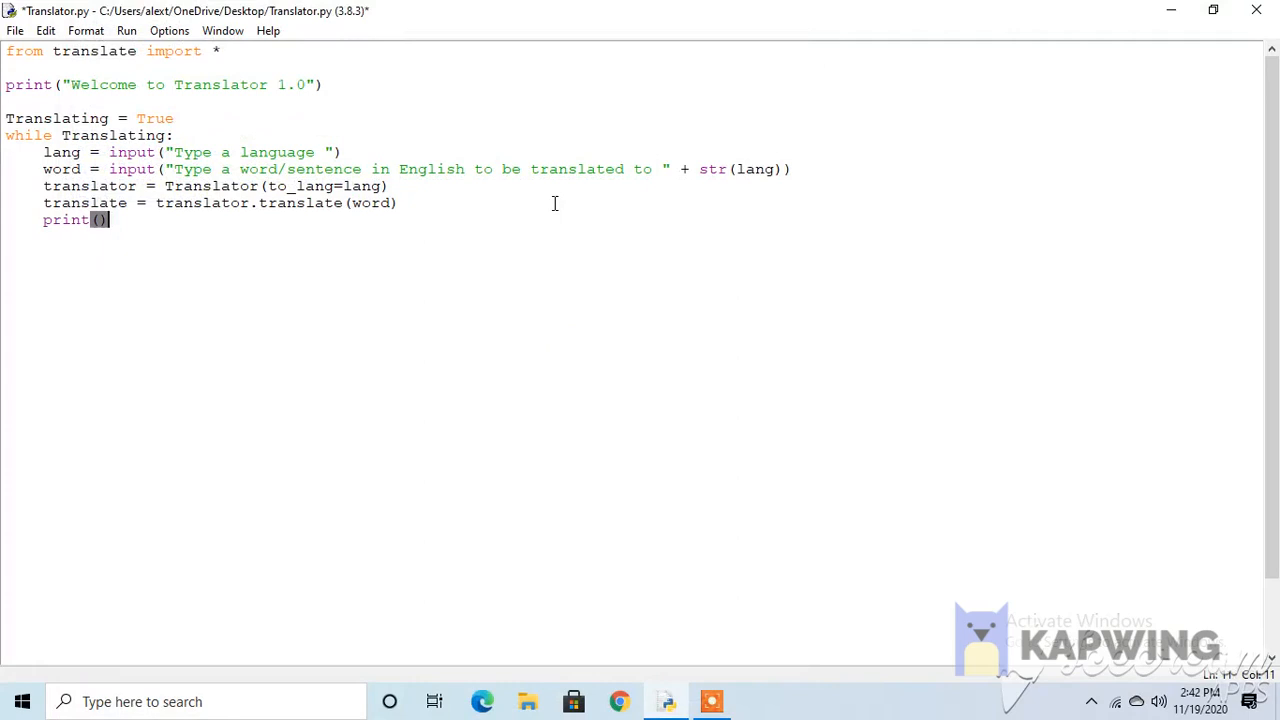
pyautogui.write('translation')
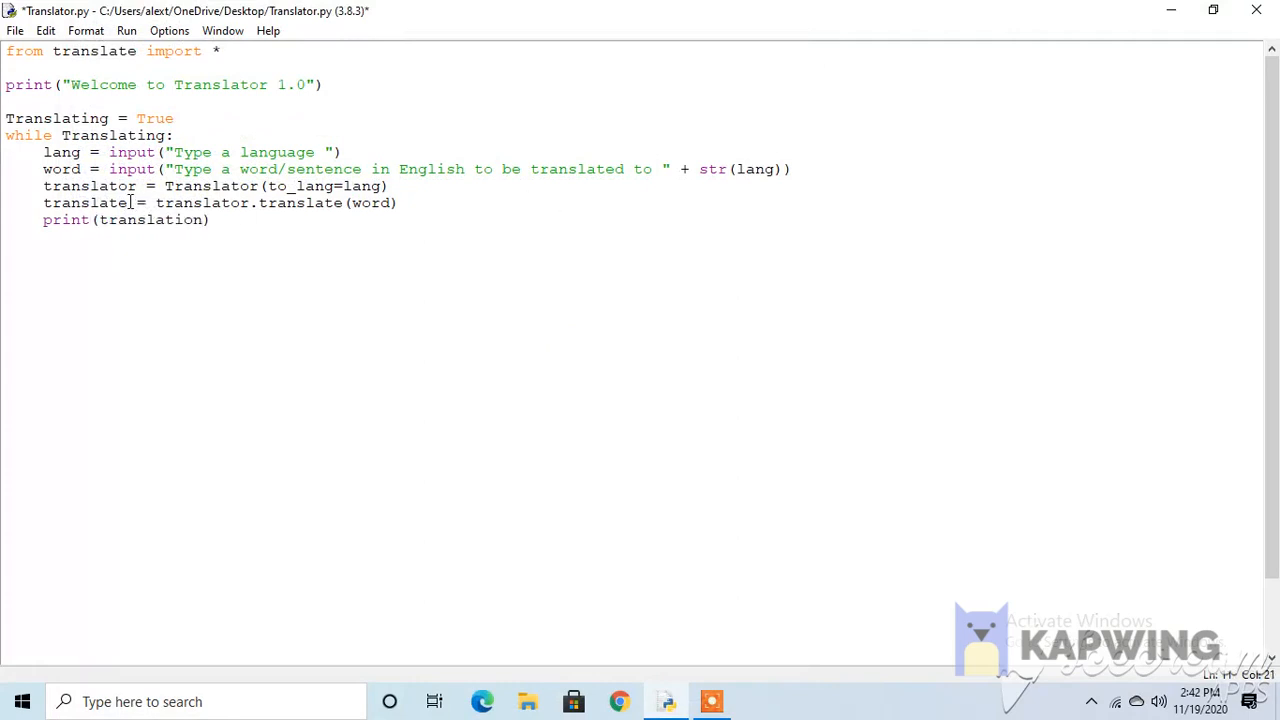
pyautogui.click(210, 220)
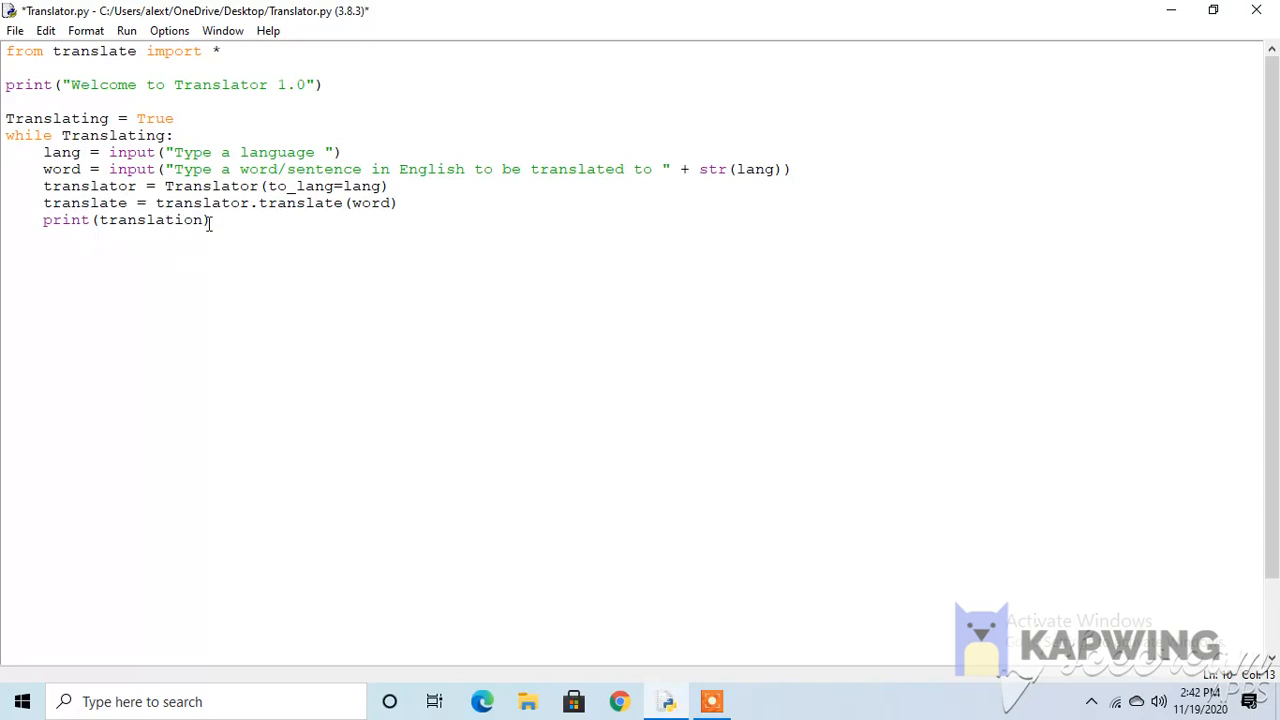
pyautogui.doubleClick(85, 202)
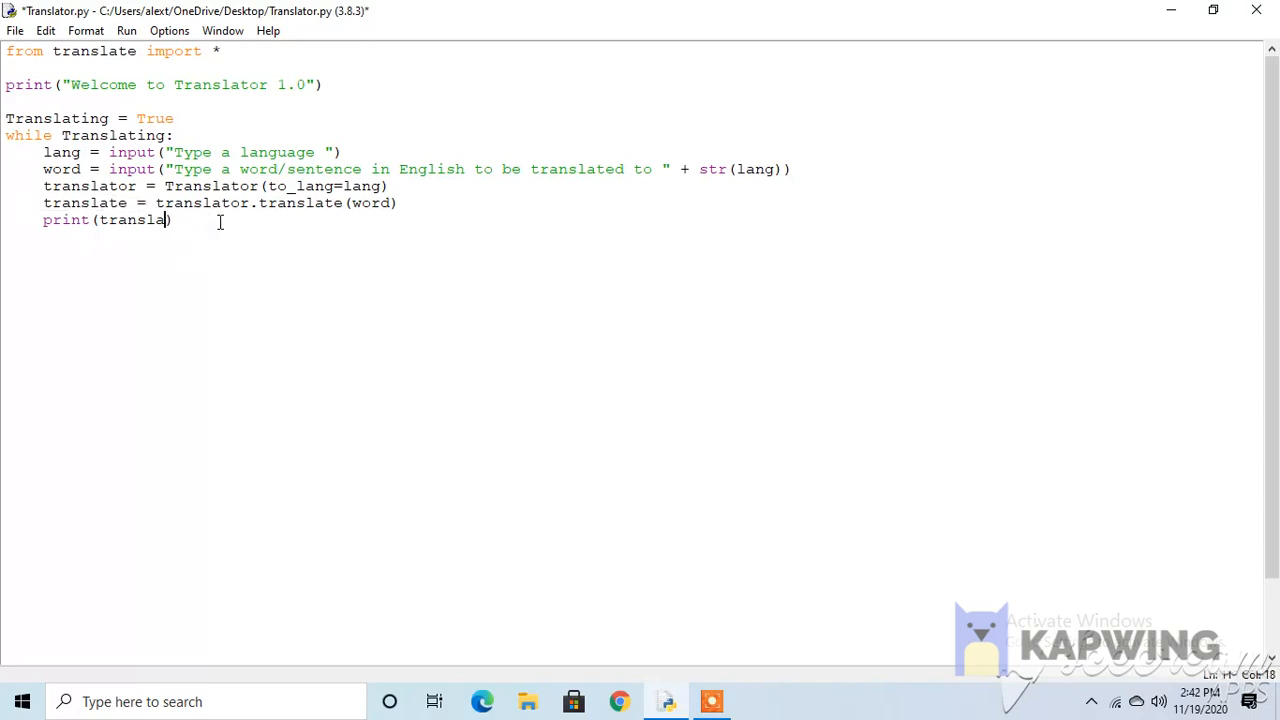
pyautogui.write('te')
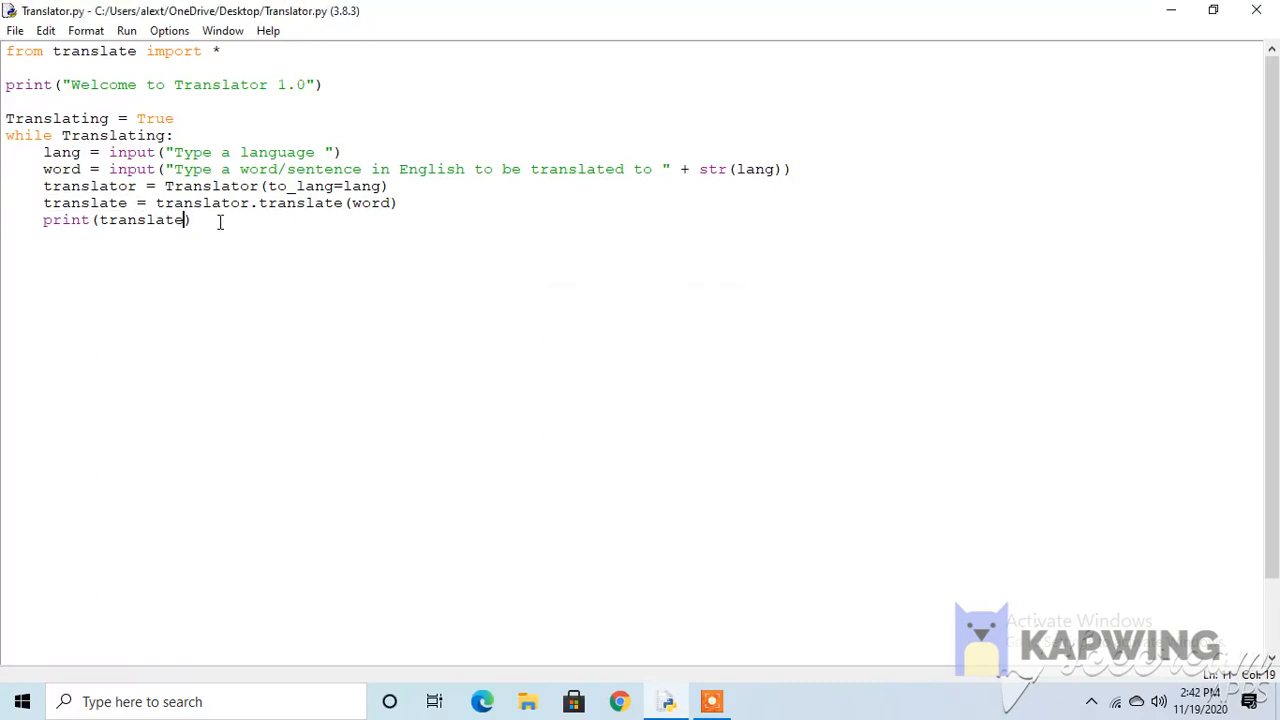
pyautogui.press('F5')
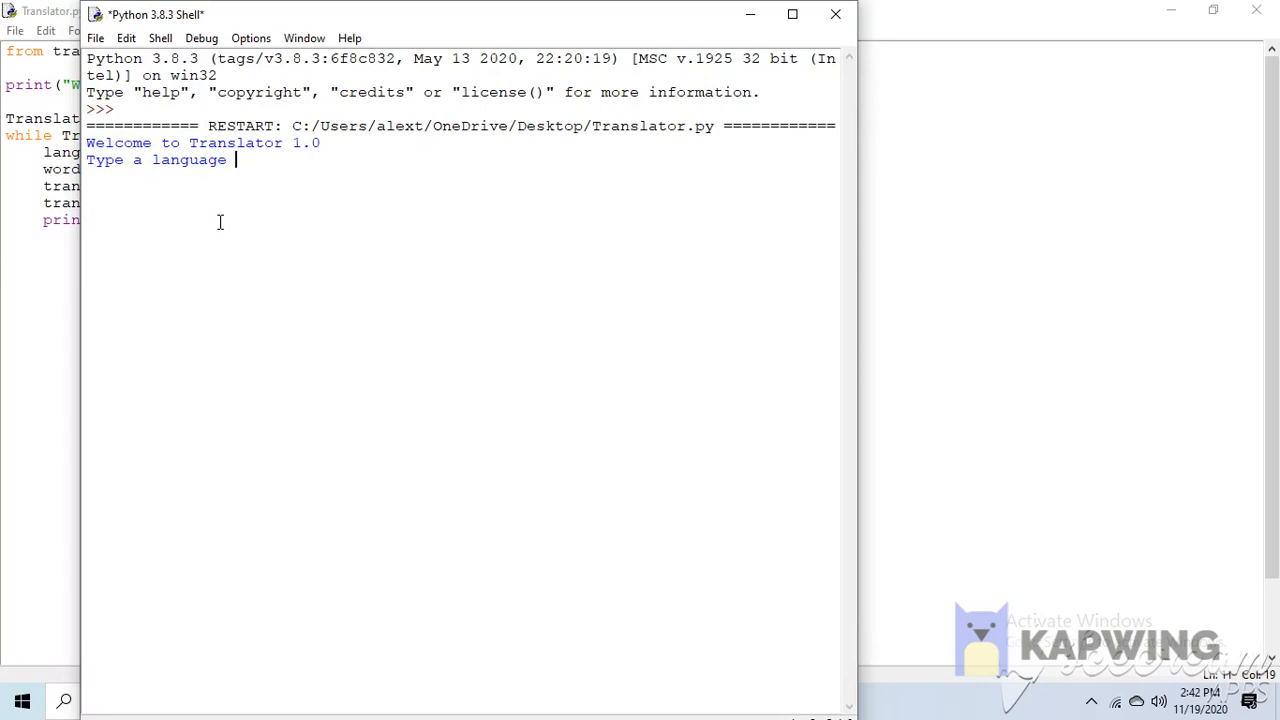
# Translate 'Hello, what is your name' into French in the shell.
pyautogui.write('French')
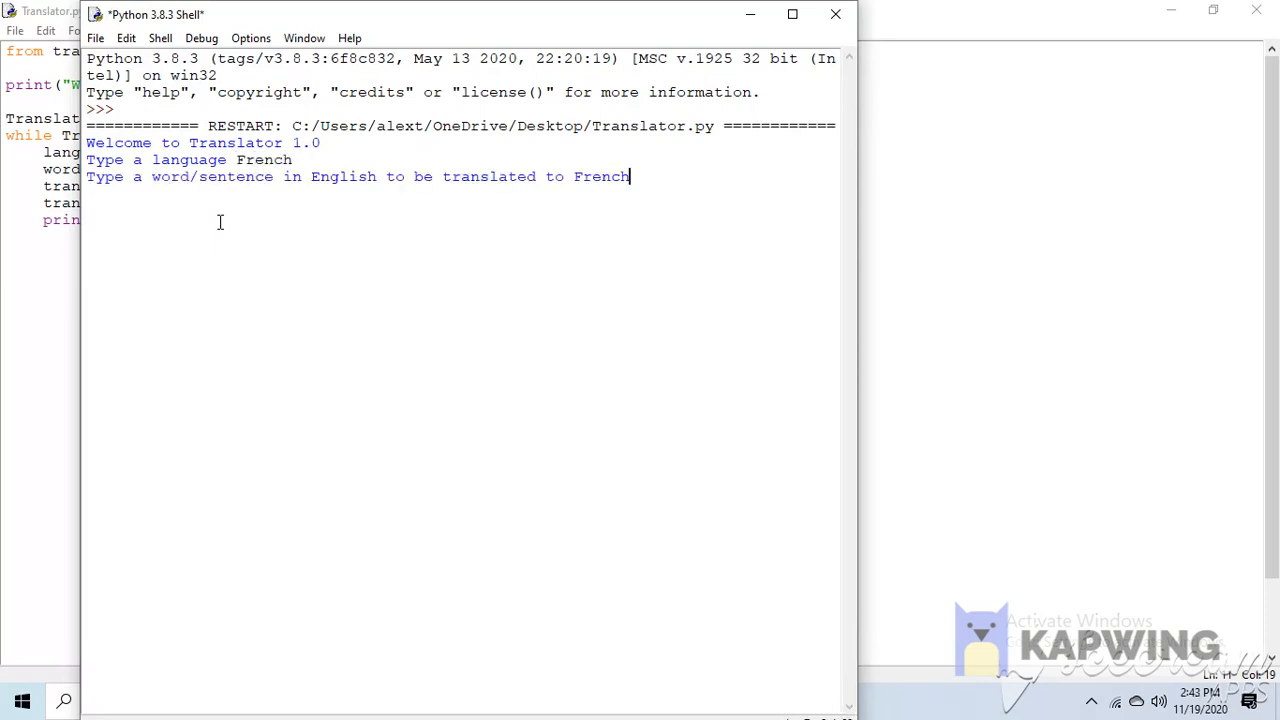
pyautogui.write('Hello wo')
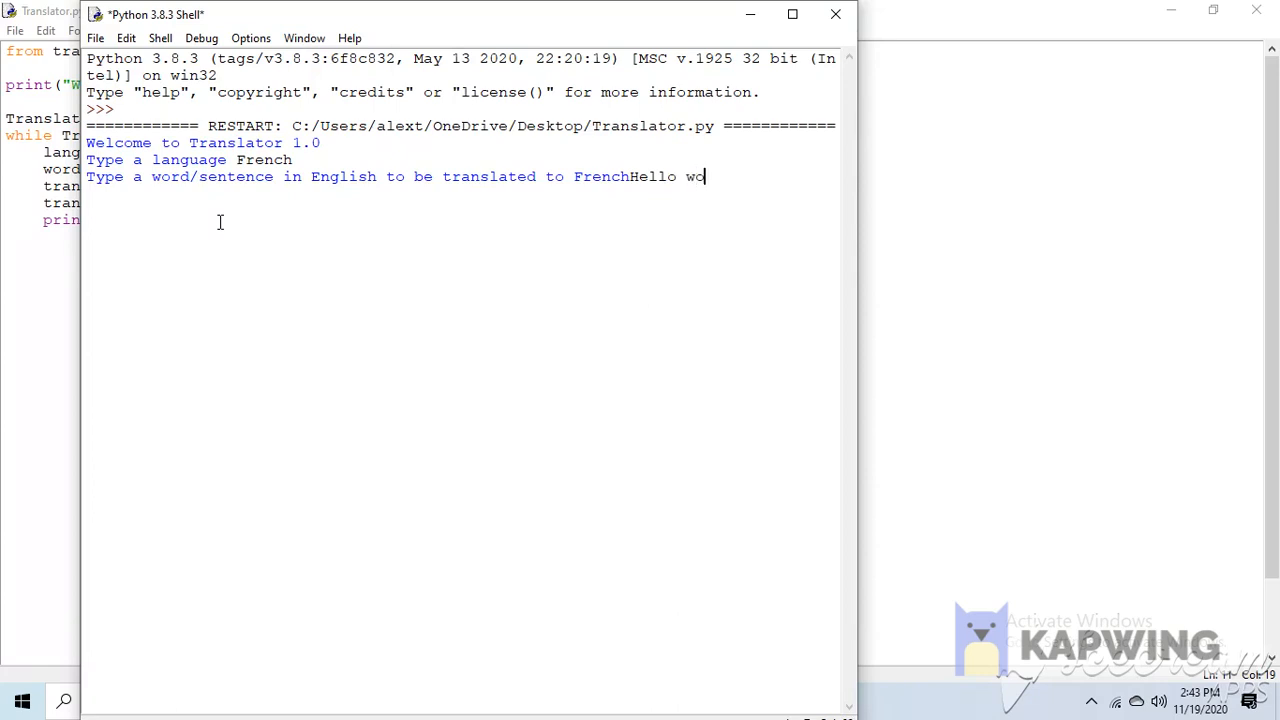
pyautogui.write('r')
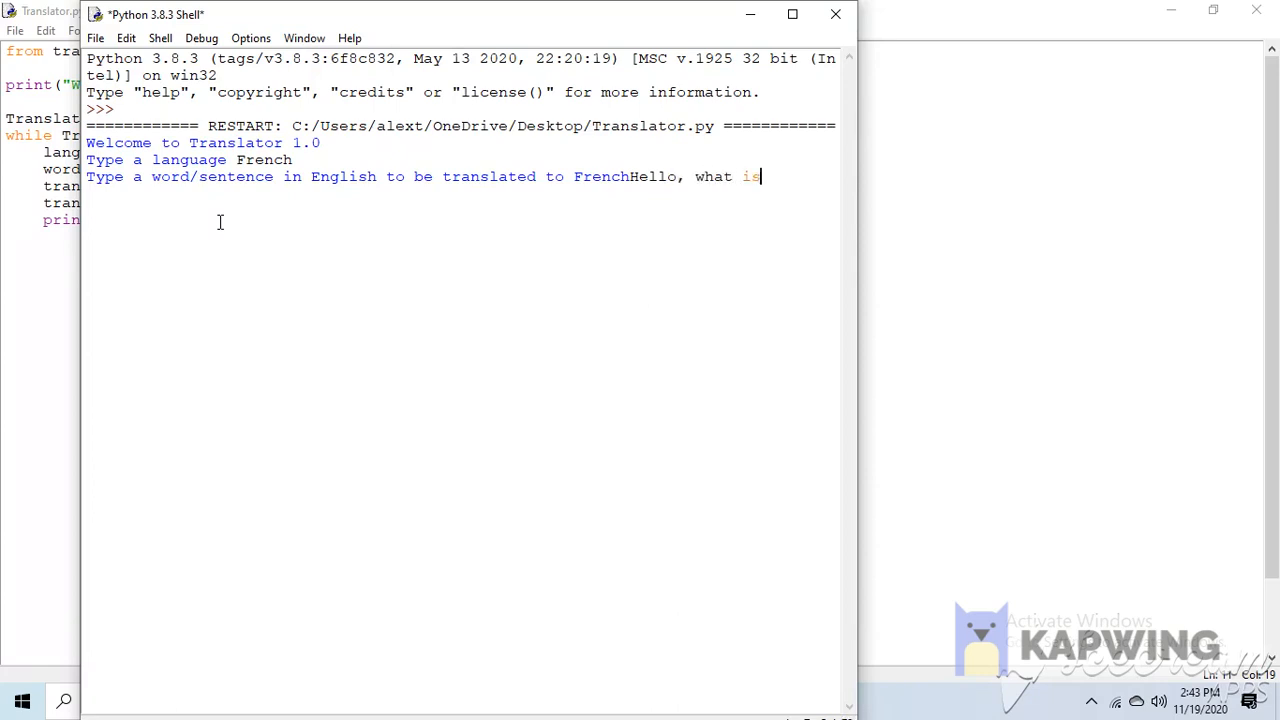
pyautogui.write('your name')
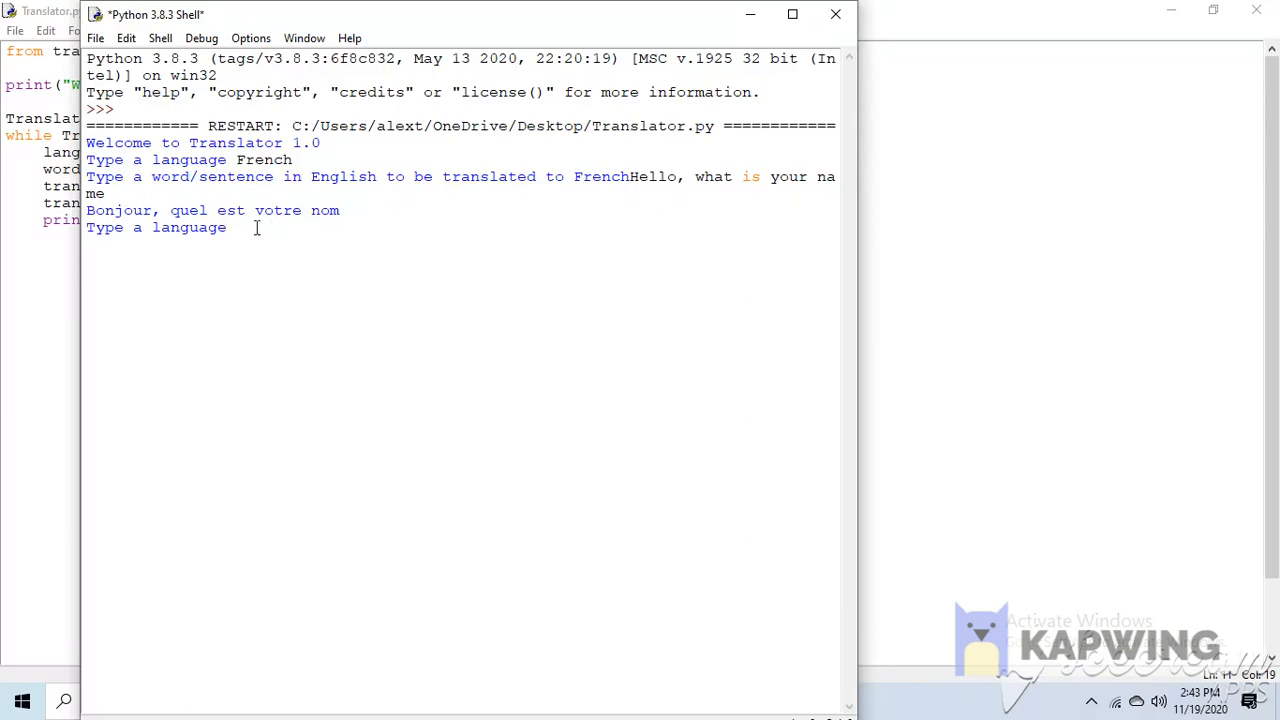
# Close the shell window and confirm killing the running program.
pyautogui.click(835, 14)
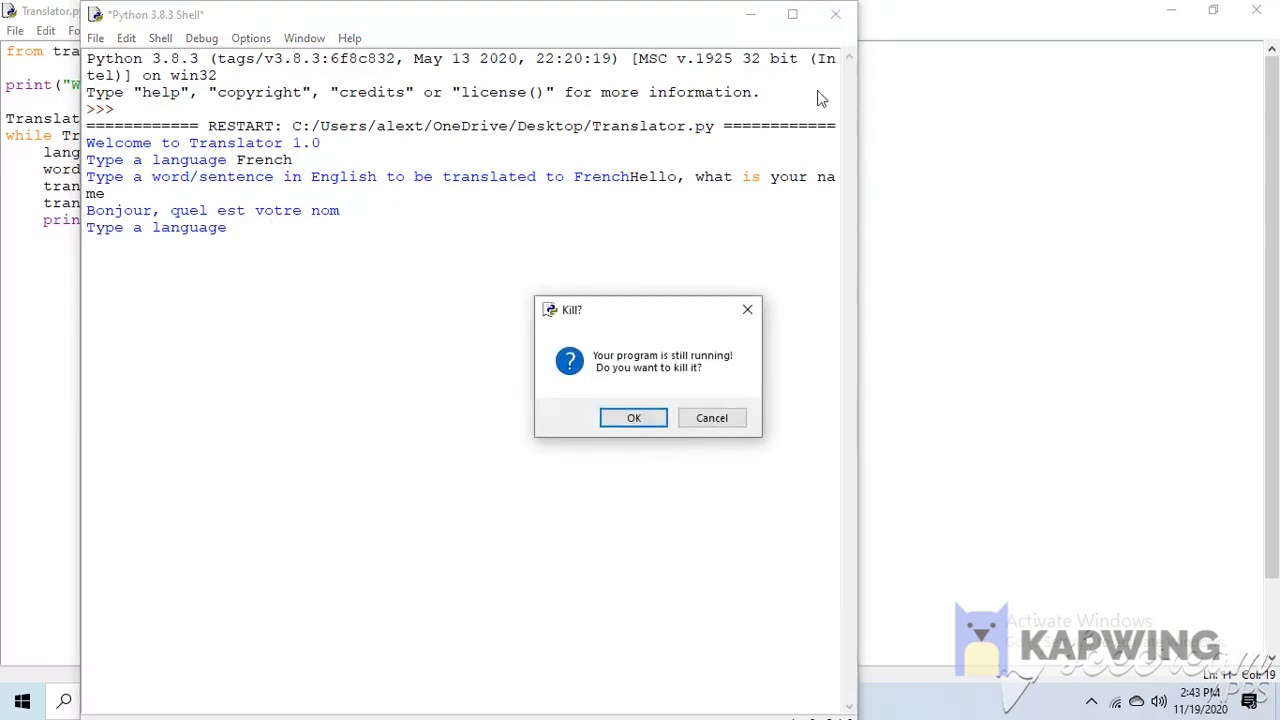
pyautogui.click(633, 417)
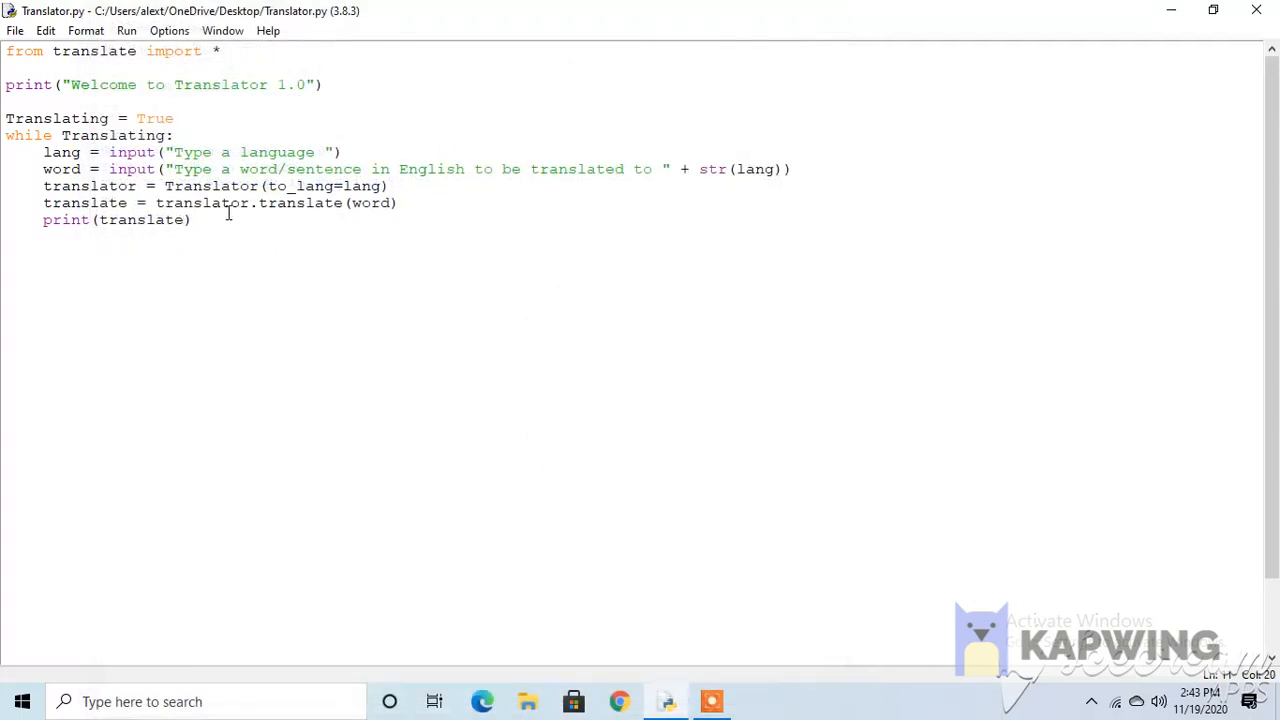
# Add stop = input("Do you want to translate again? y/n") after the print.
pyautogui.write('so')
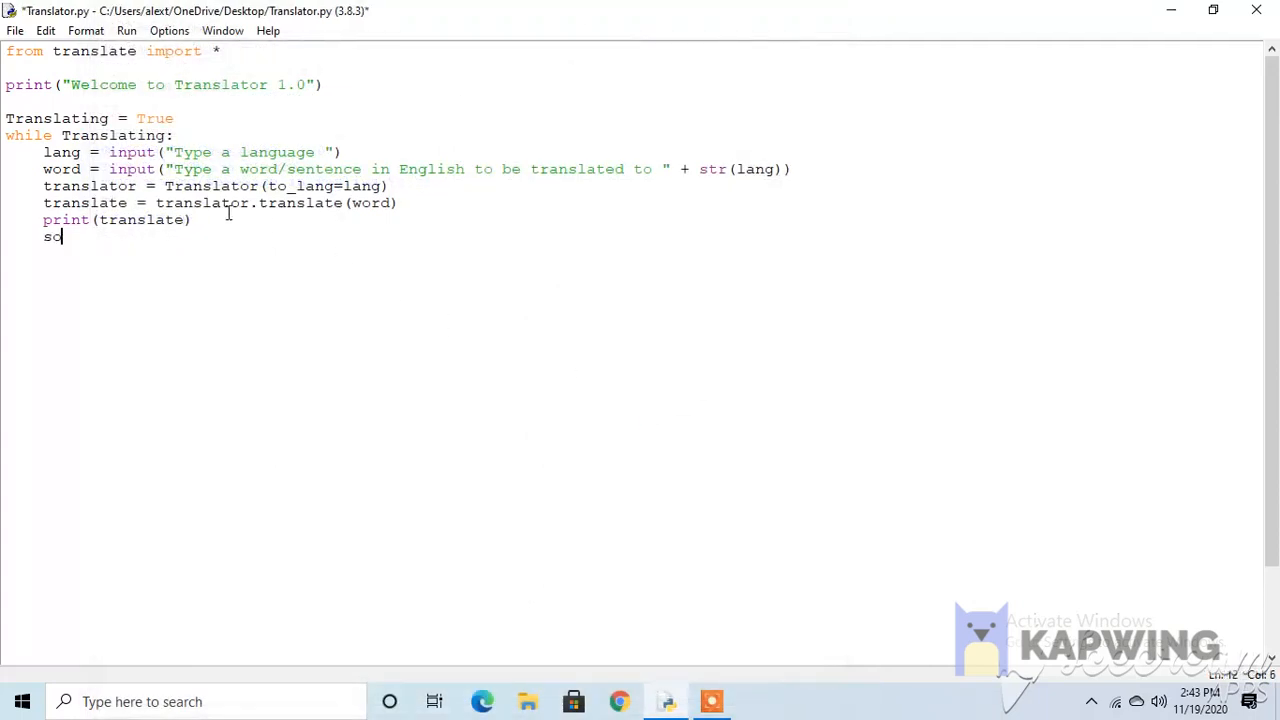
pyautogui.write('top = input("')
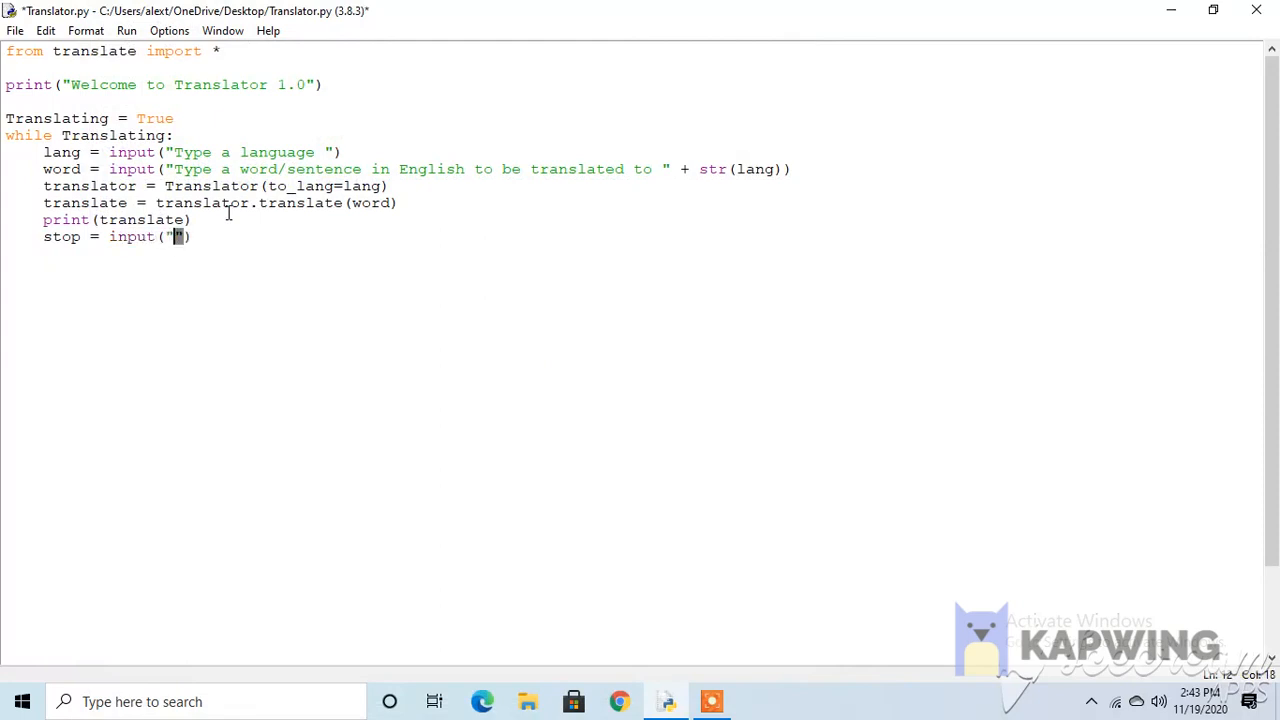
pyautogui.write('Do you want to')
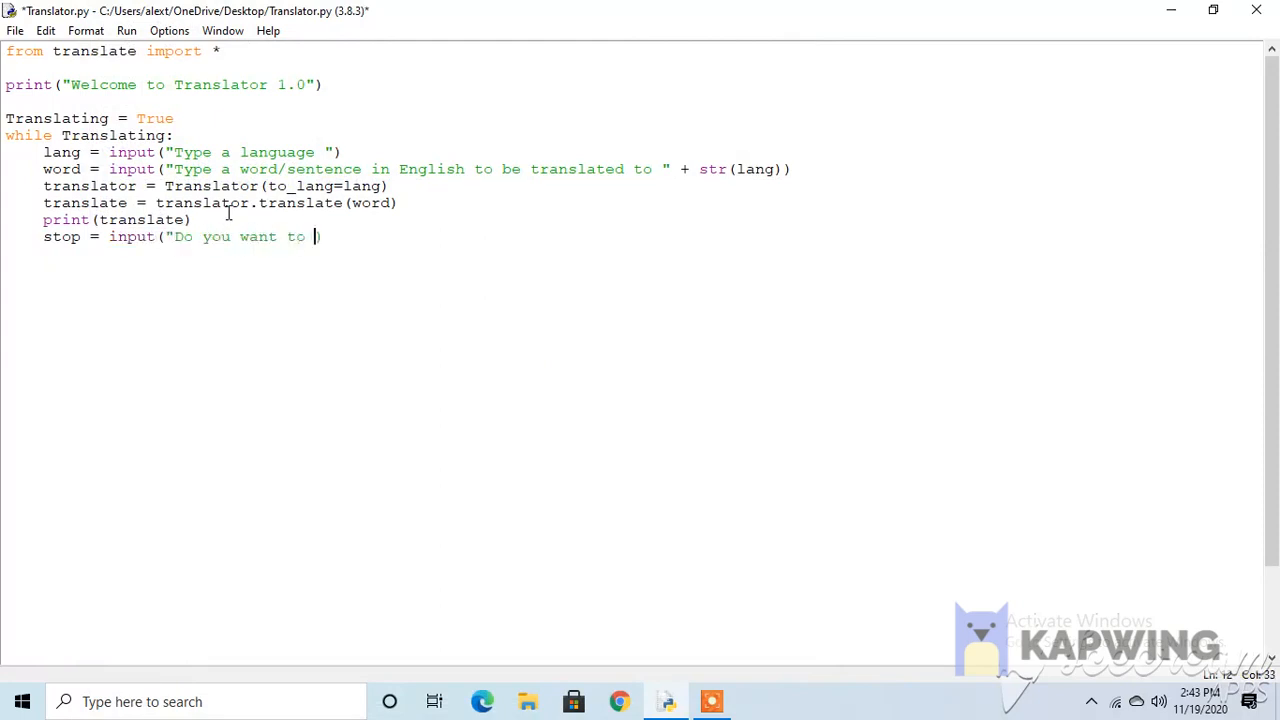
pyautogui.write('translate again')
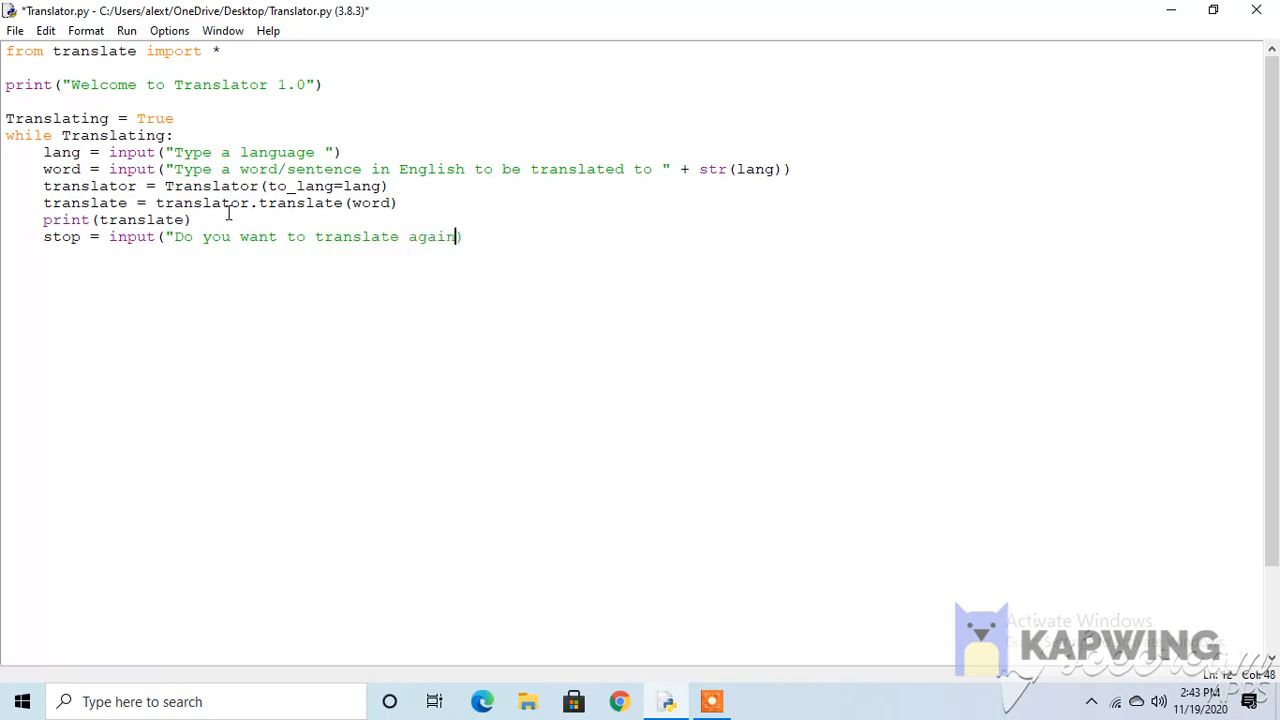
pyautogui.write('? y/n)')
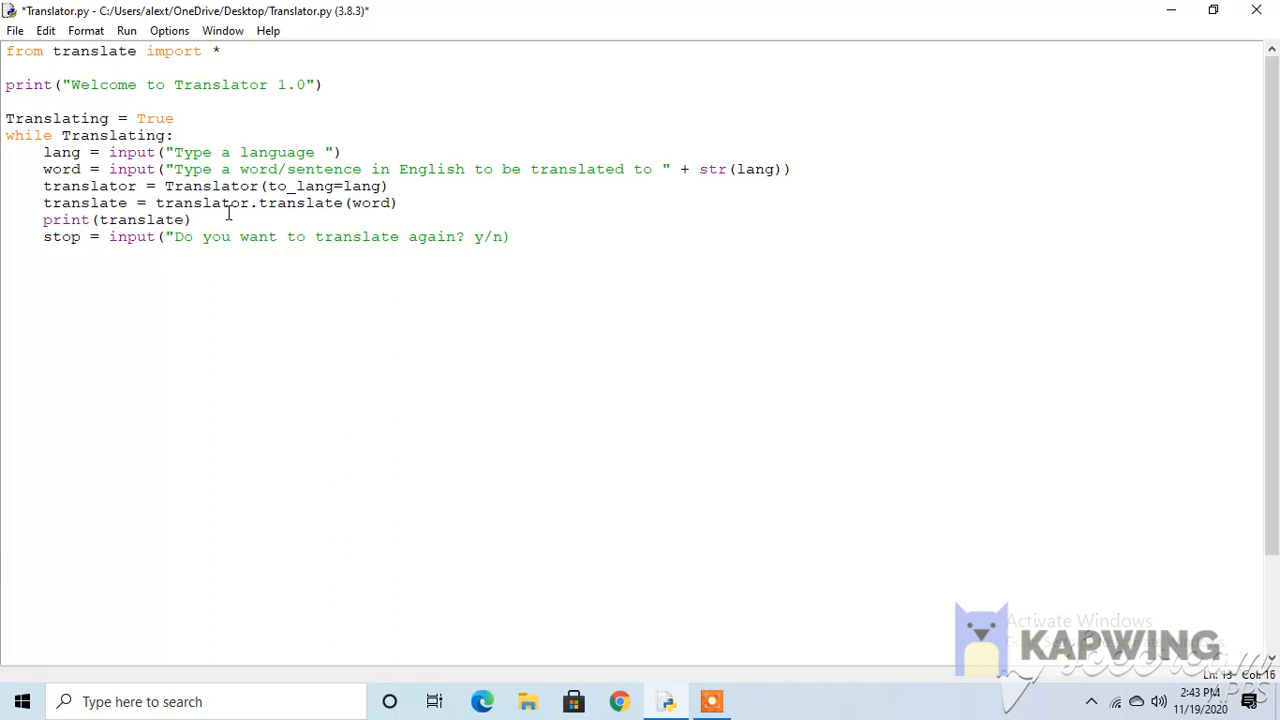
# Branch with if stop == 'y': Translating, else: exit().
pyautogui.write("if stop == '")
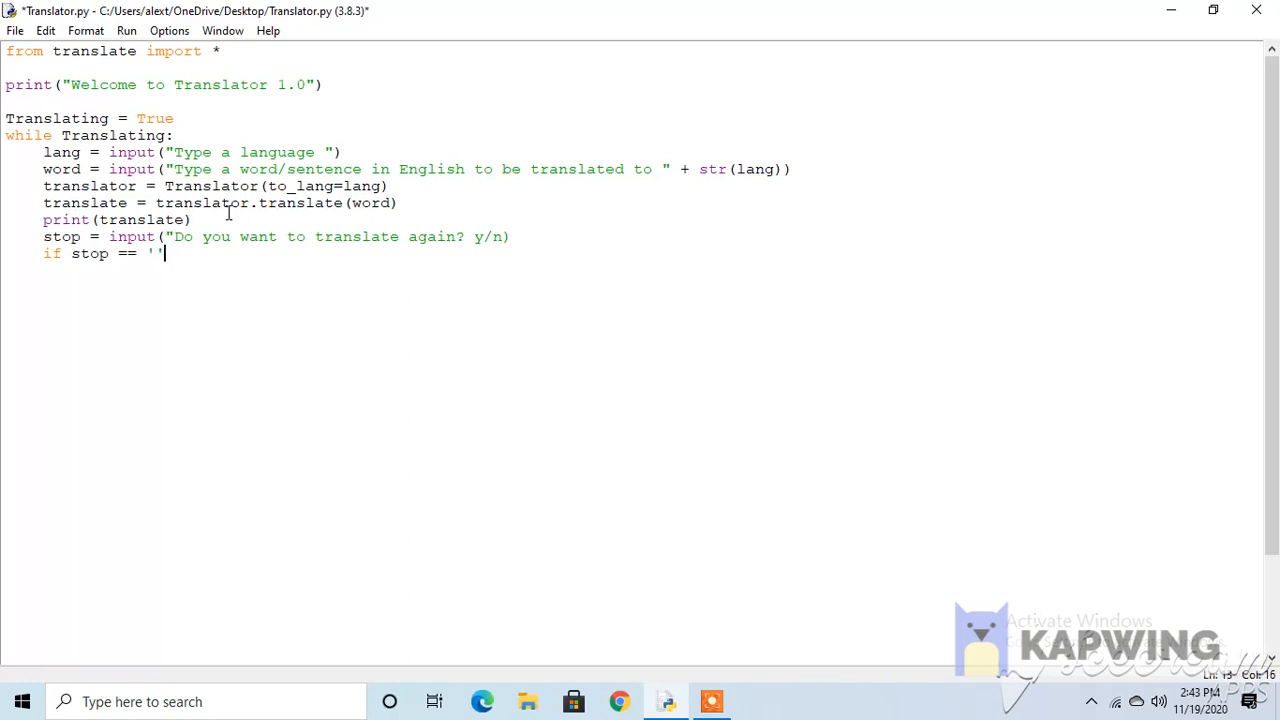
pyautogui.write('y')
pyautogui.click(631, 236)
pyautogui.write('"')
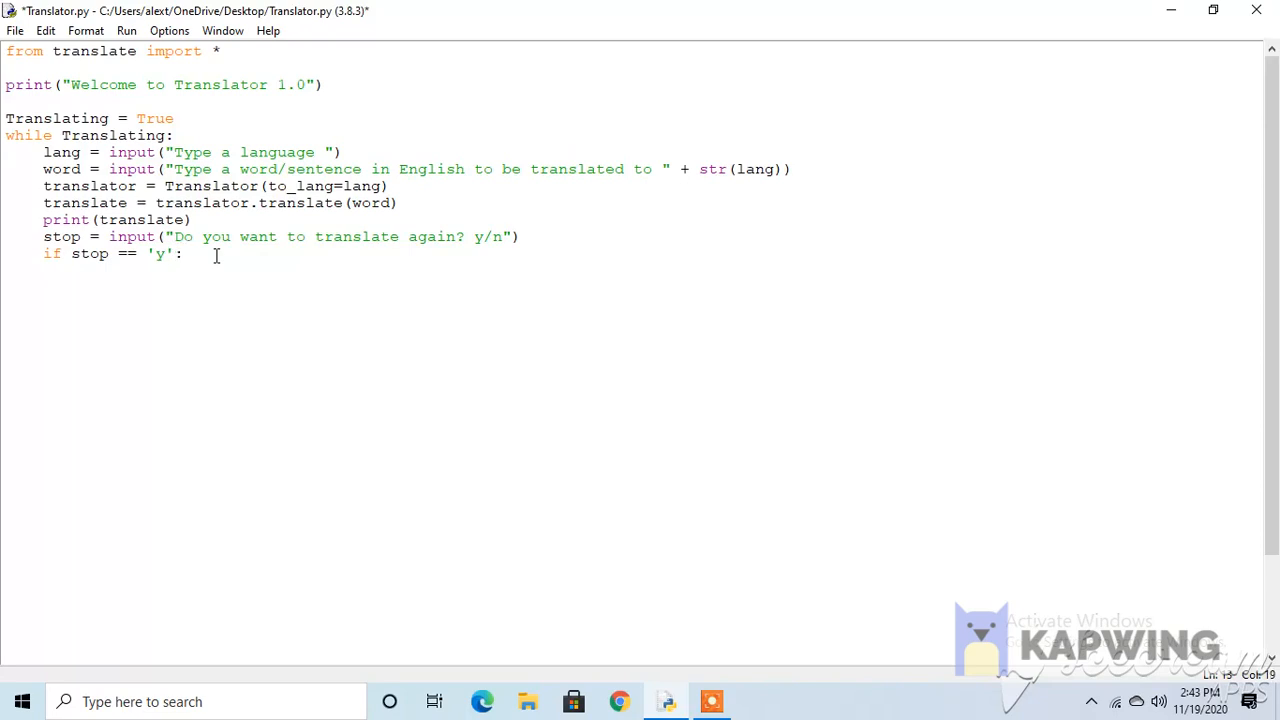
pyautogui.write('Tr')
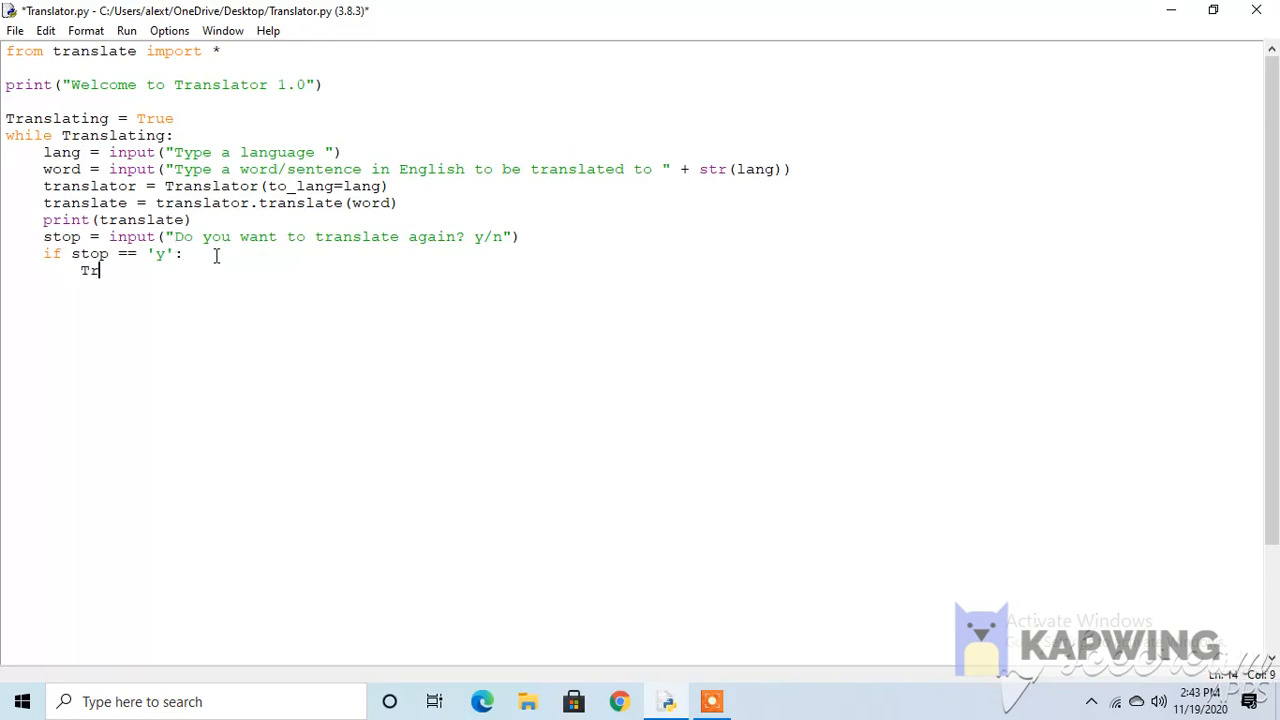
pyautogui.write('anslating')
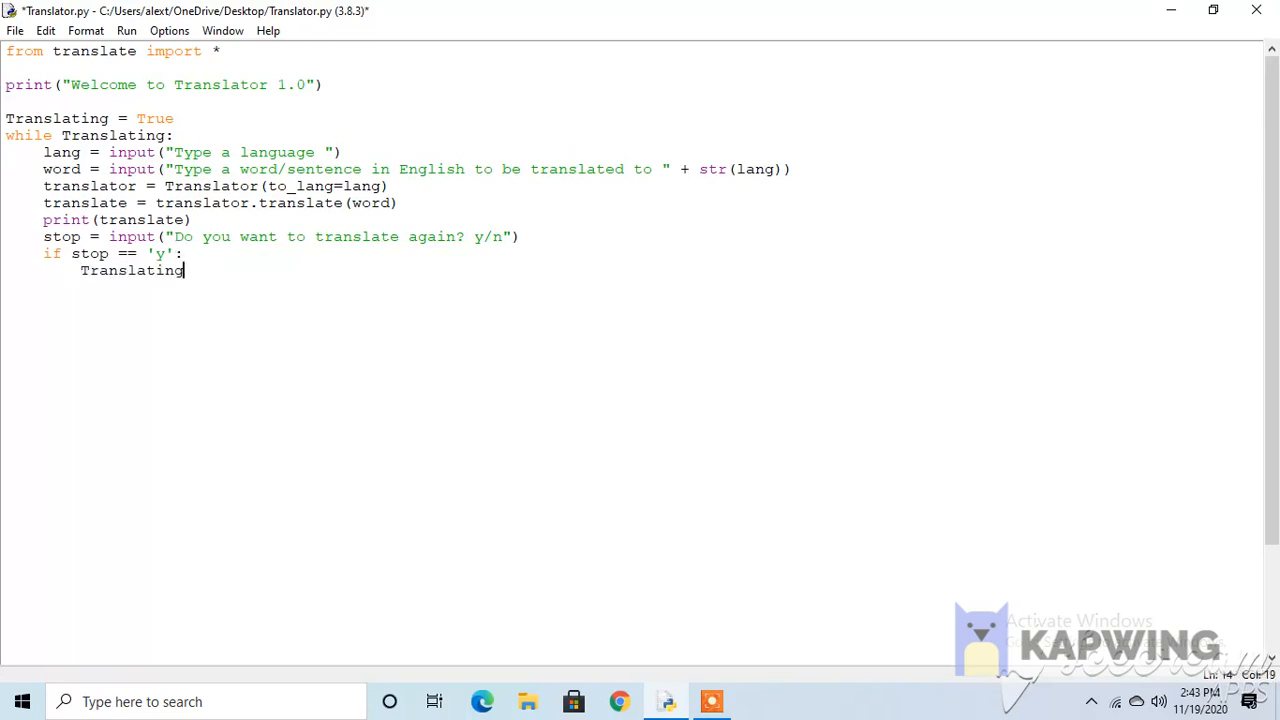
pyautogui.doubleClick(55, 118)
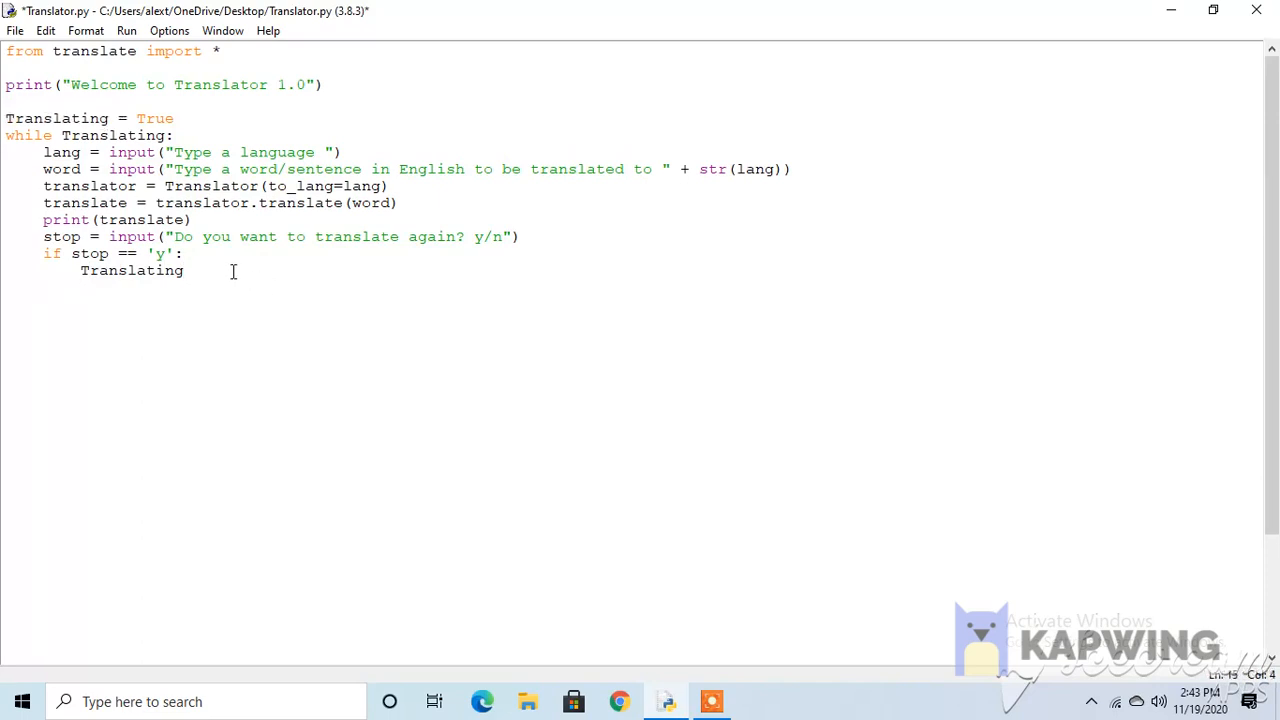
pyautogui.write('else:')
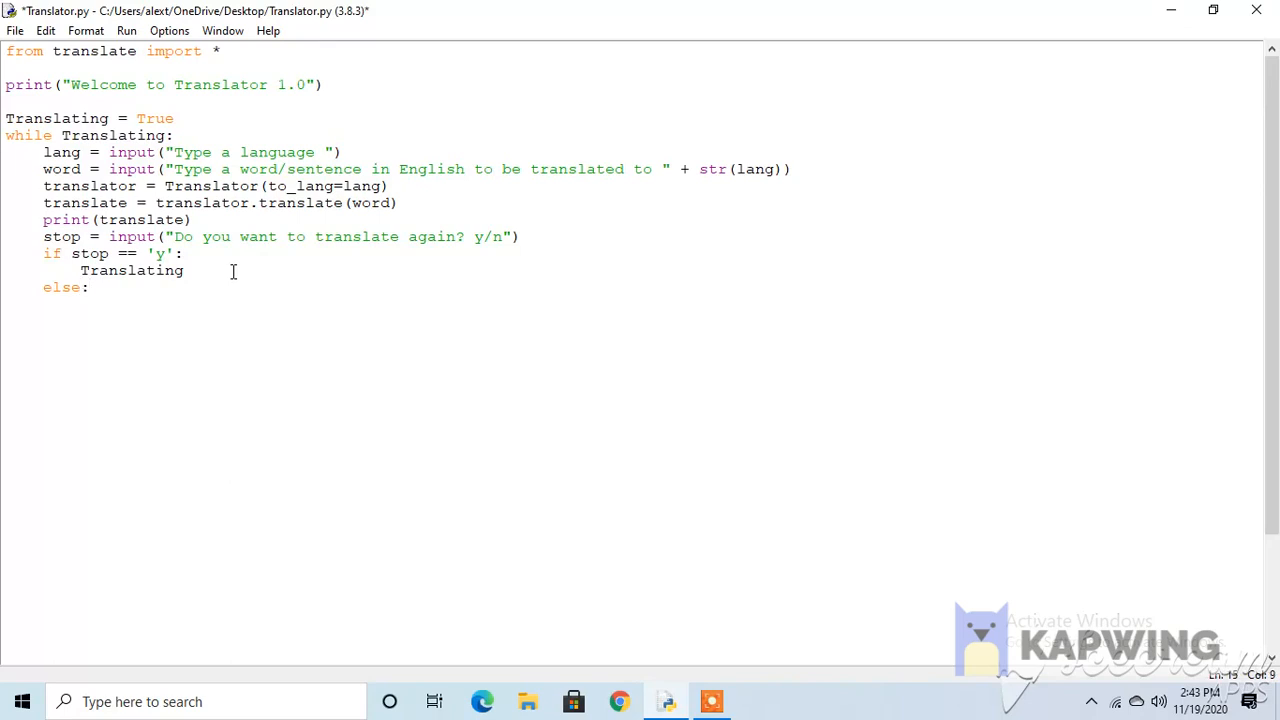
pyautogui.write('exit()')
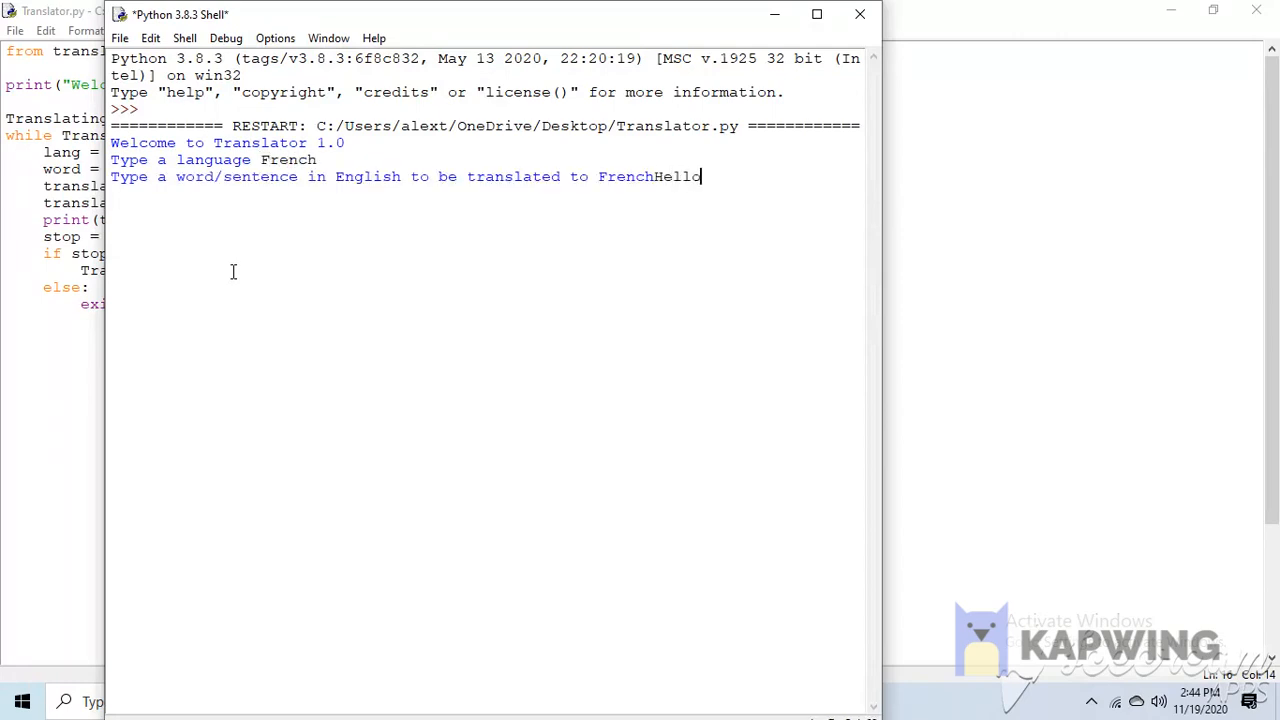
# Run the script translating Hello to French (bonjour), repeat with y, then kill the shell and return to Translator.py.
pyautogui.press('Return')
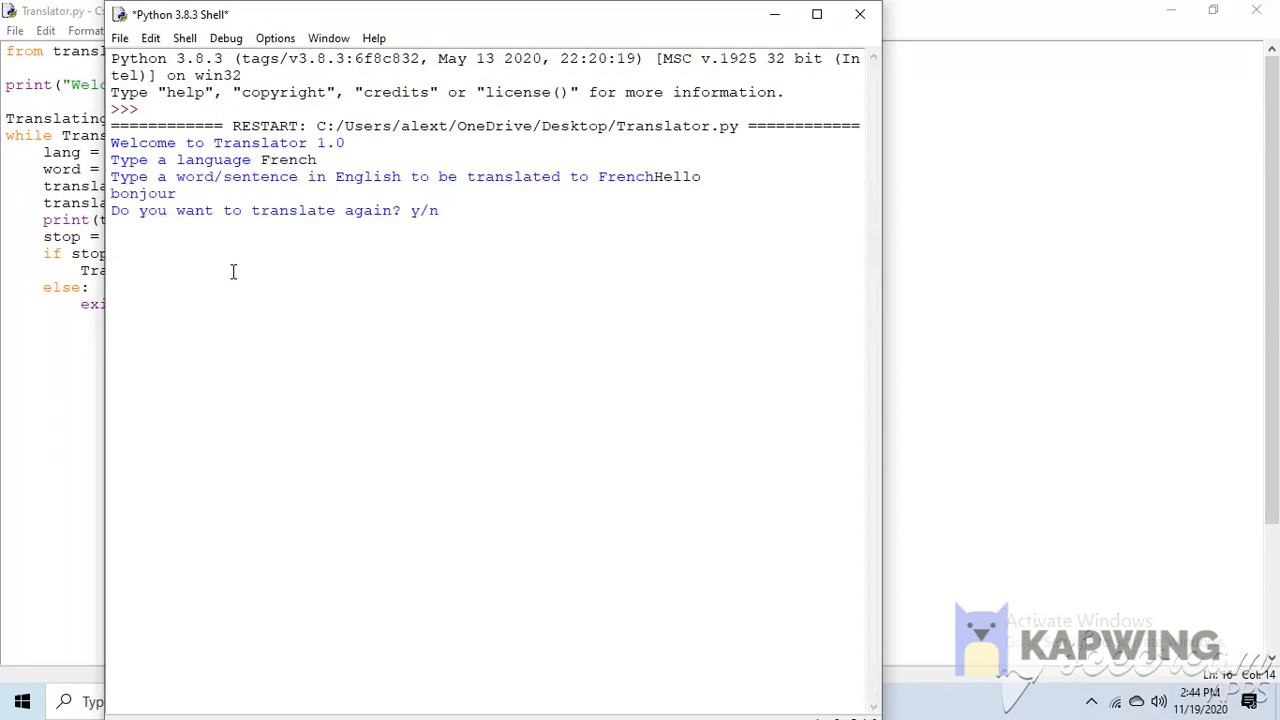
pyautogui.moveTo(445, 218)
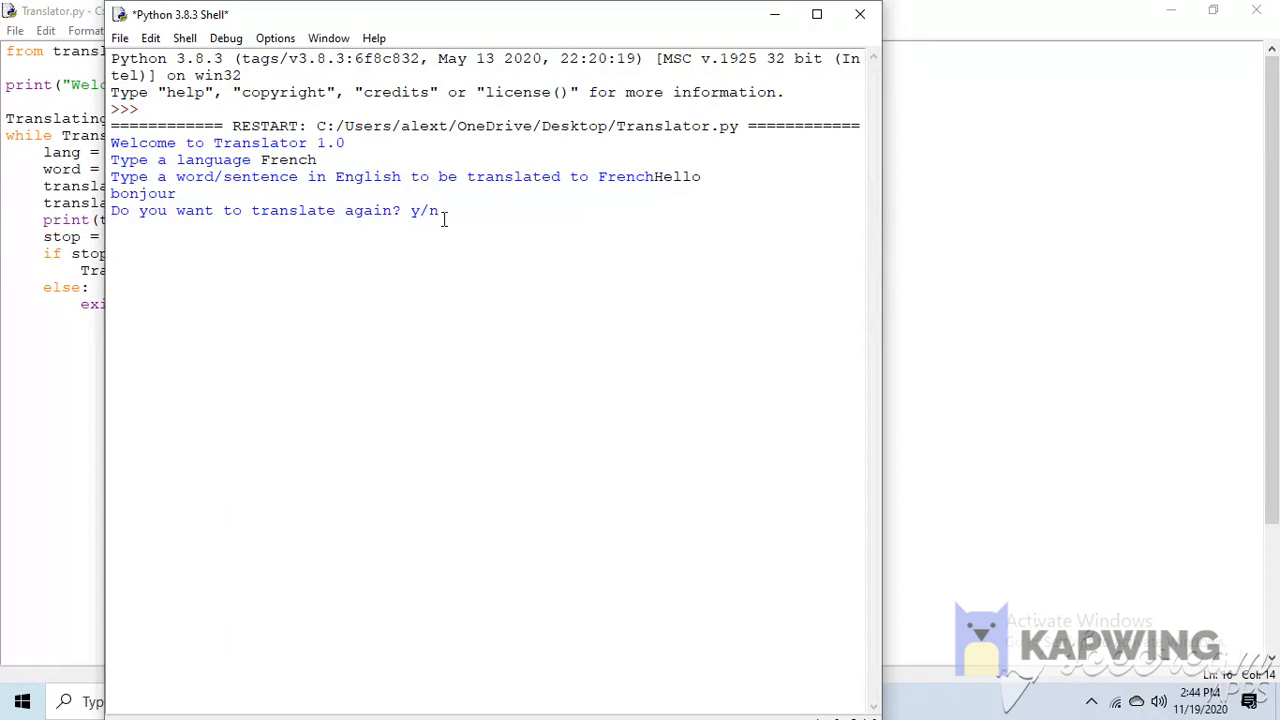
pyautogui.write('y')
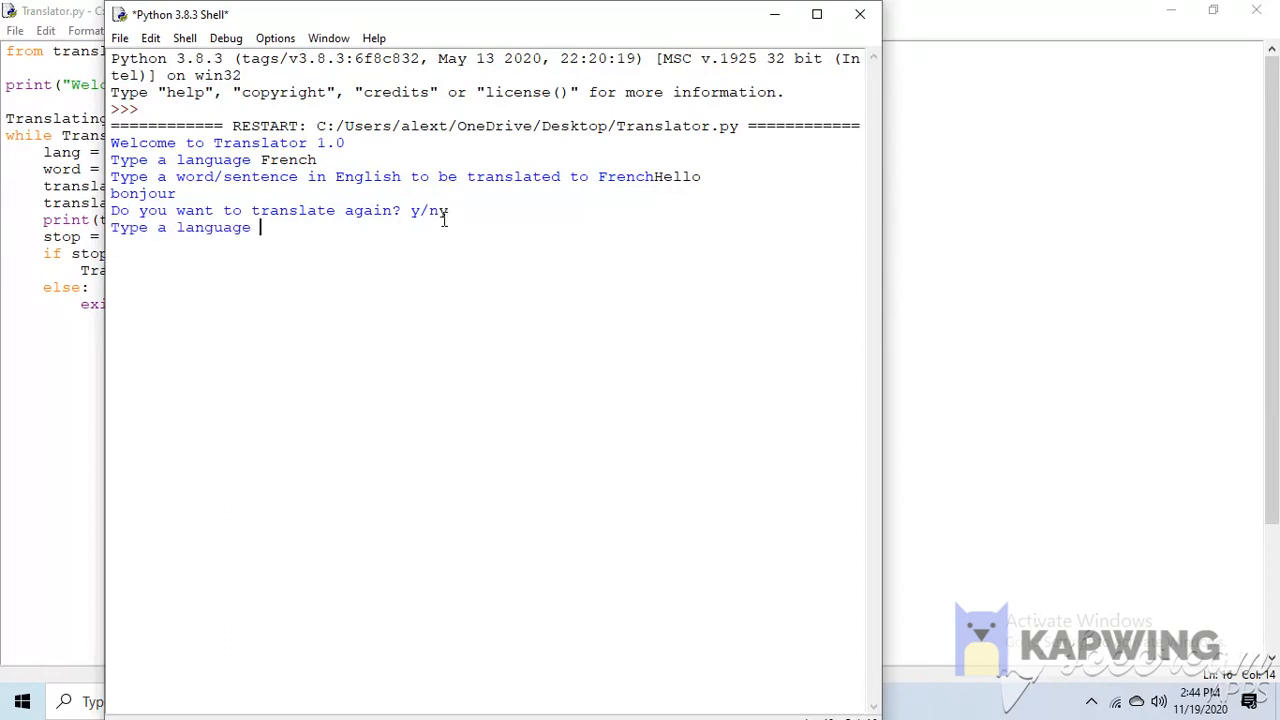
pyautogui.write('French')
pyautogui.write('Hellow')
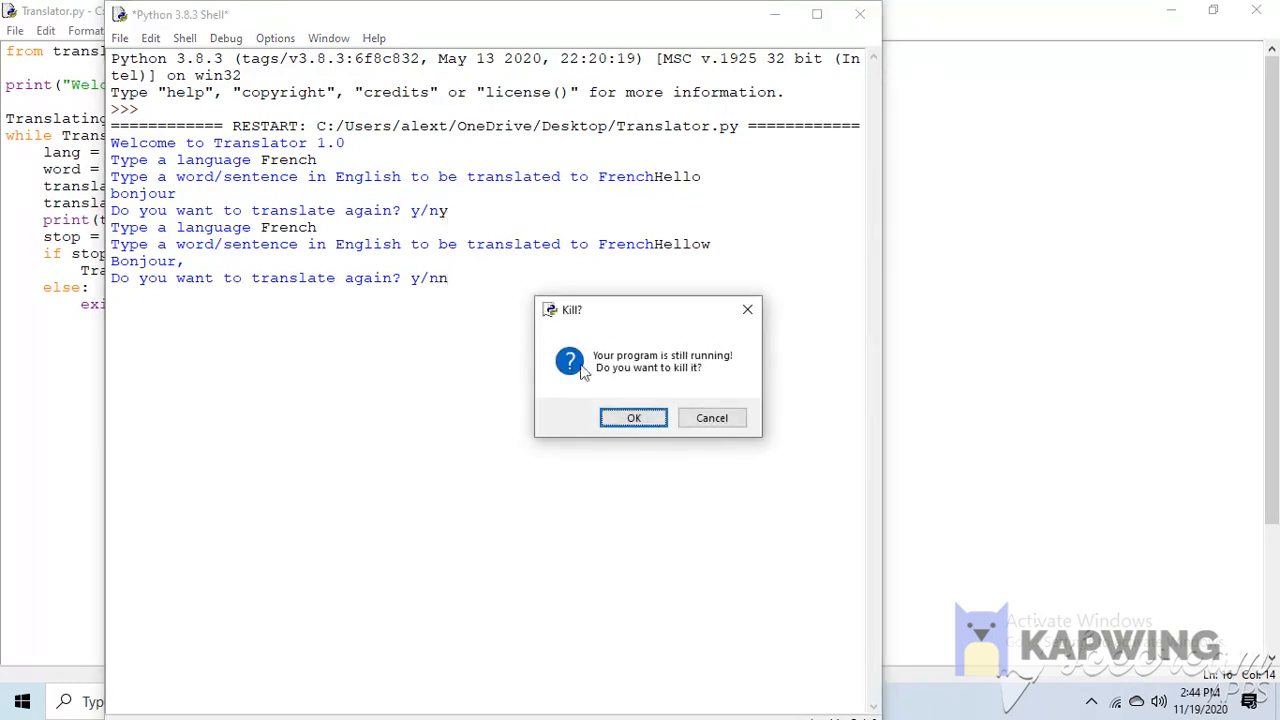
pyautogui.moveTo(630, 360)
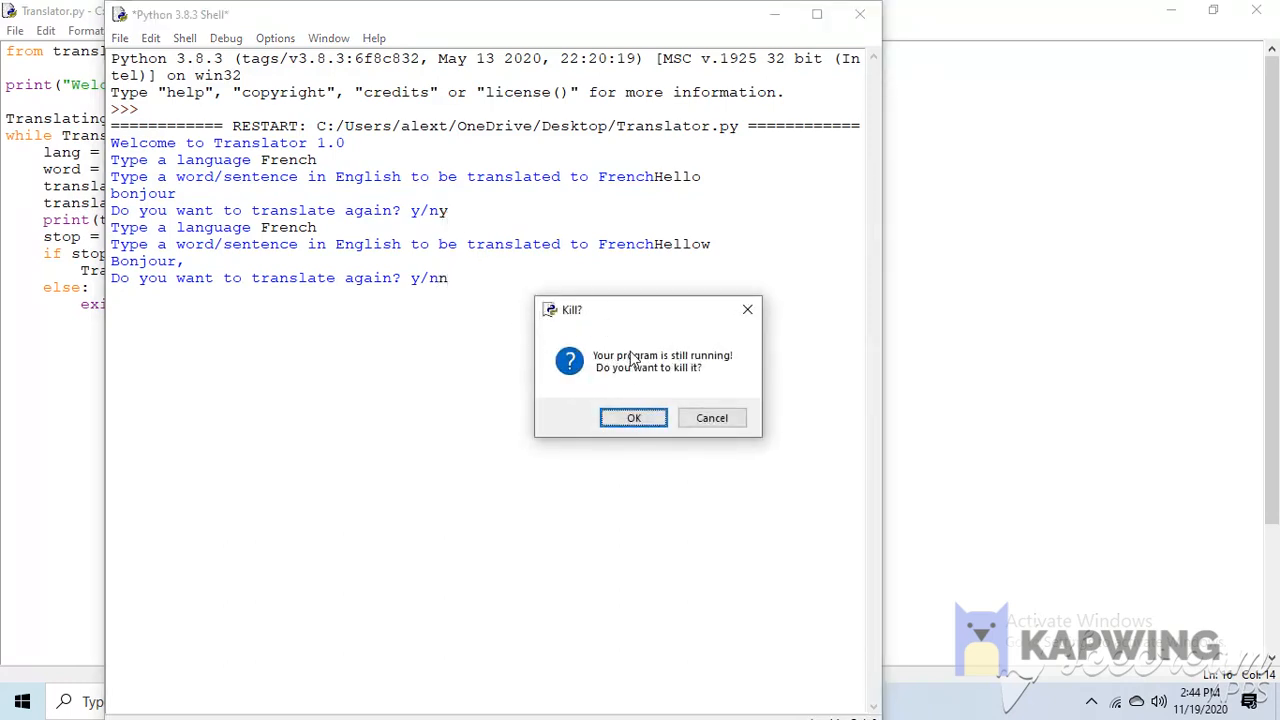
pyautogui.click(633, 417)
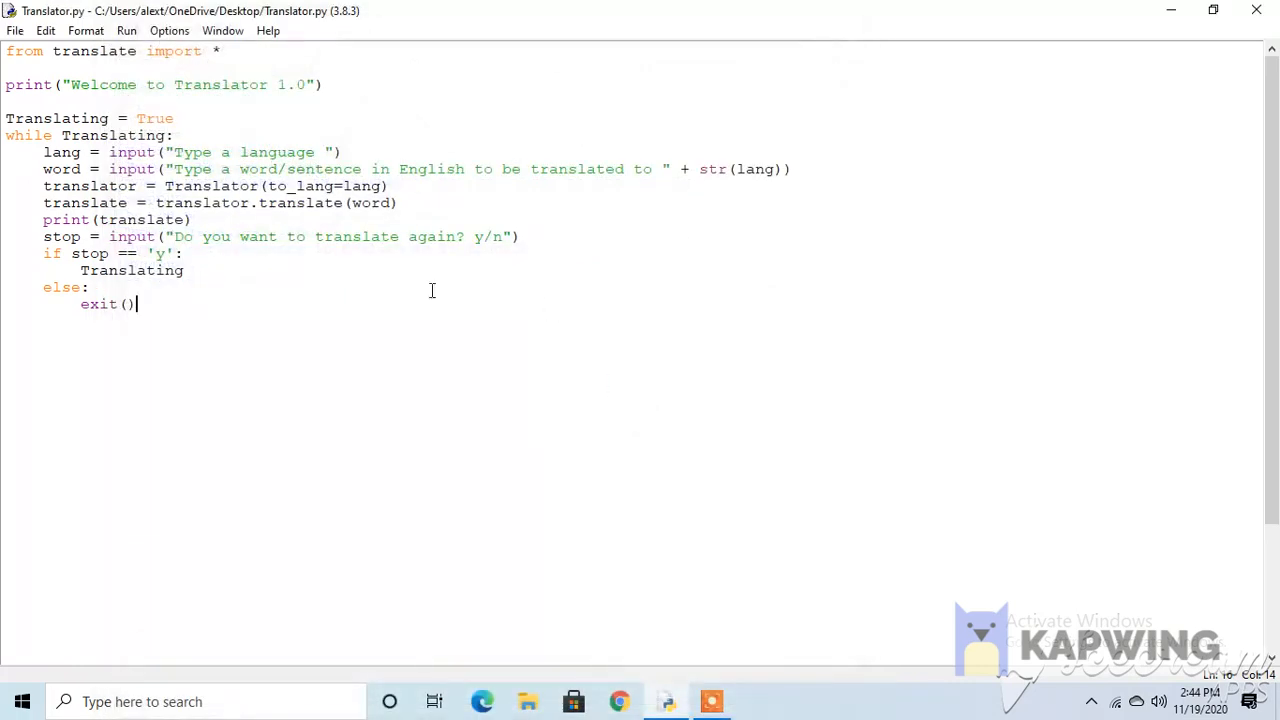
pyautogui.moveTo(417, 348)
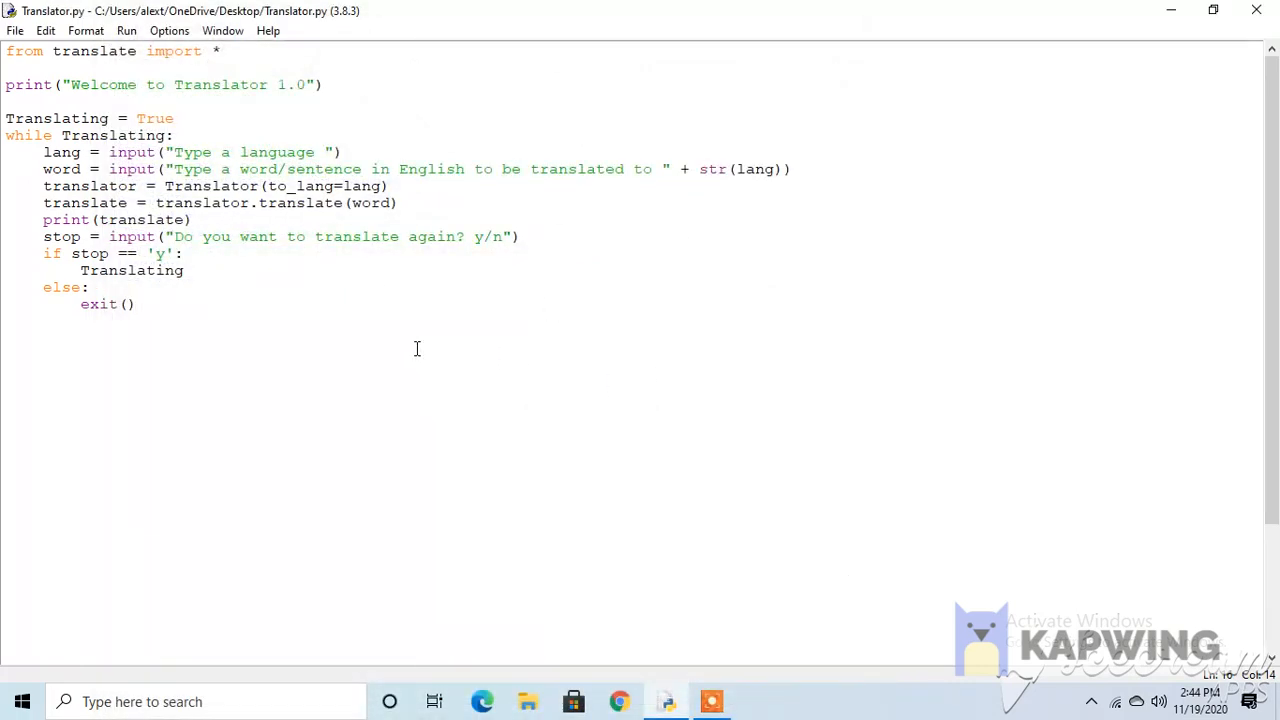